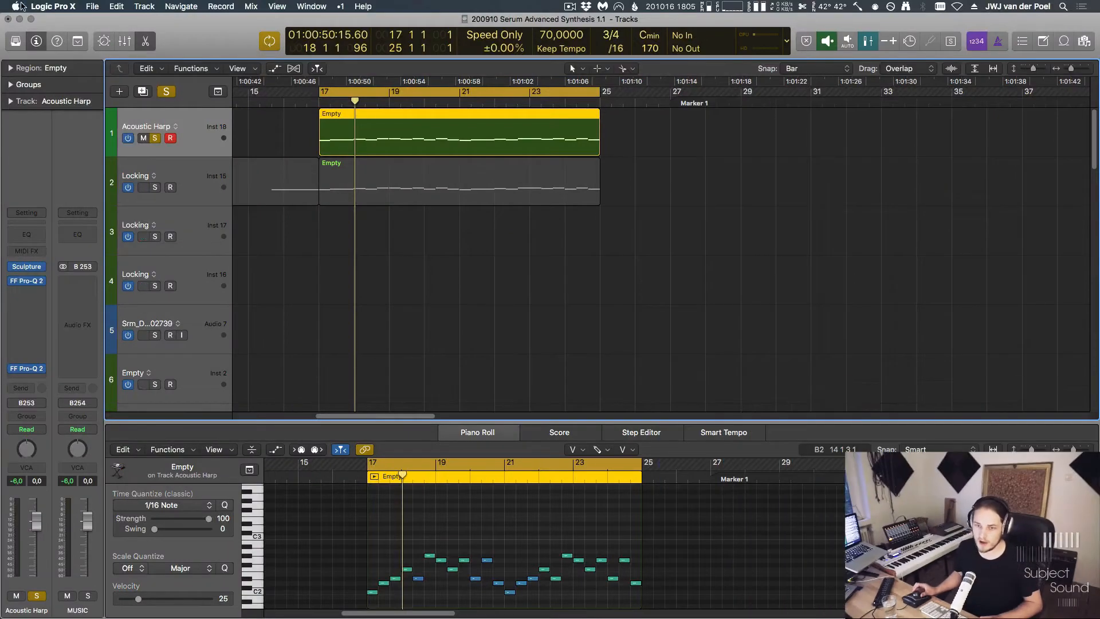
Show the MIDI Transform preset list from the Piano Roll's Functions menu for the Empty region.
{"action": "left_click", "coordinate": [190, 67]}
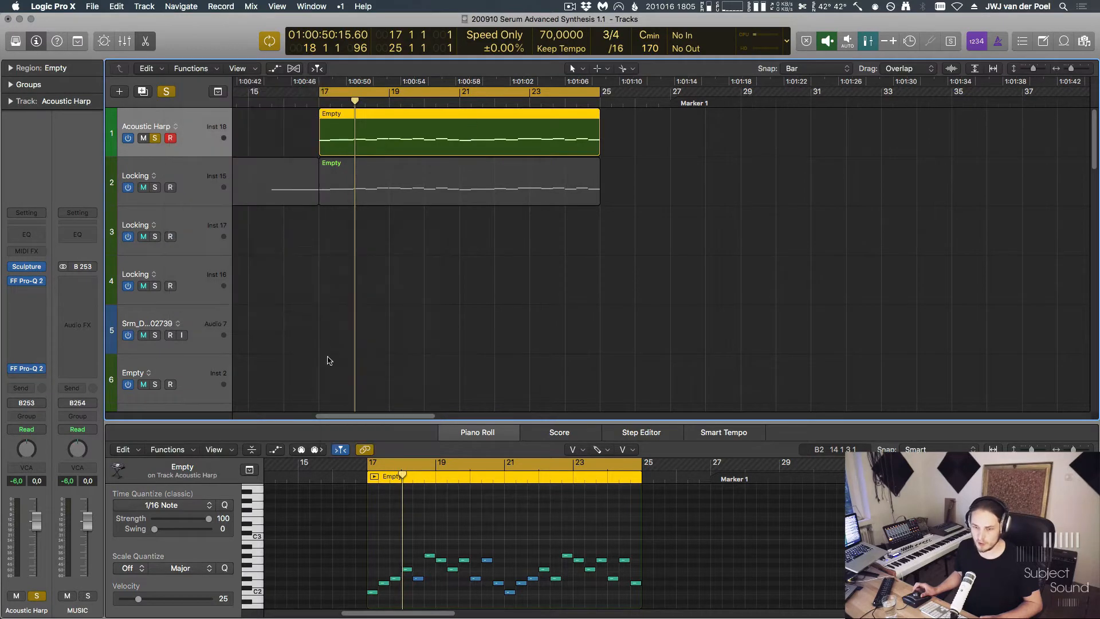
{"action": "left_click", "coordinate": [169, 450]}
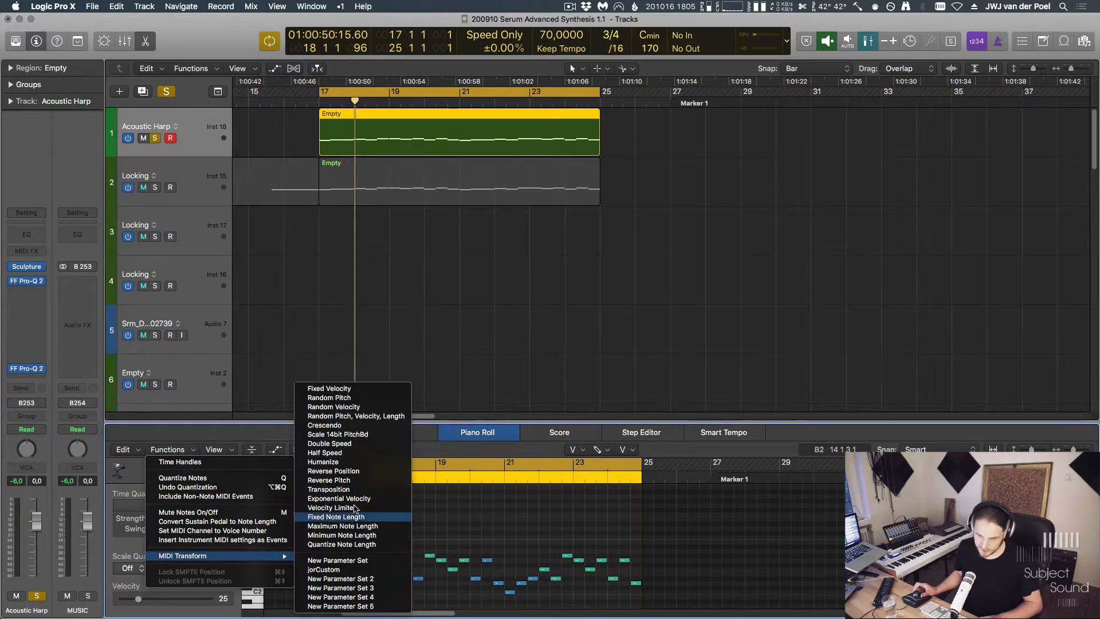
{"action": "mouse_move", "coordinate": [360, 393]}
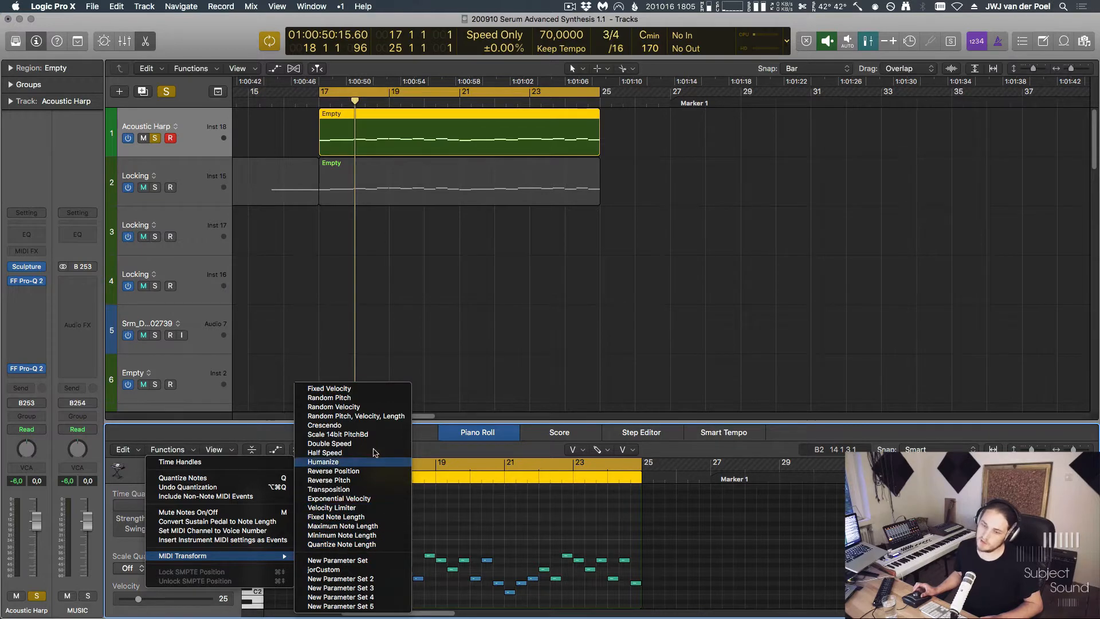
{"action": "mouse_move", "coordinate": [370, 392]}
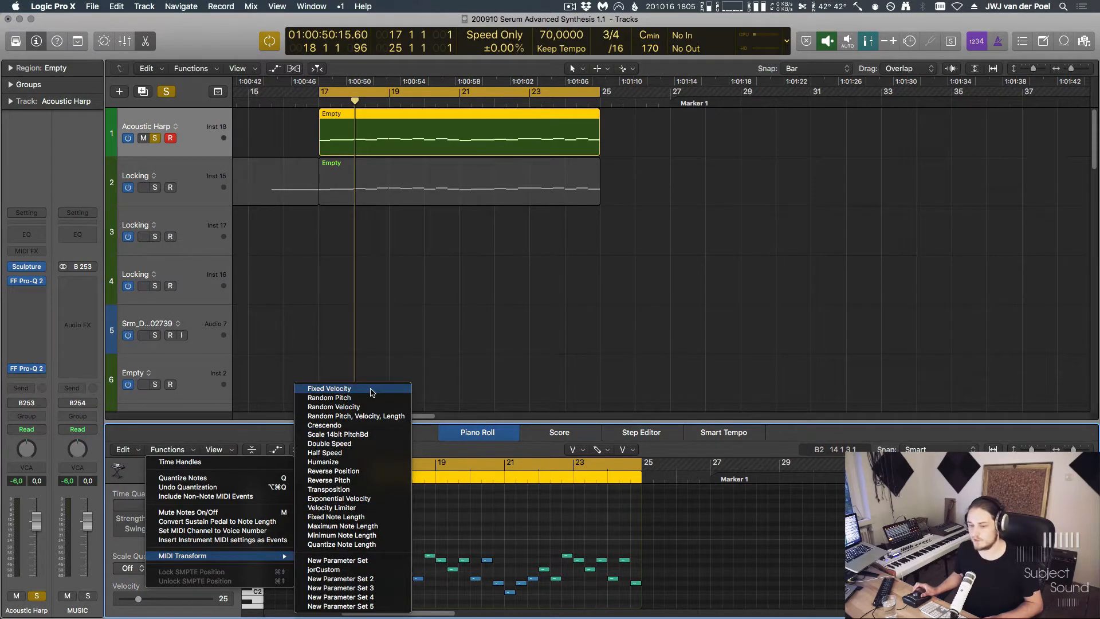
Apply the Fixed Velocity transform so all 24 notes get velocity 100.
{"action": "left_click", "coordinate": [329, 388]}
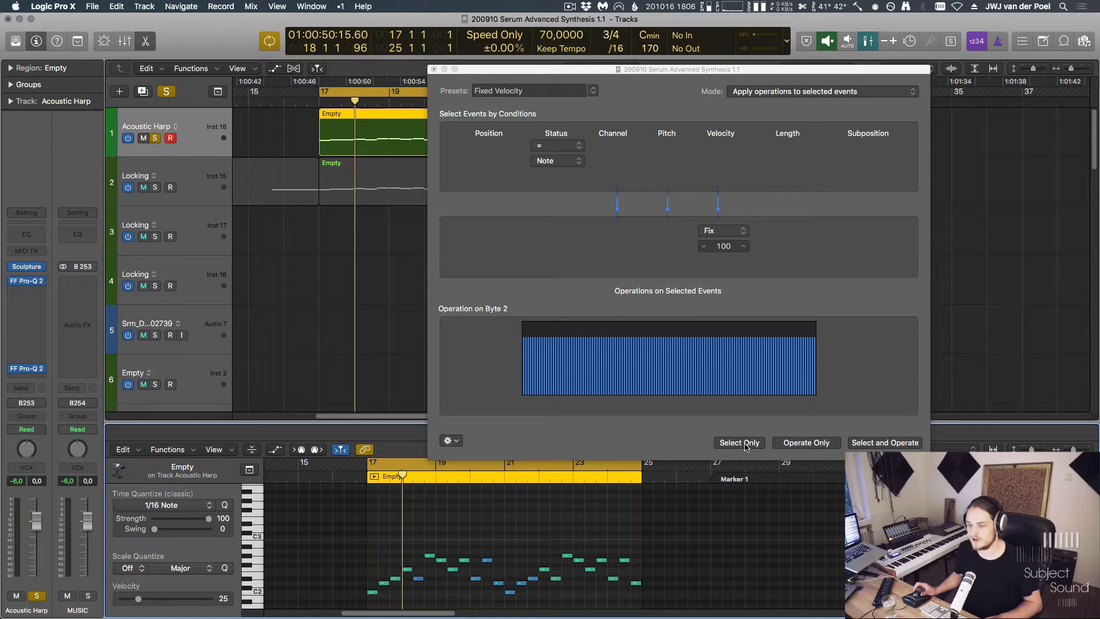
{"action": "left_click", "coordinate": [739, 443]}
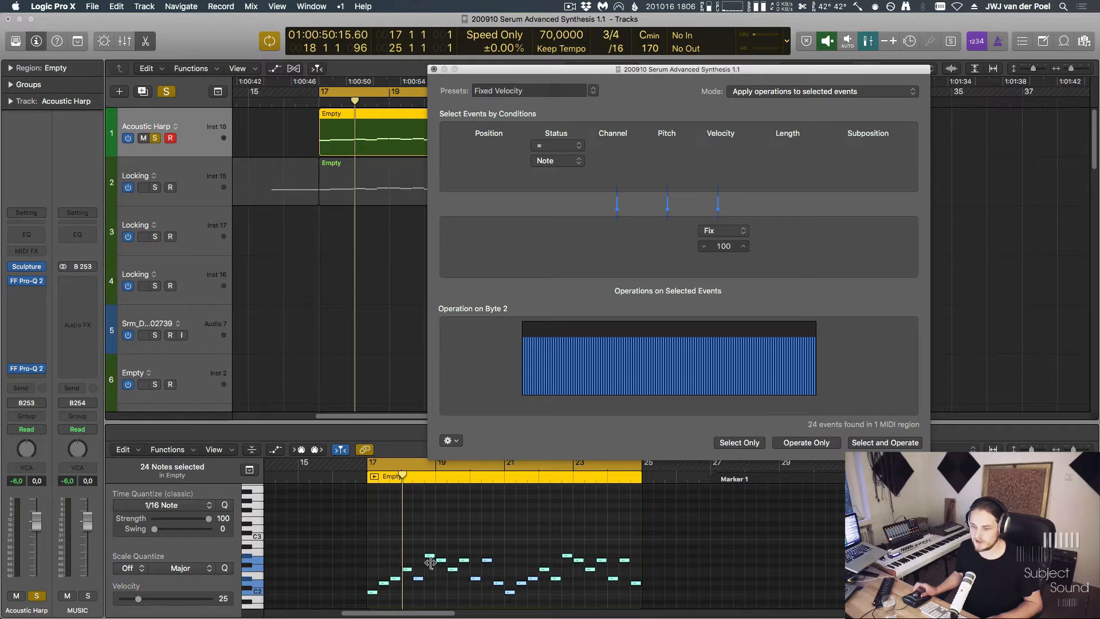
{"action": "mouse_move", "coordinate": [618, 528]}
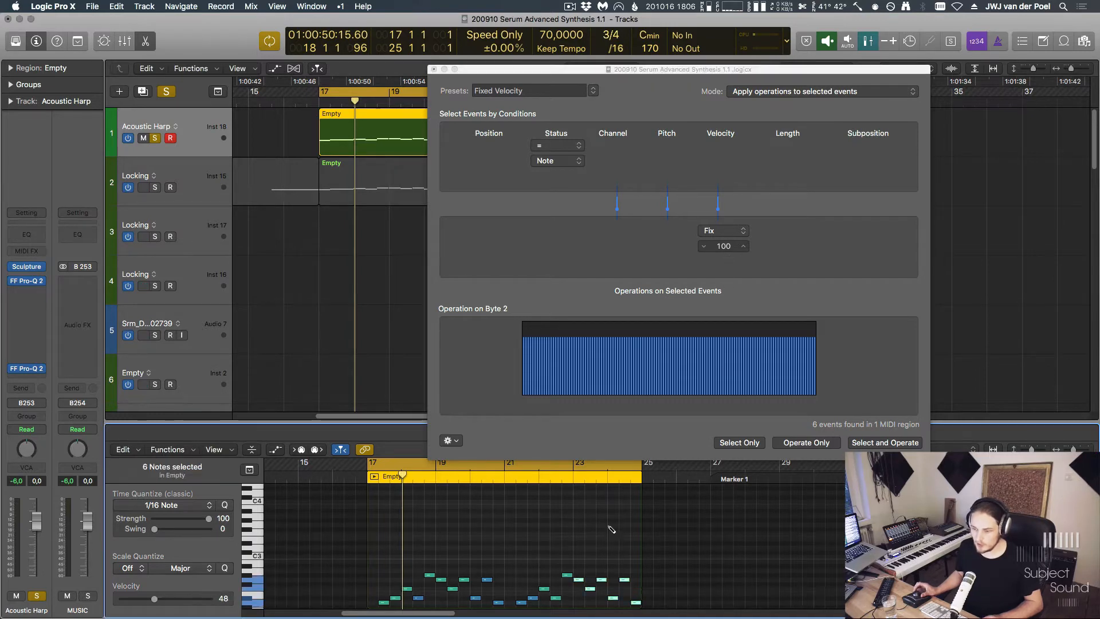
{"action": "left_click", "coordinate": [885, 442]}
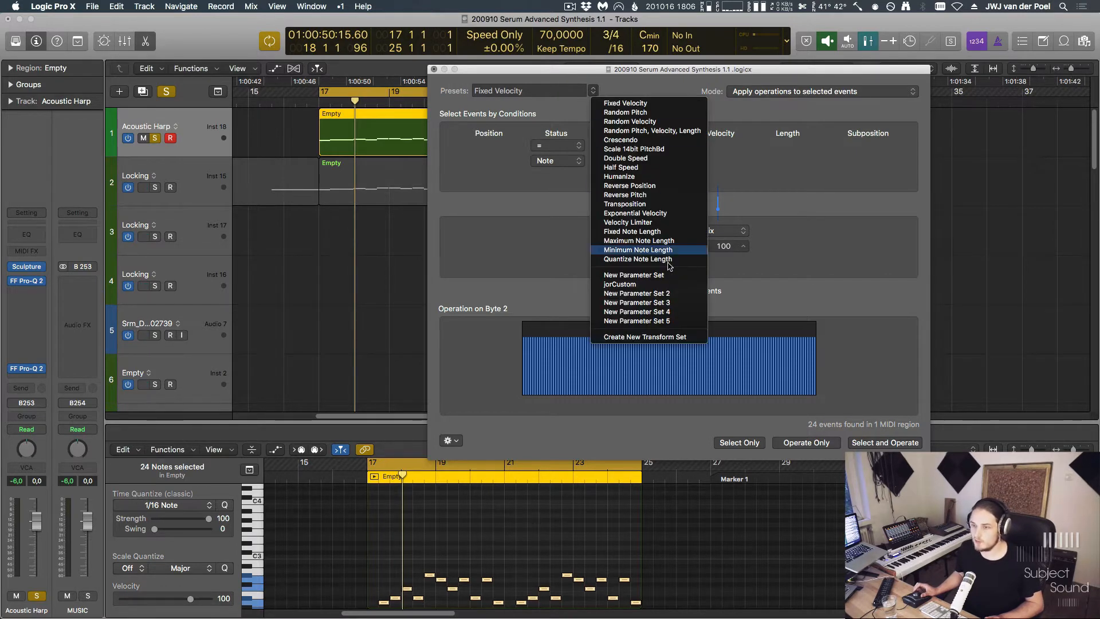
{"action": "mouse_move", "coordinate": [652, 112]}
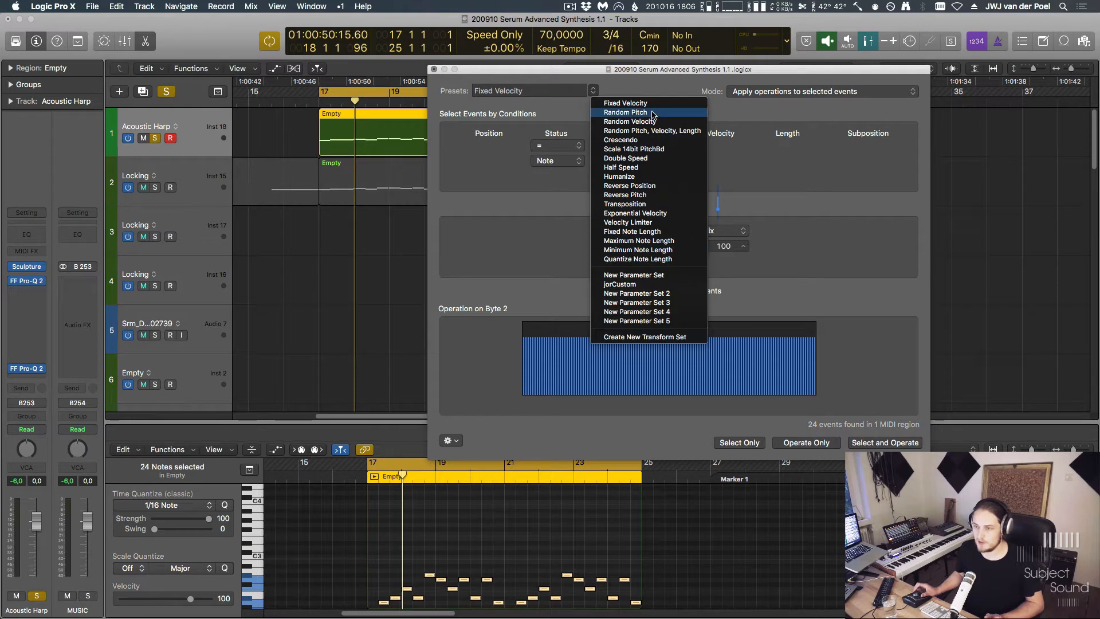
Apply the Random Velocity transform with a 40–55 range to all 24 notes.
{"action": "left_click", "coordinate": [623, 121]}
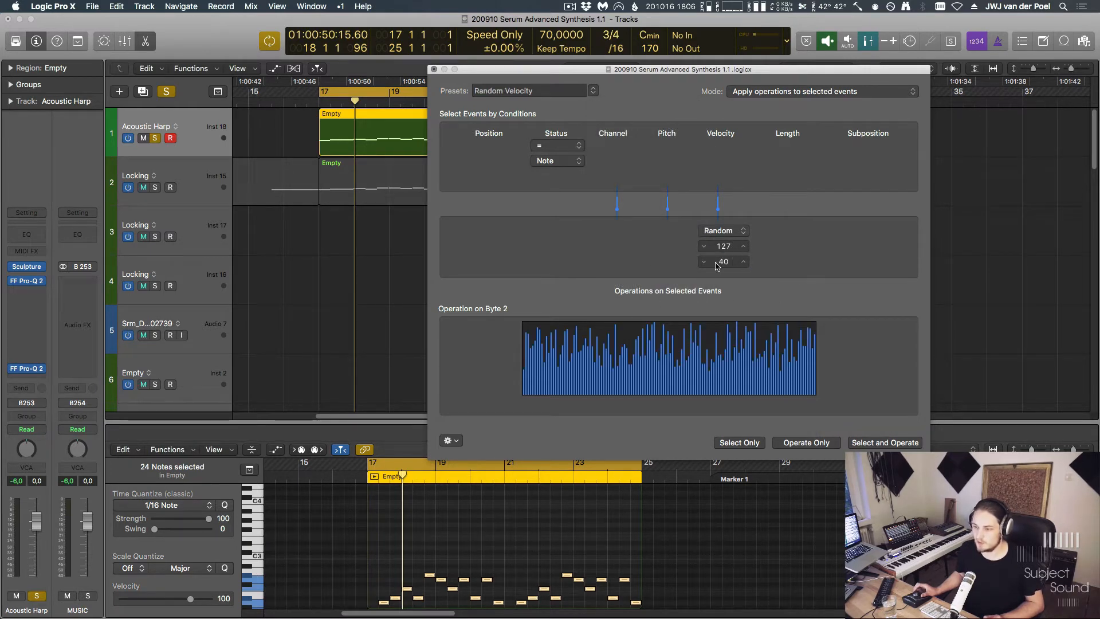
{"action": "left_click", "coordinate": [884, 443]}
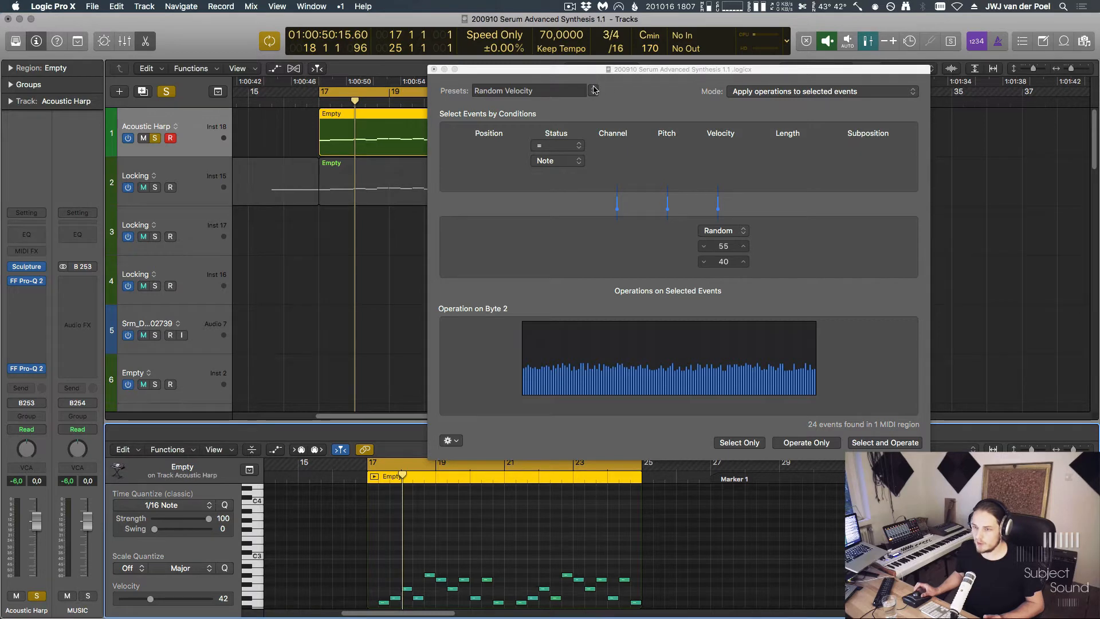
{"action": "left_click", "coordinate": [593, 91]}
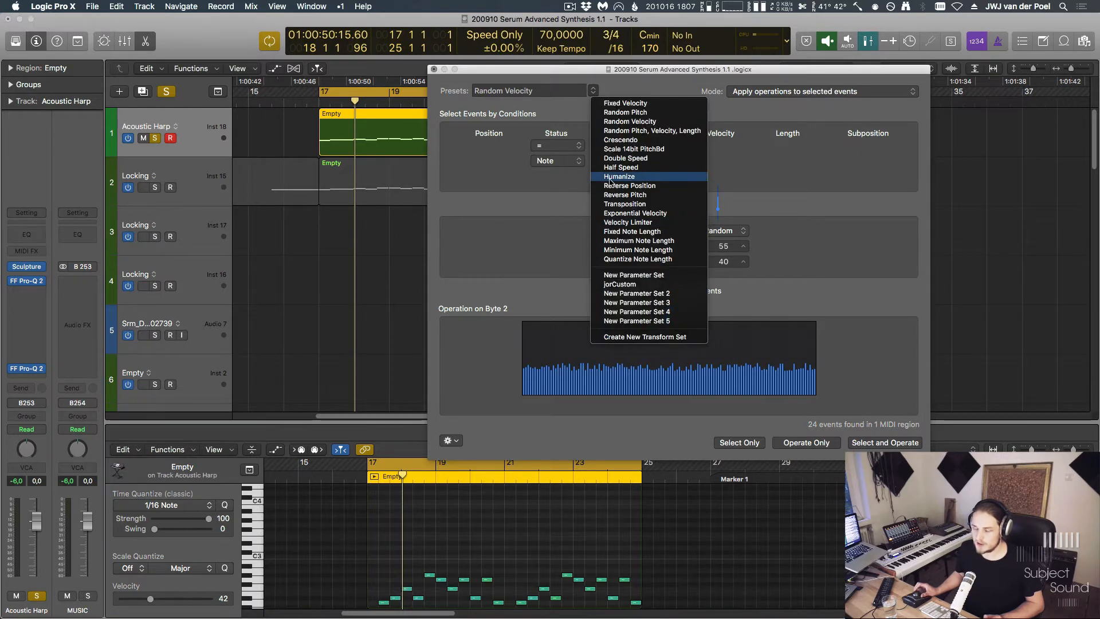
Apply the Humanize transform with ±10 random variation to all 24 notes.
{"action": "left_click", "coordinate": [617, 176]}
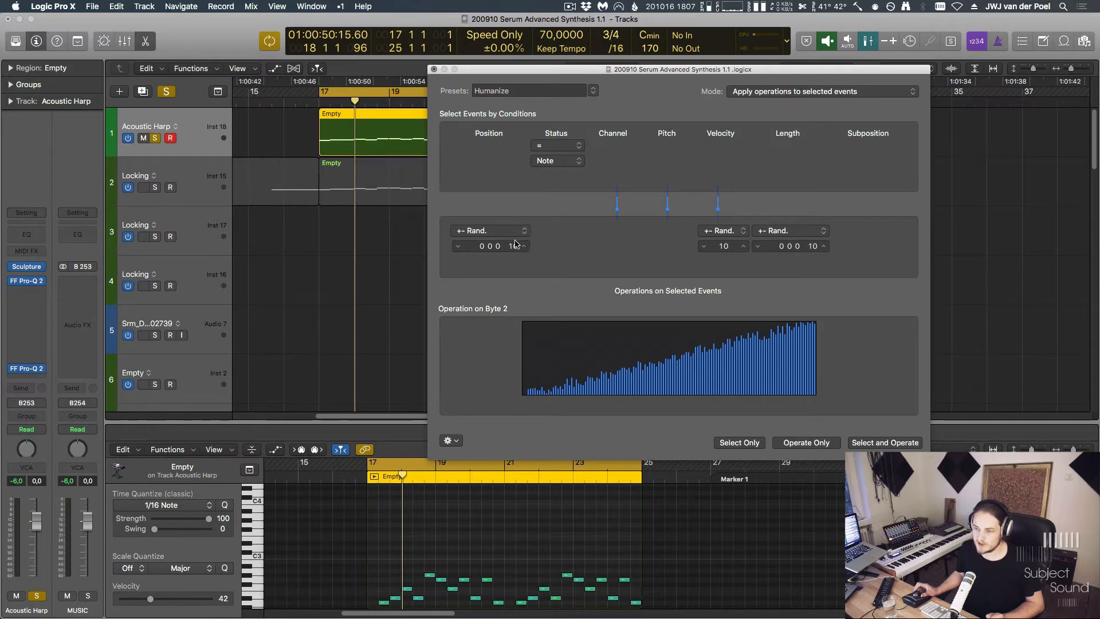
{"action": "left_click", "coordinate": [885, 442]}
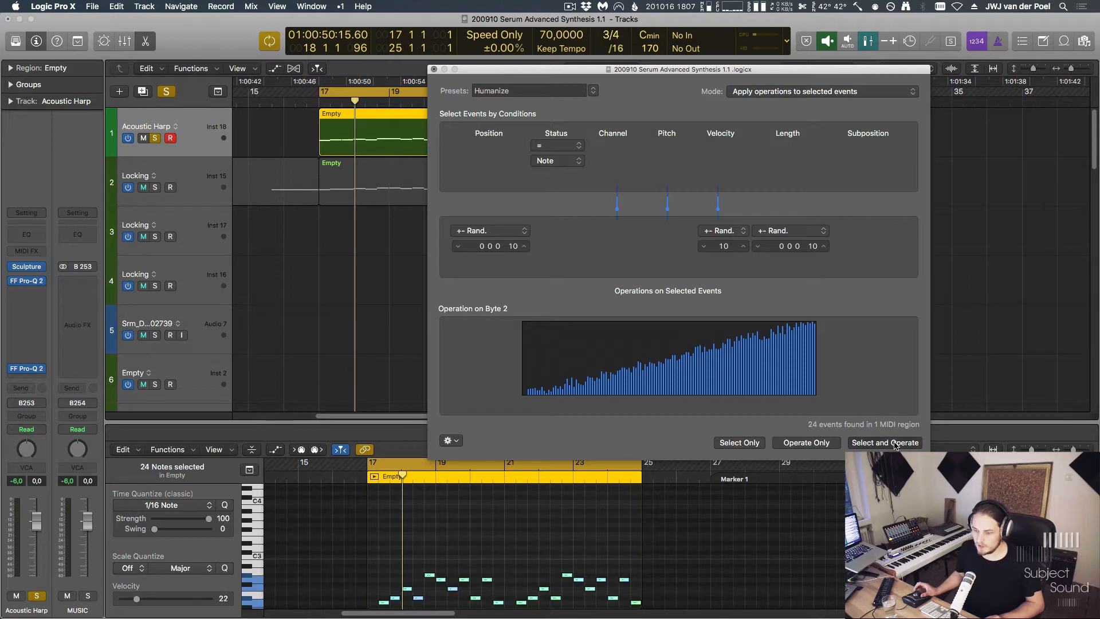
{"action": "left_click", "coordinate": [885, 442]}
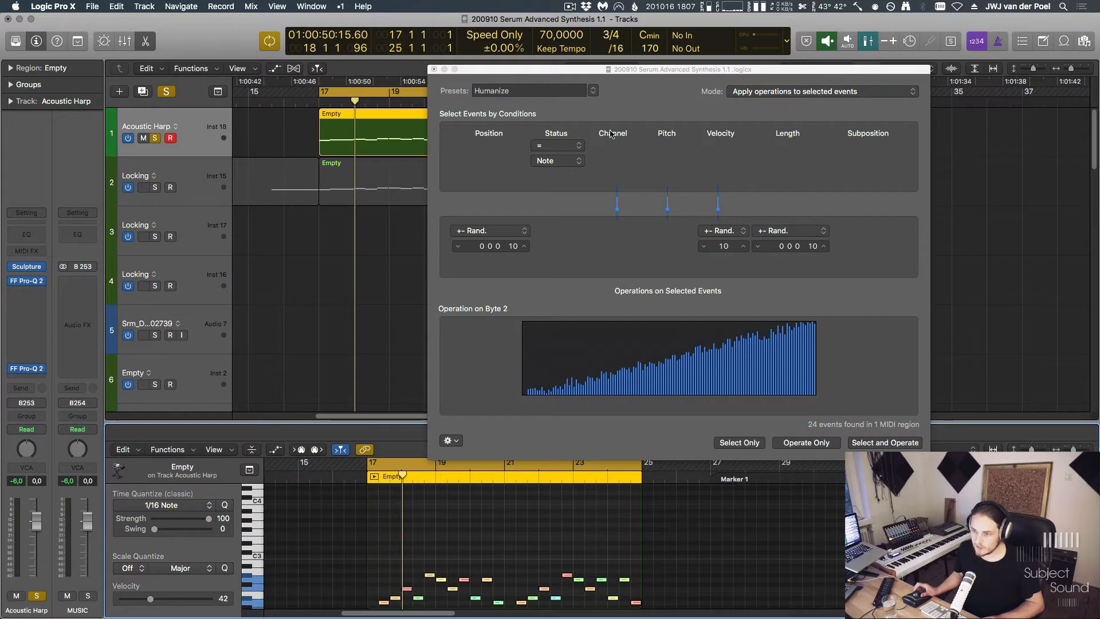
{"action": "left_click", "coordinate": [530, 90]}
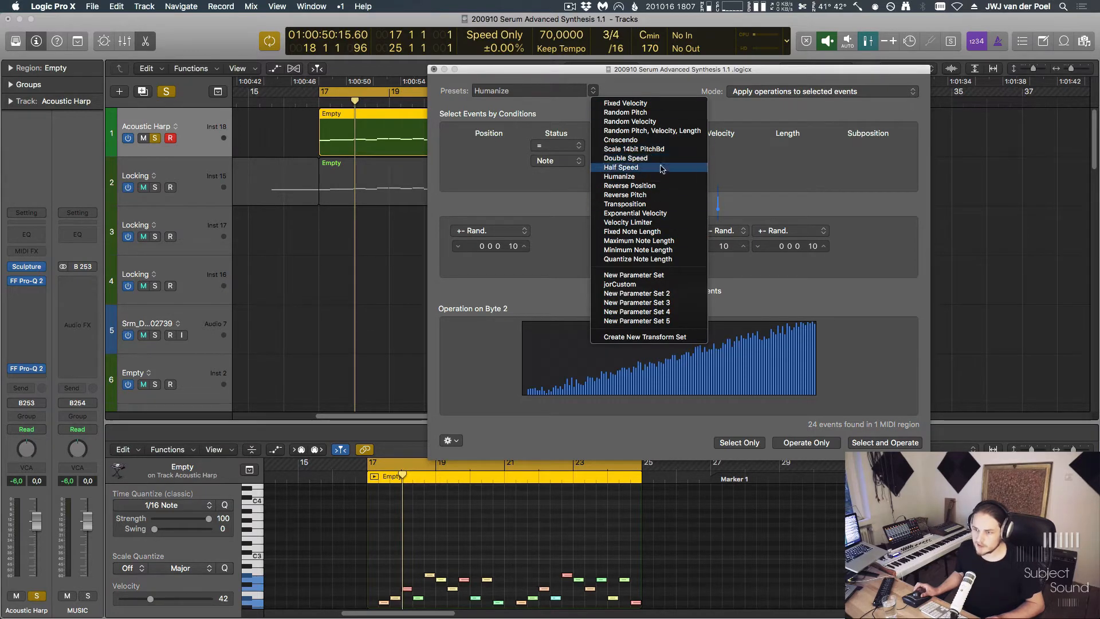
{"action": "mouse_move", "coordinate": [624, 103]}
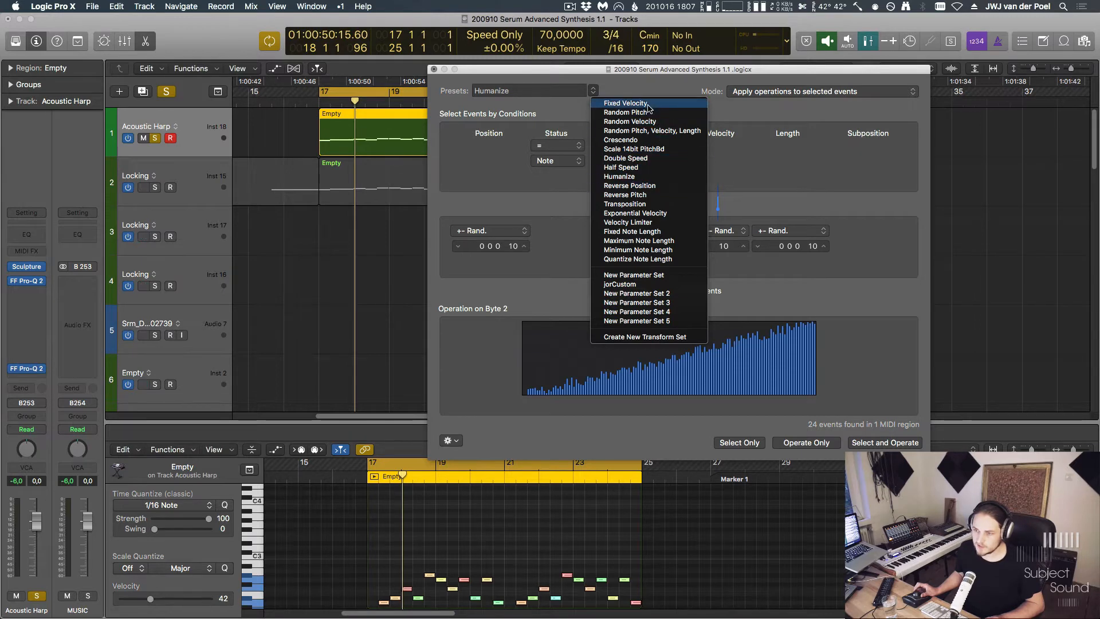
Apply Fixed Velocity at 100, then change the value to 80 and apply again to all notes.
{"action": "left_click", "coordinate": [625, 102]}
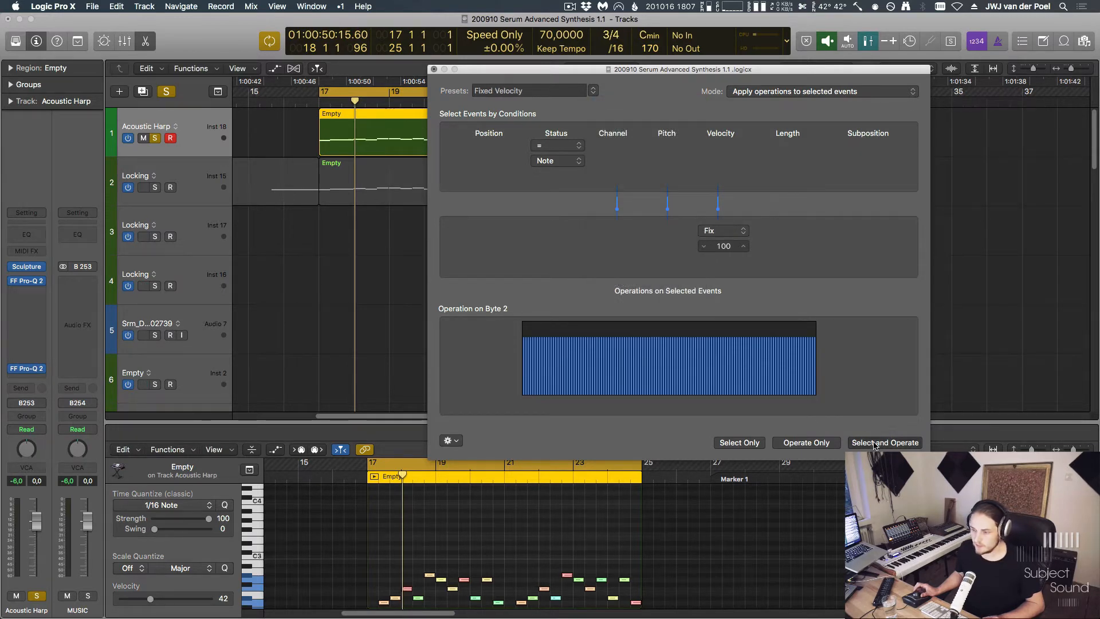
{"action": "left_click", "coordinate": [883, 443]}
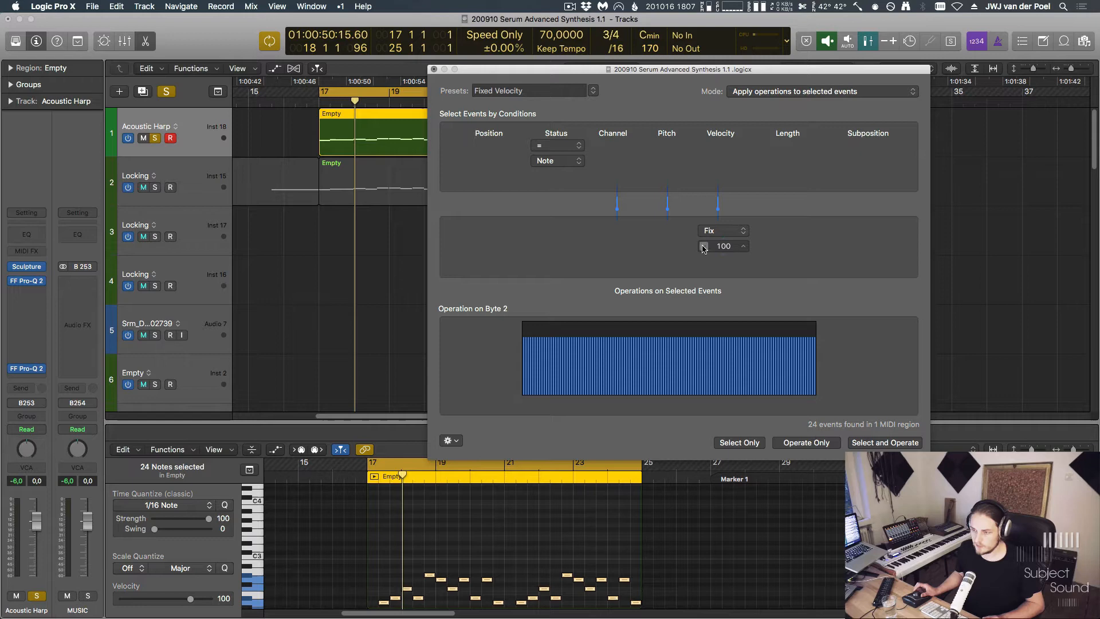
{"action": "left_click", "coordinate": [743, 249]}
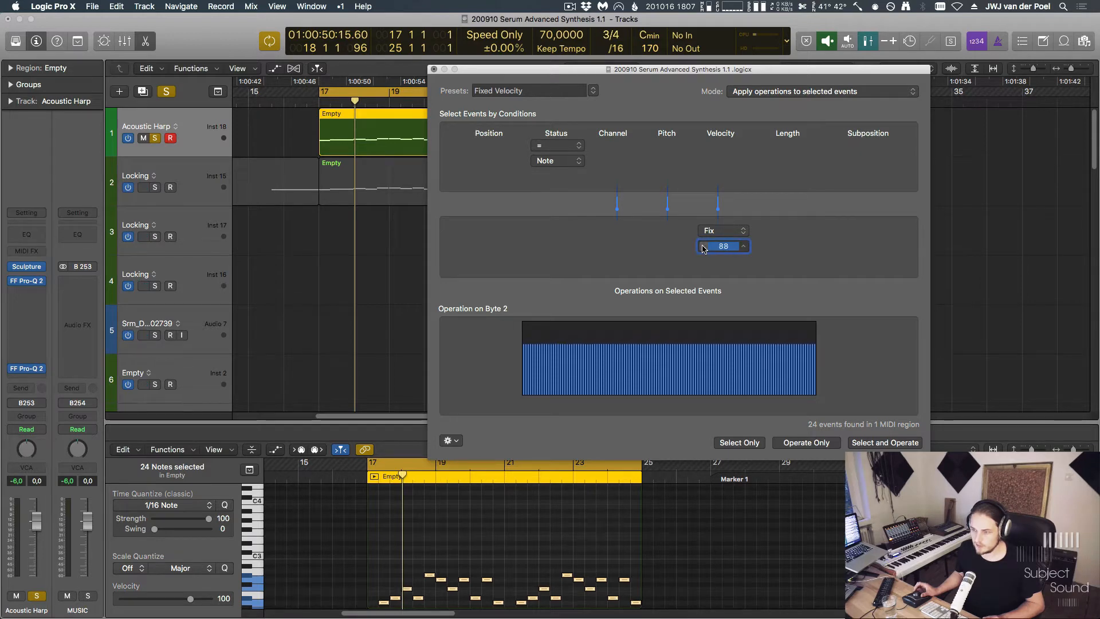
{"action": "left_click", "coordinate": [704, 249]}
{"action": "type", "text": "80"}
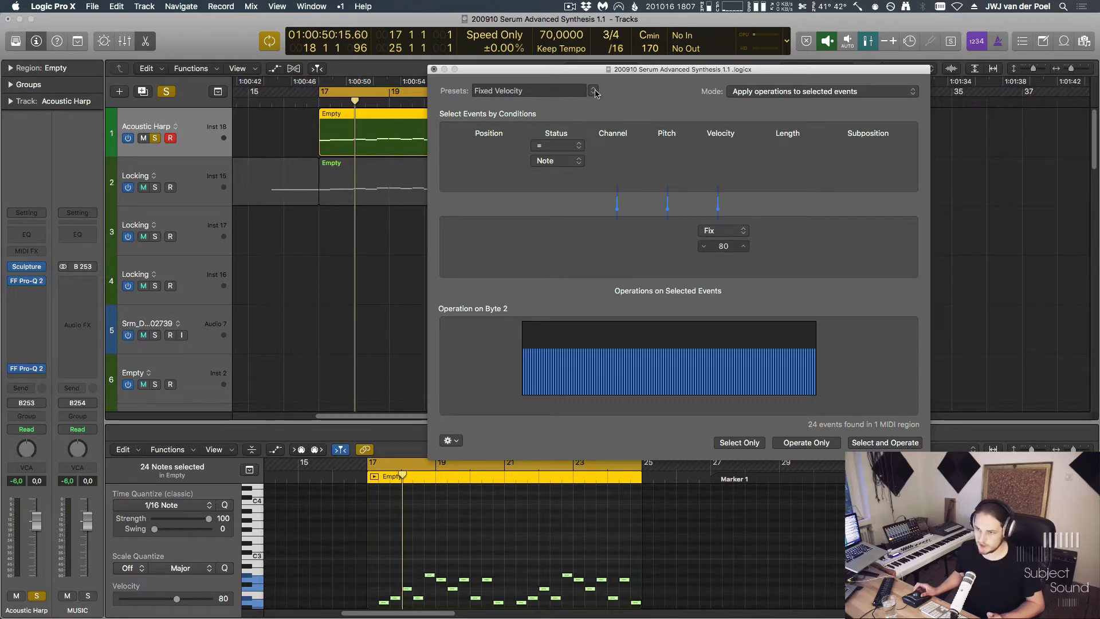
{"action": "left_click", "coordinate": [594, 91]}
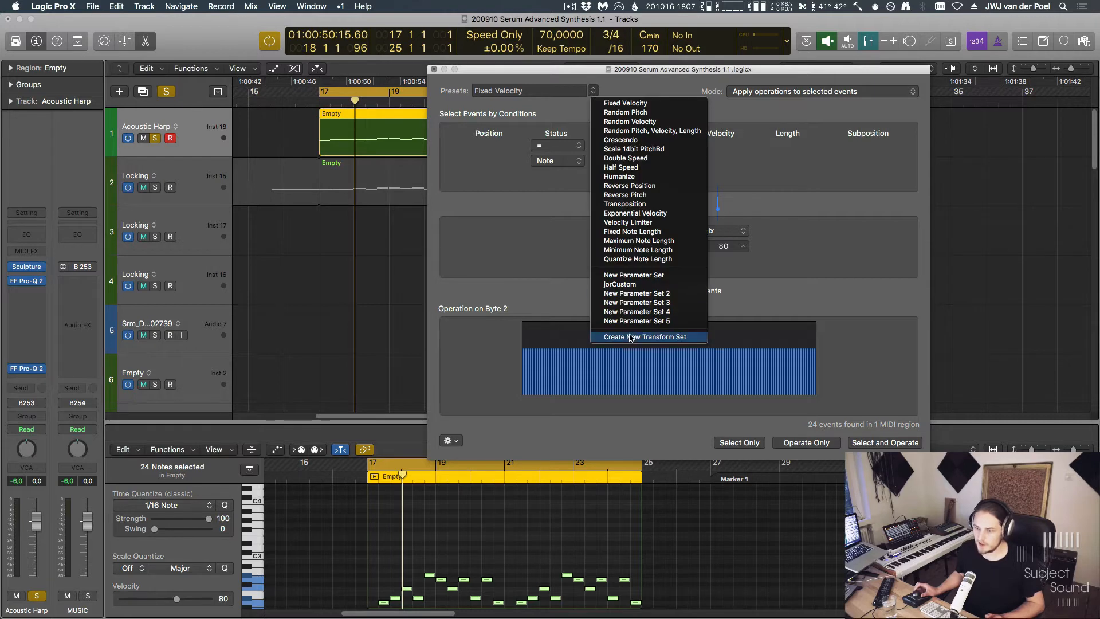
Create the blank transform set New Parameter Set 6 and confirm it appears in the preset list.
{"action": "left_click", "coordinate": [645, 337]}
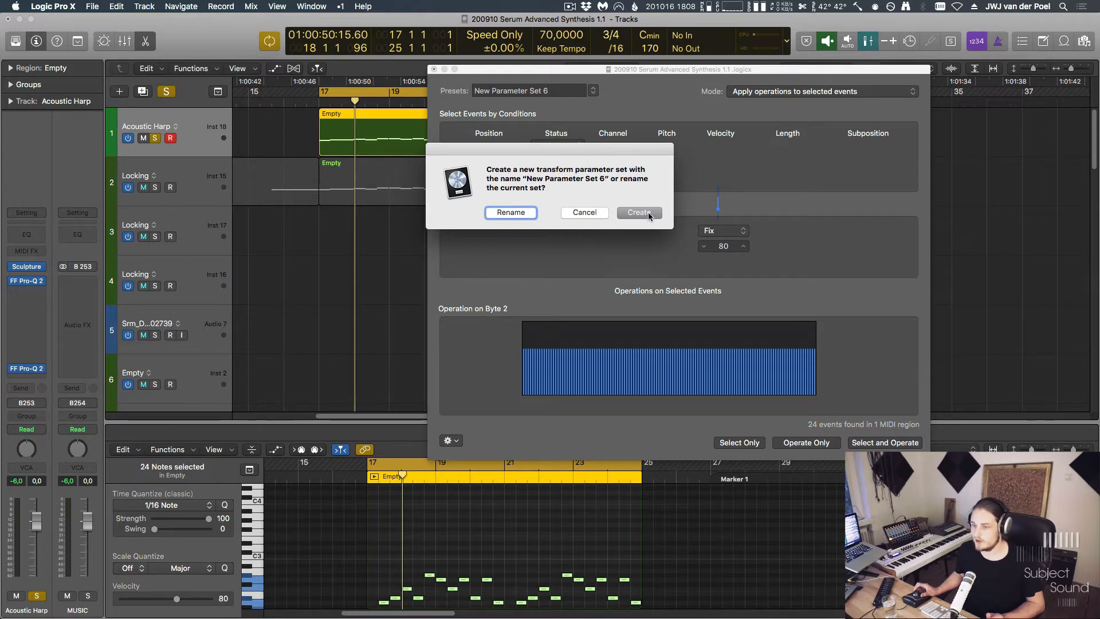
{"action": "left_click", "coordinate": [638, 213]}
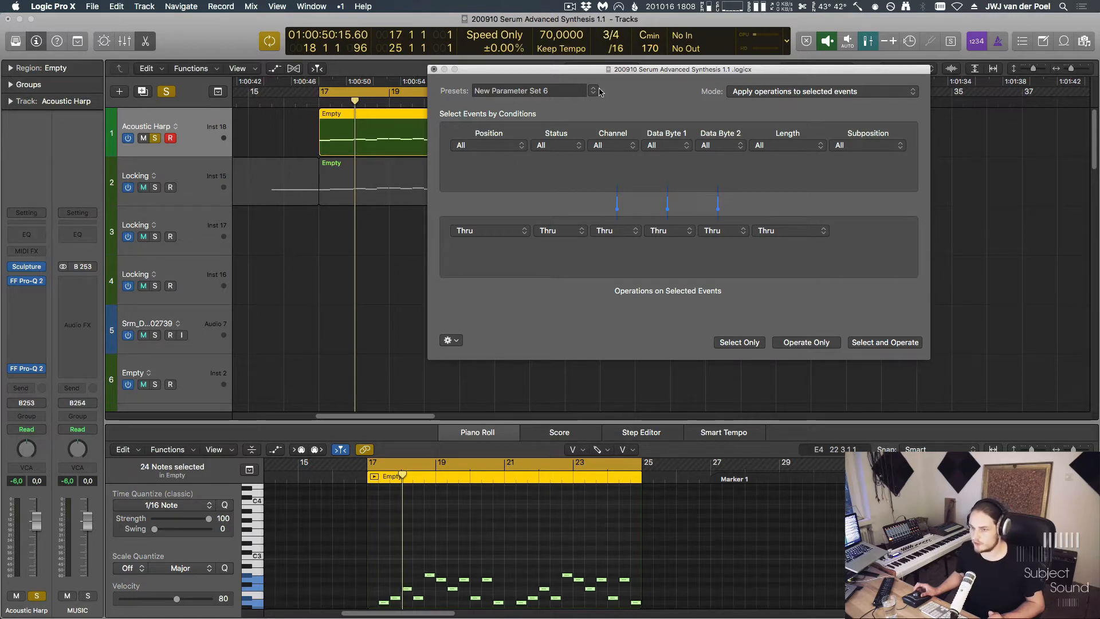
{"action": "left_click", "coordinate": [592, 91]}
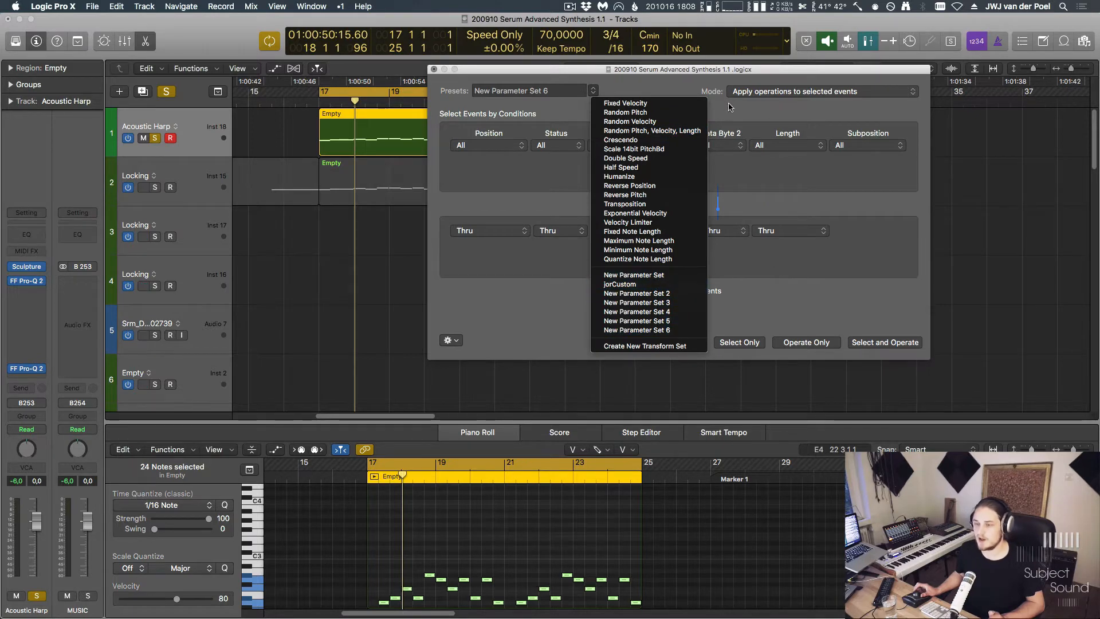
{"action": "left_click", "coordinate": [525, 89]}
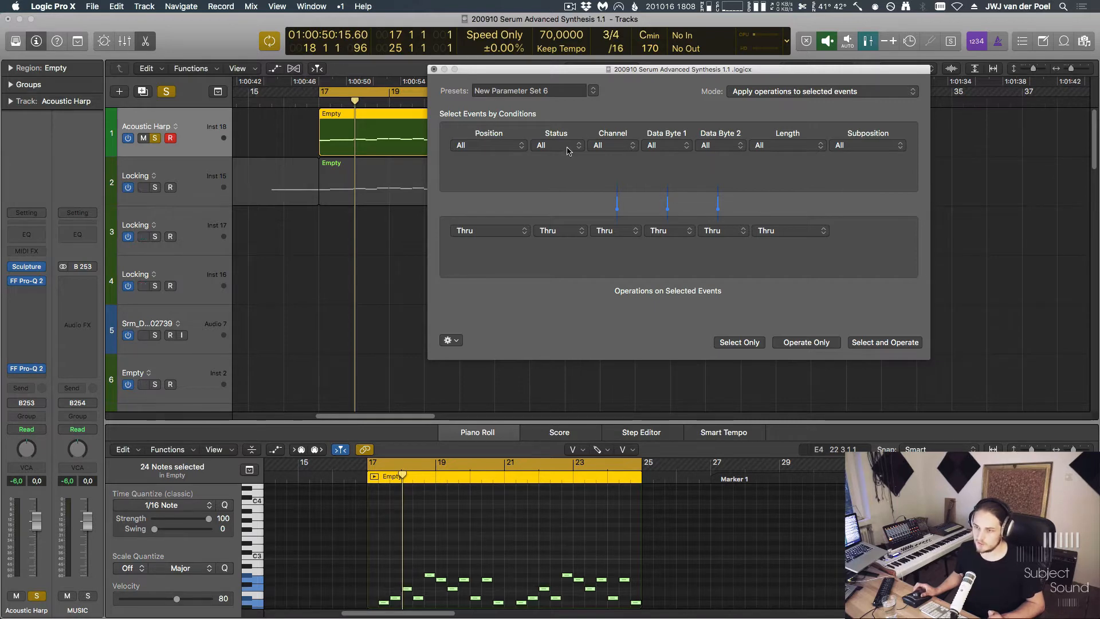
Set the Status condition of New Parameter Set 6 to '= Note'.
{"action": "left_click", "coordinate": [556, 146]}
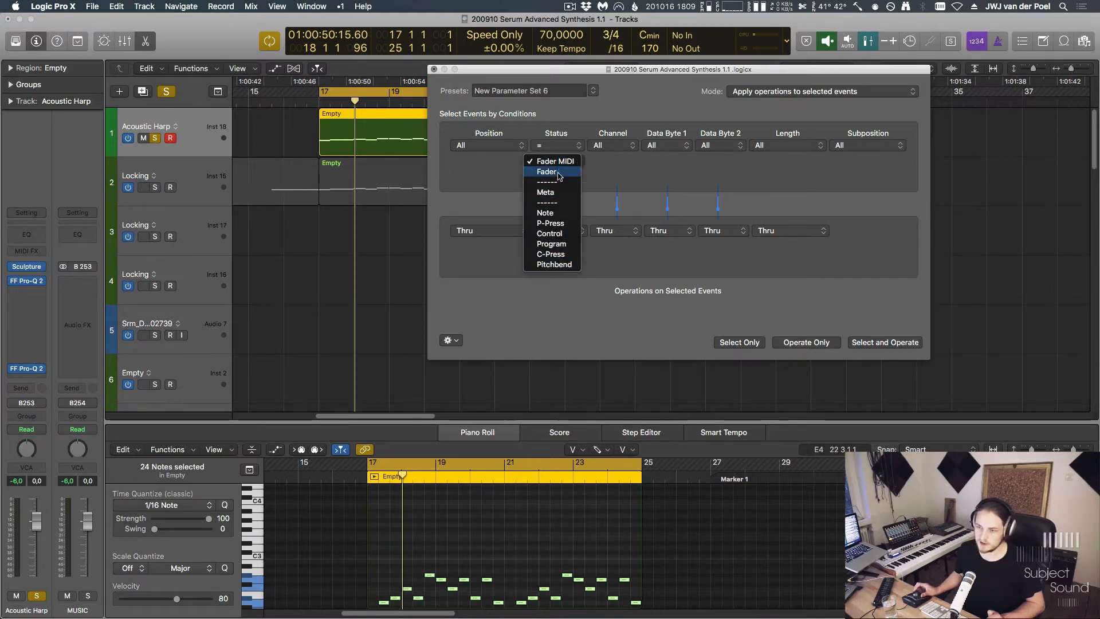
{"action": "mouse_move", "coordinate": [550, 213]}
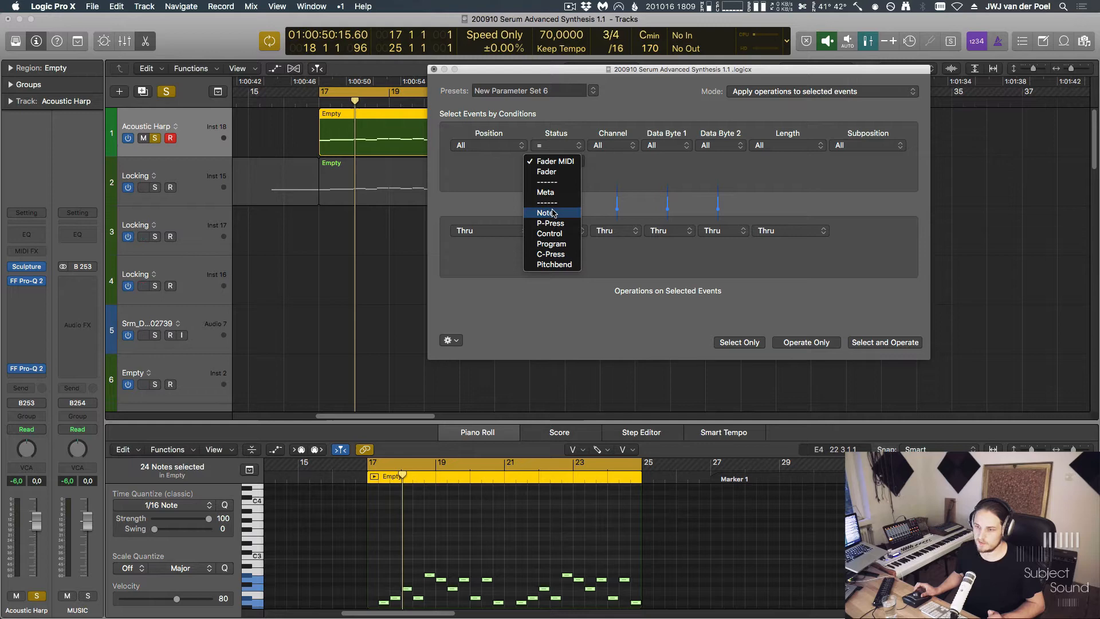
{"action": "left_click", "coordinate": [547, 213]}
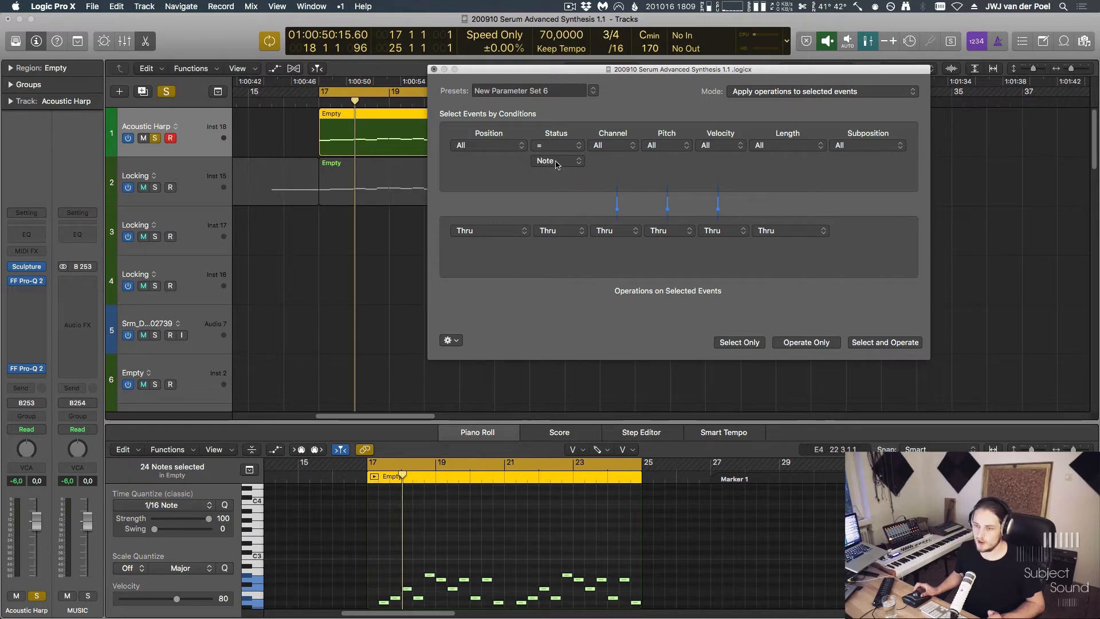
{"action": "left_click", "coordinate": [558, 161]}
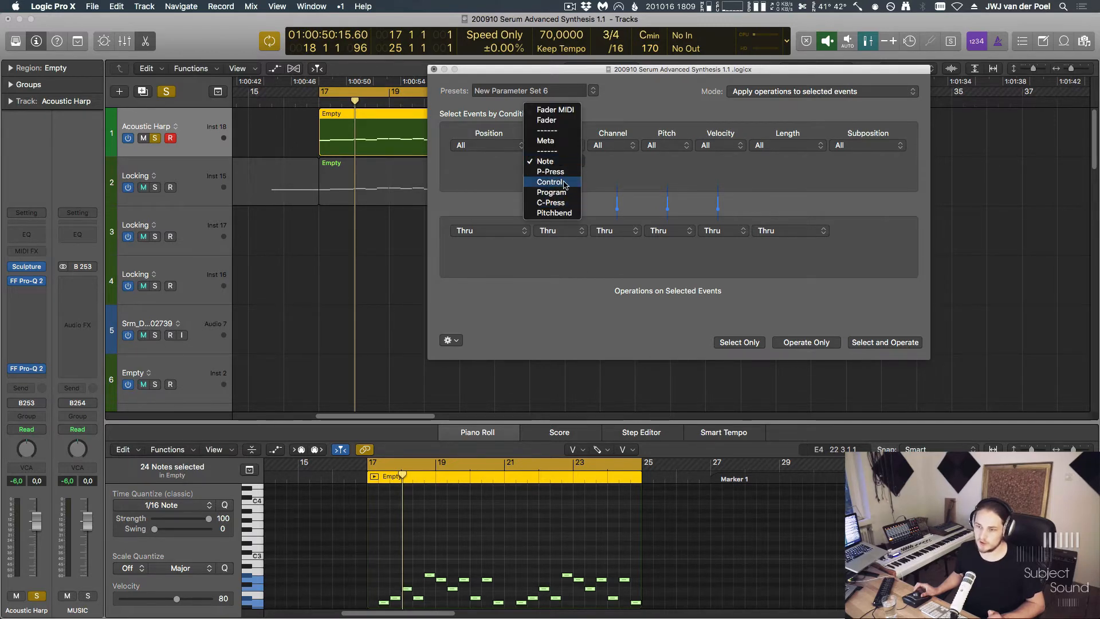
{"action": "mouse_move", "coordinate": [552, 202]}
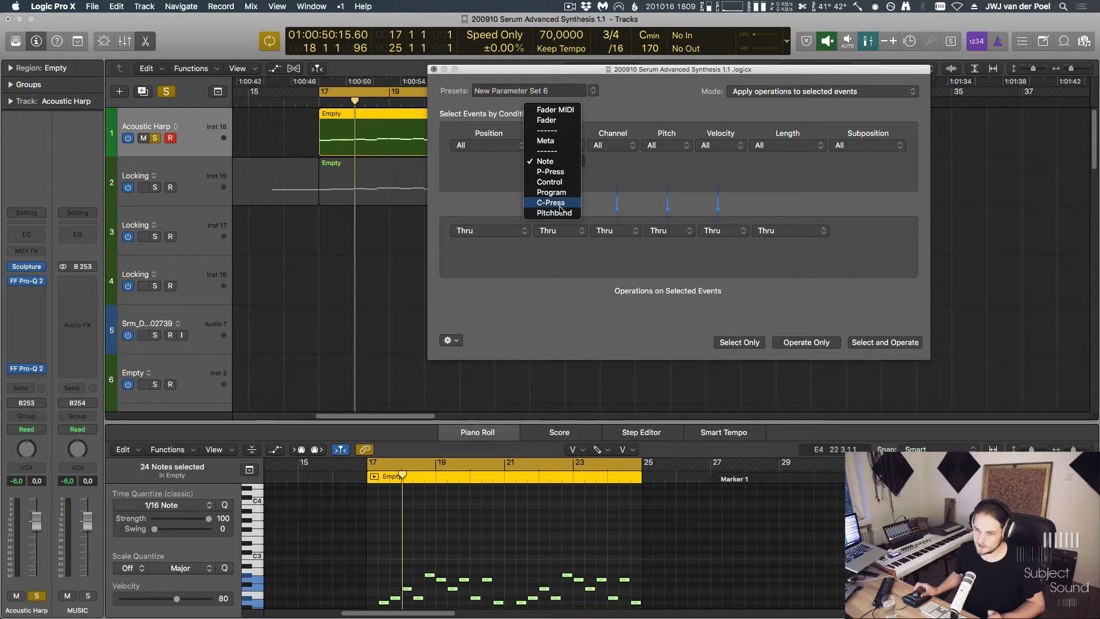
{"action": "mouse_move", "coordinate": [551, 172]}
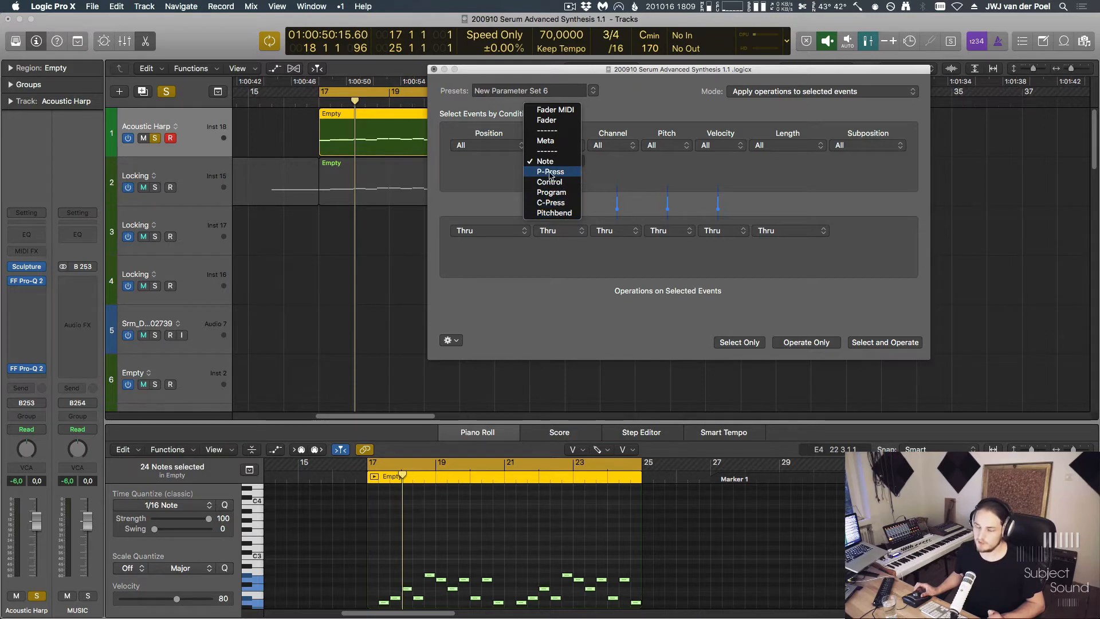
{"action": "mouse_move", "coordinate": [554, 120]}
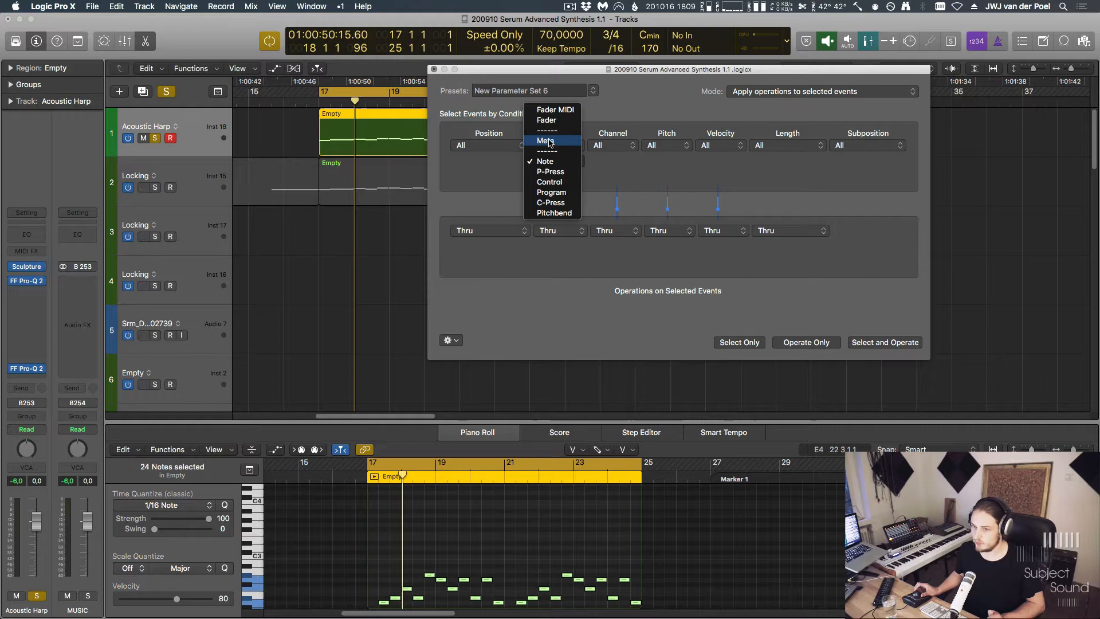
{"action": "left_click", "coordinate": [545, 160]}
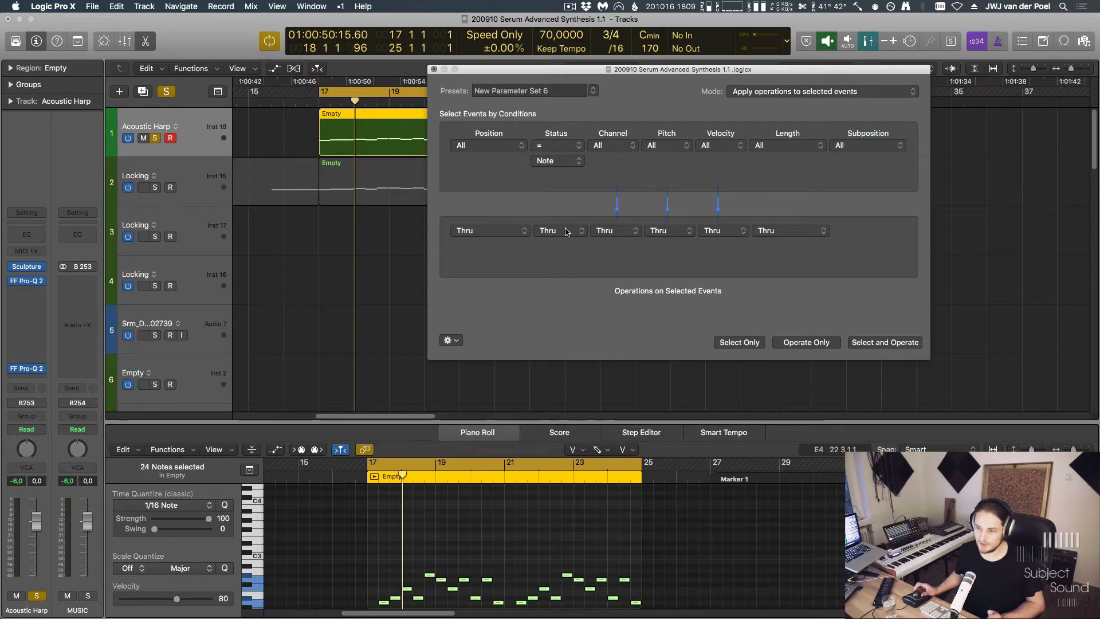
{"action": "left_click", "coordinate": [558, 230]}
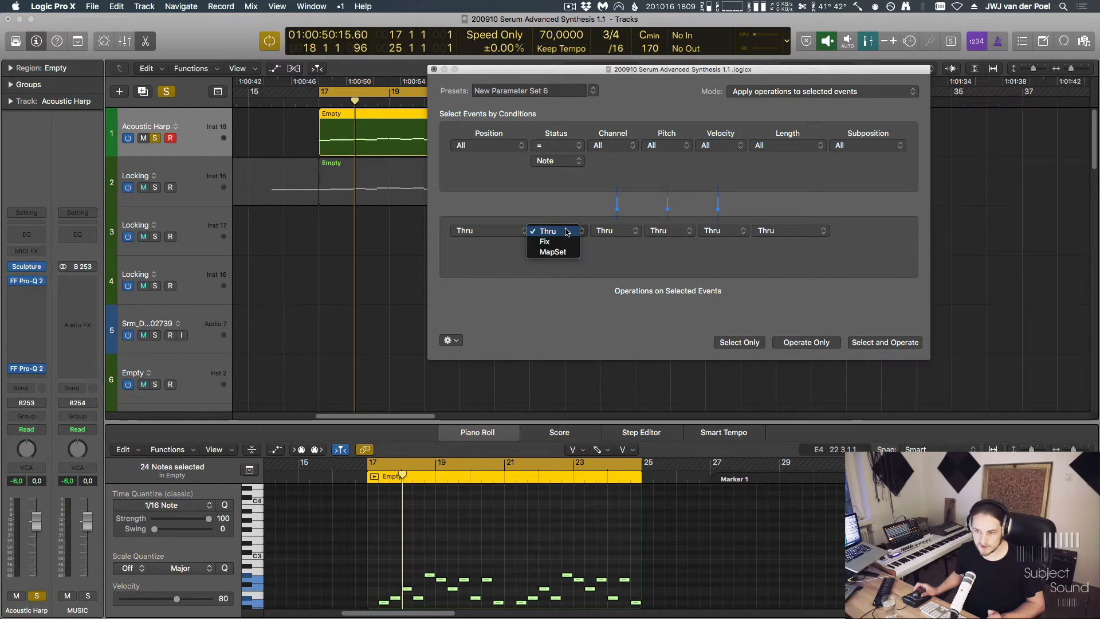
{"action": "mouse_move", "coordinate": [565, 241]}
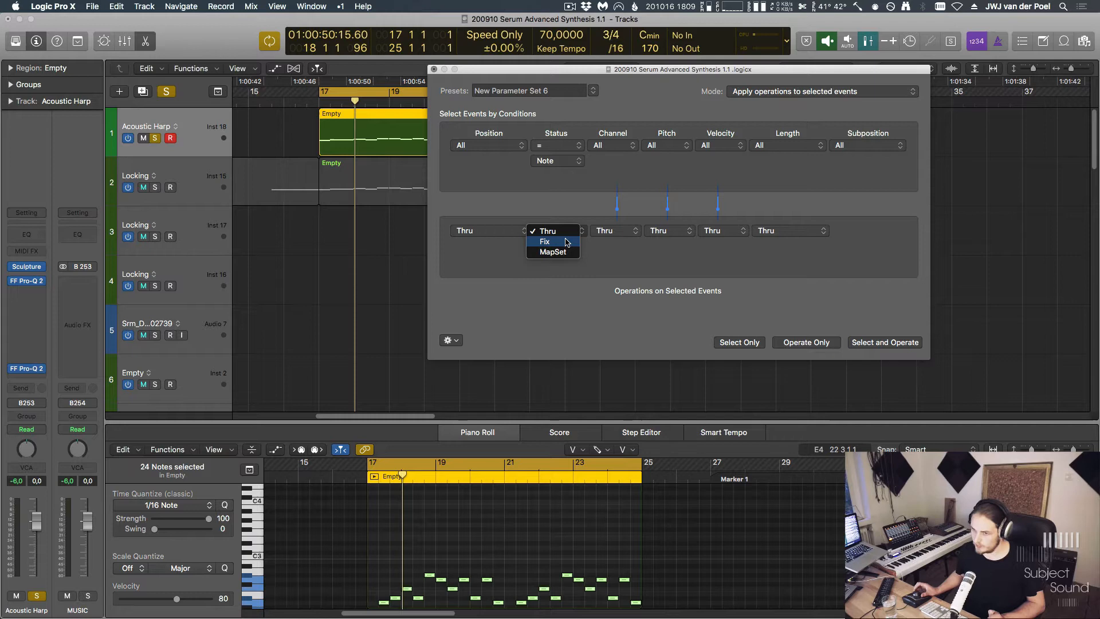
{"action": "left_click", "coordinate": [546, 240]}
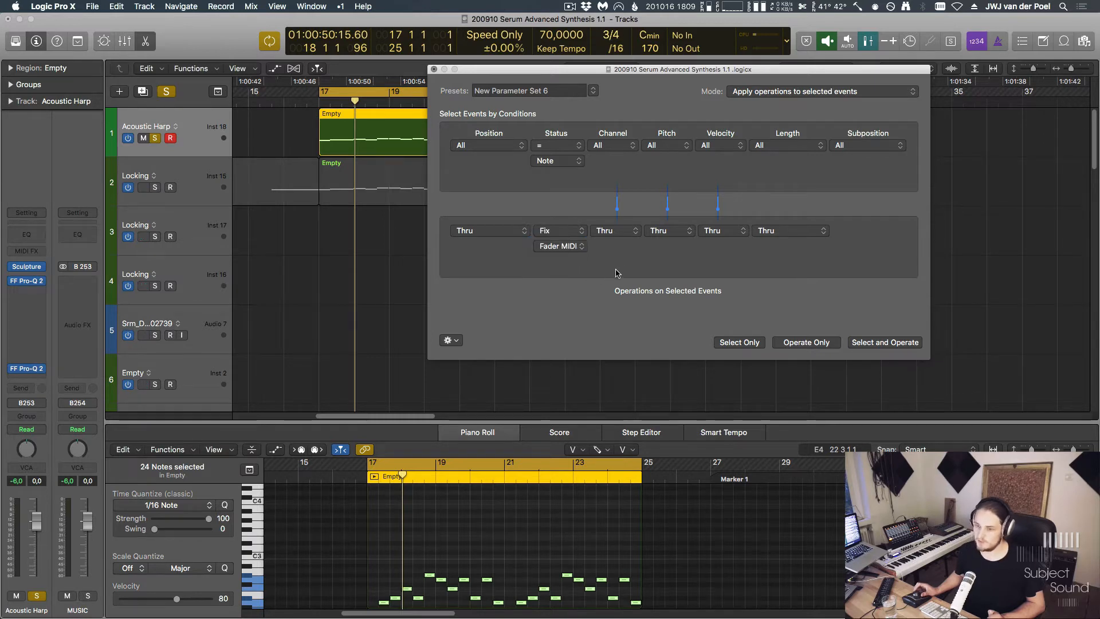
{"action": "left_click", "coordinate": [559, 246]}
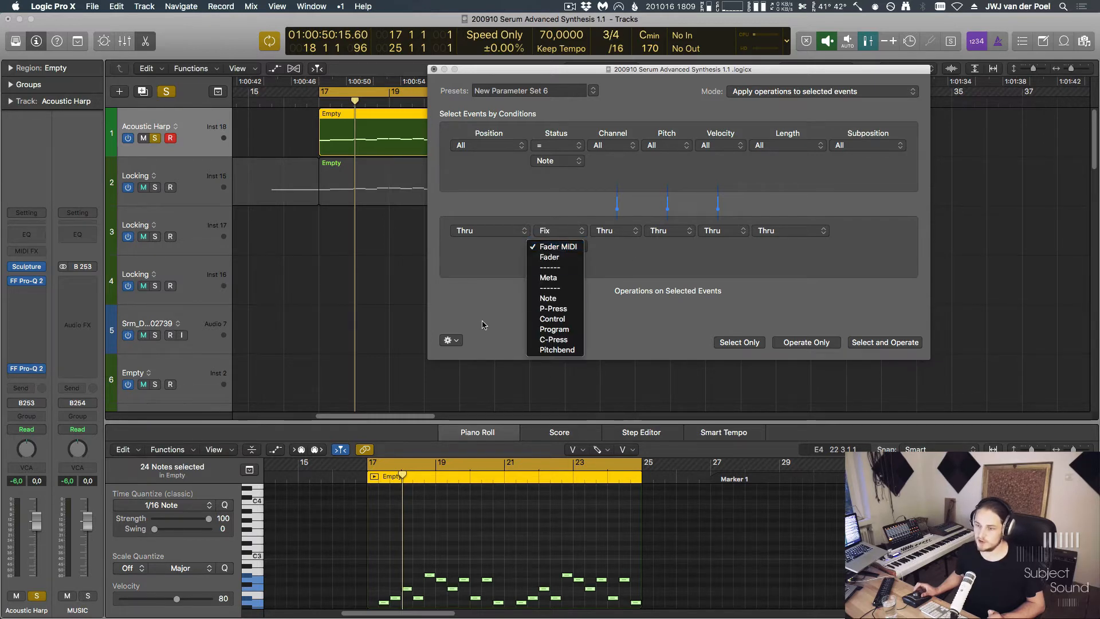
{"action": "left_click", "coordinate": [552, 319]}
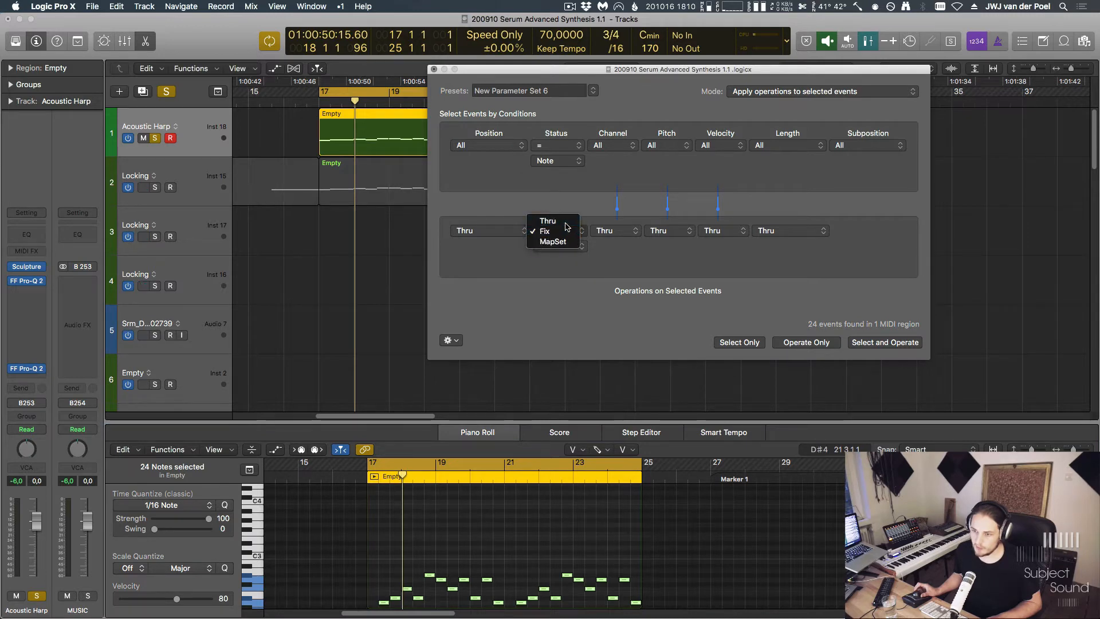
{"action": "left_click", "coordinate": [546, 220]}
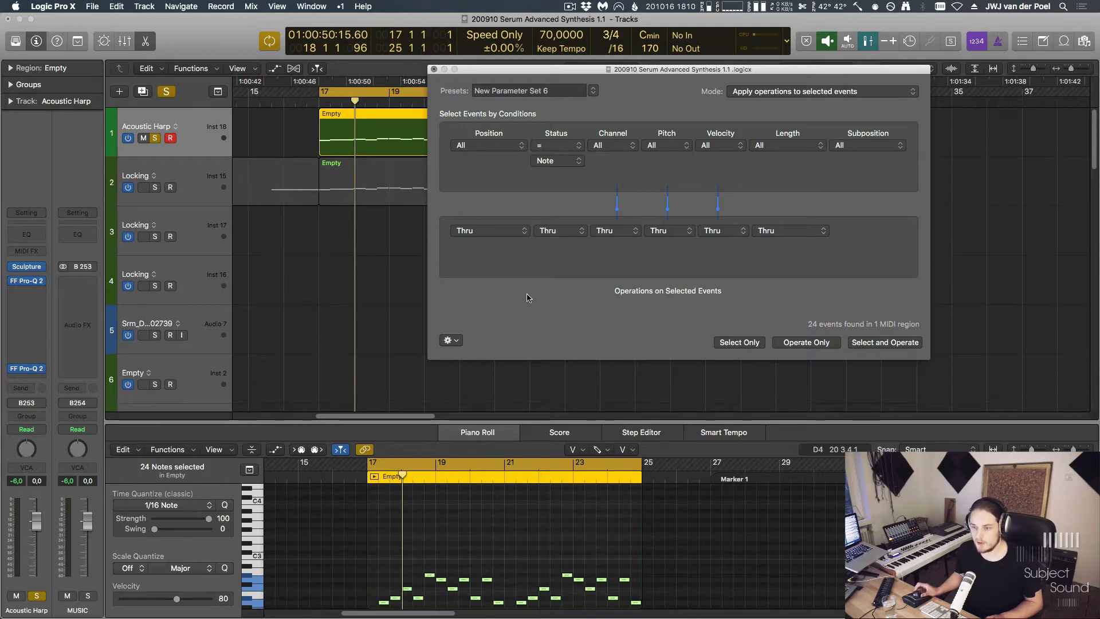
{"action": "mouse_move", "coordinate": [693, 148]}
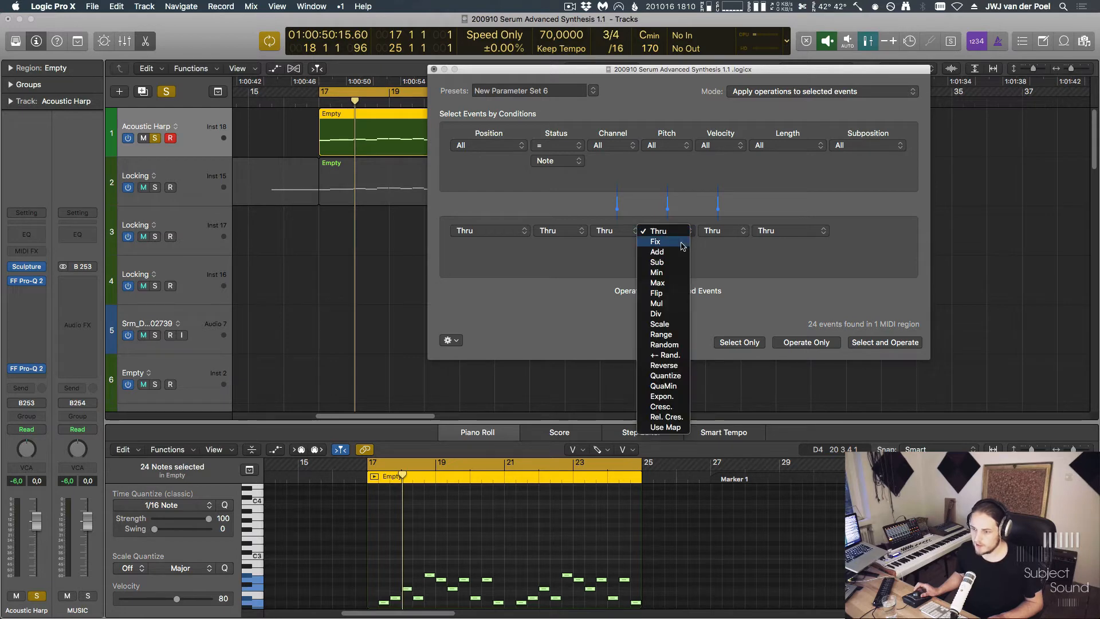
{"action": "left_click", "coordinate": [655, 242]}
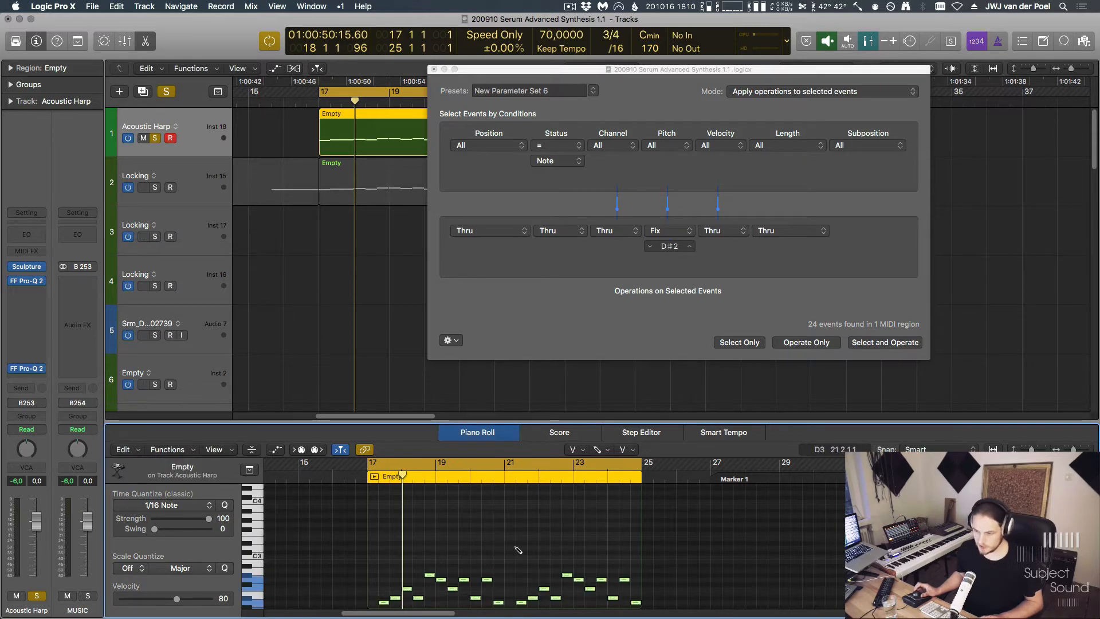
{"action": "left_click", "coordinate": [664, 230]}
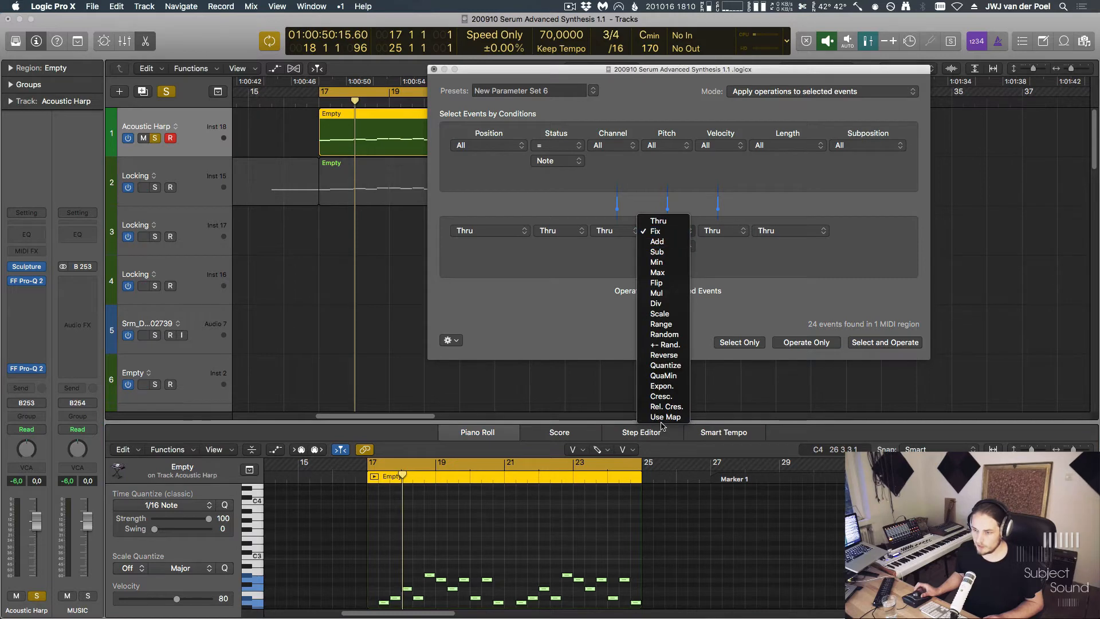
{"action": "mouse_move", "coordinate": [663, 345]}
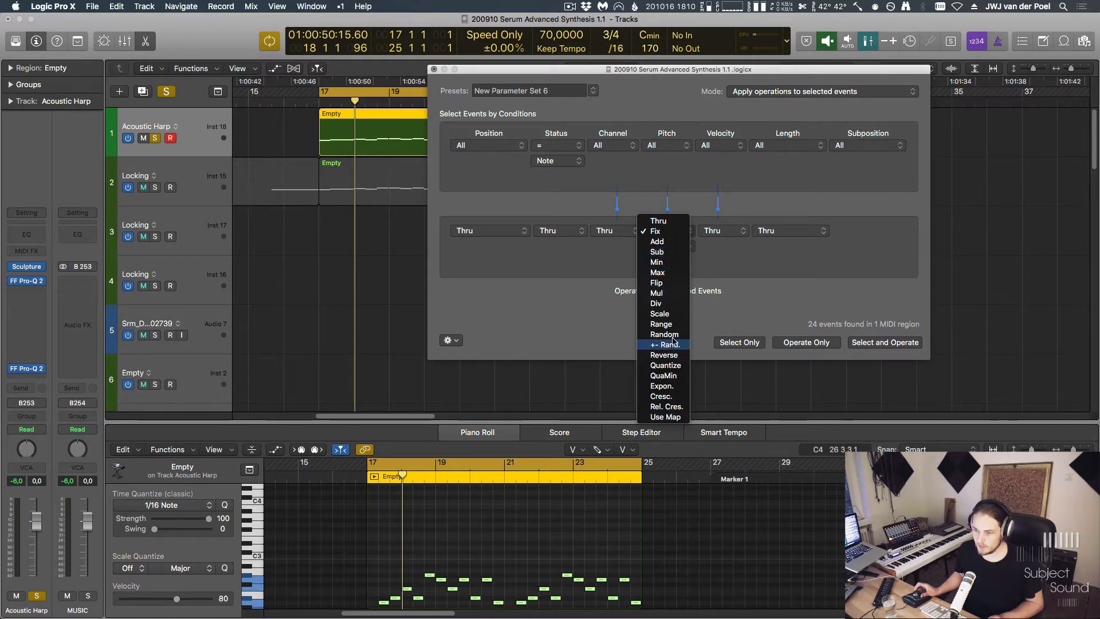
{"action": "left_click", "coordinate": [654, 230]}
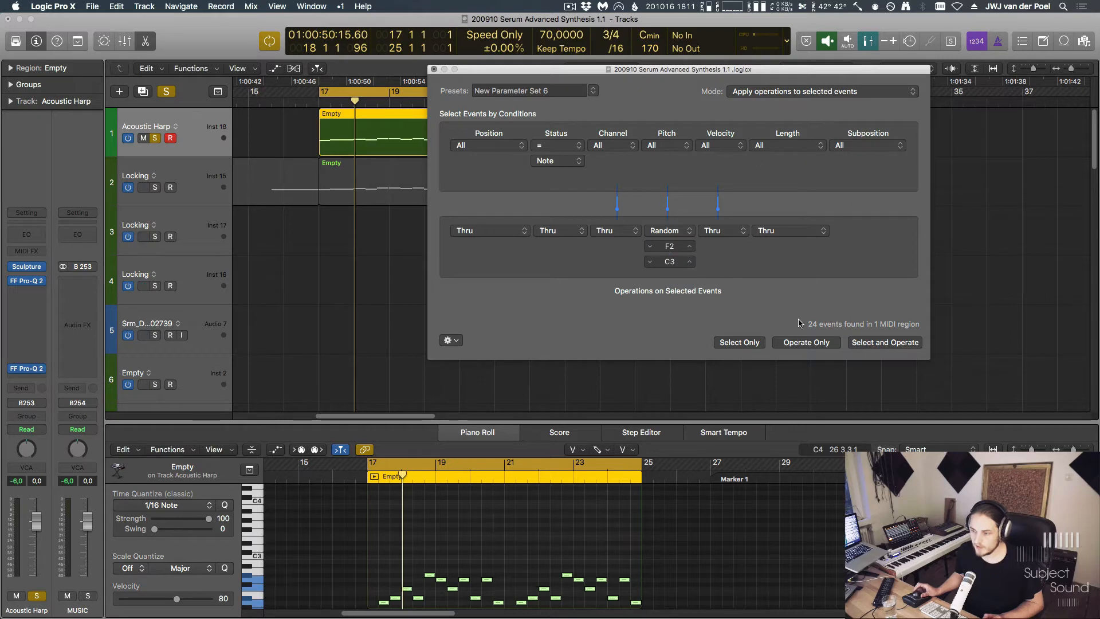
{"action": "left_click", "coordinate": [738, 342]}
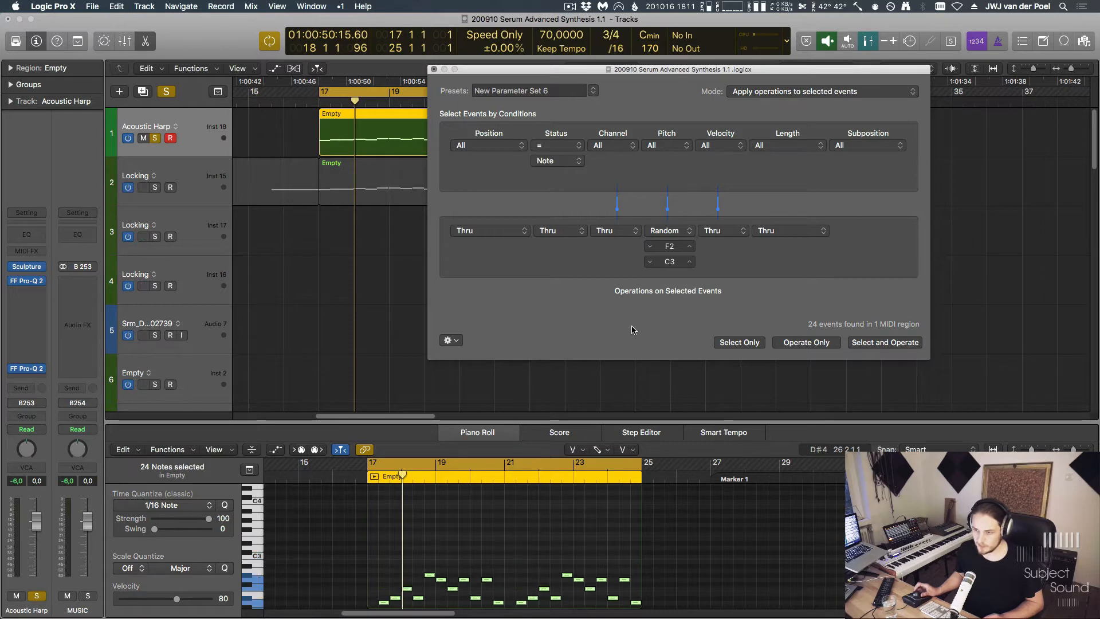
{"action": "left_click", "coordinate": [668, 230]}
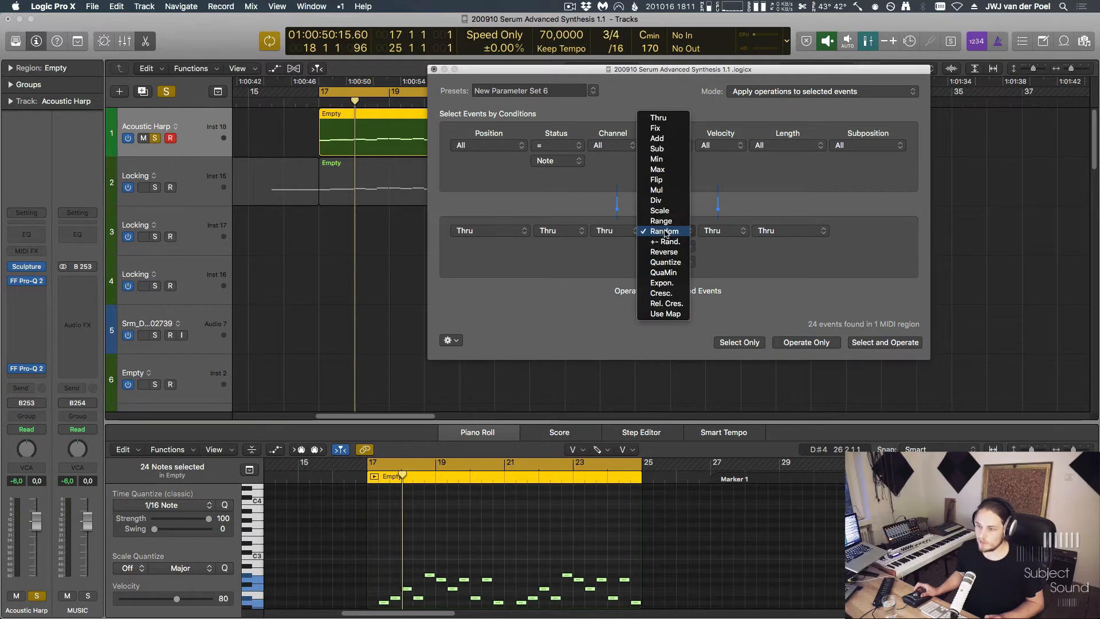
{"action": "left_click", "coordinate": [658, 117]}
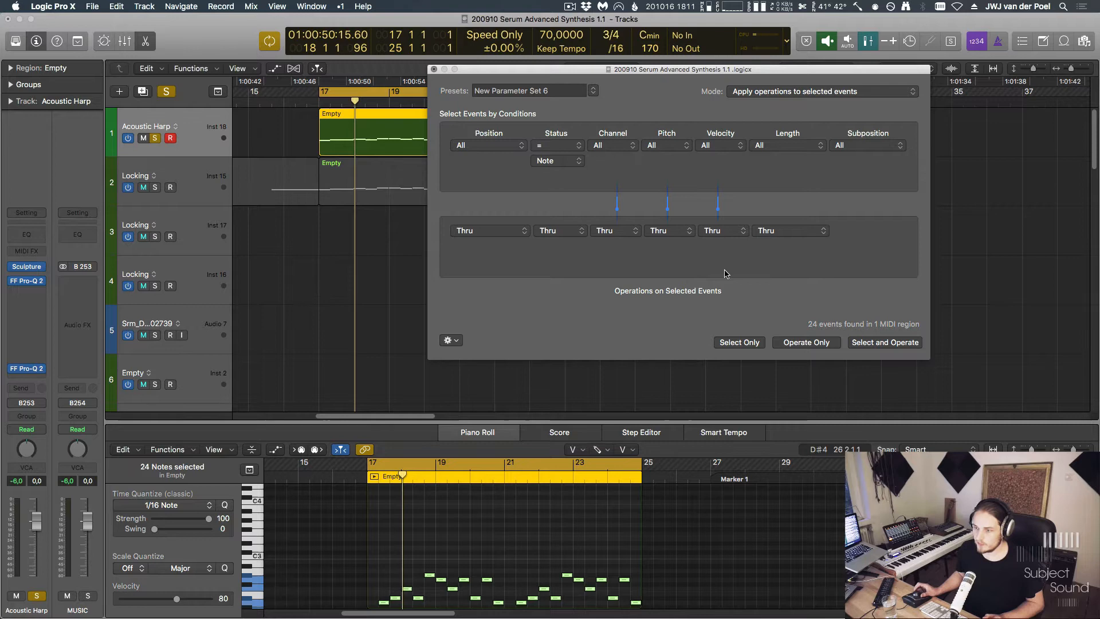
Set the Velocity operation to Use Map and reshape the Universal Map curve, pushing notes to 127.
{"action": "left_click", "coordinate": [715, 231]}
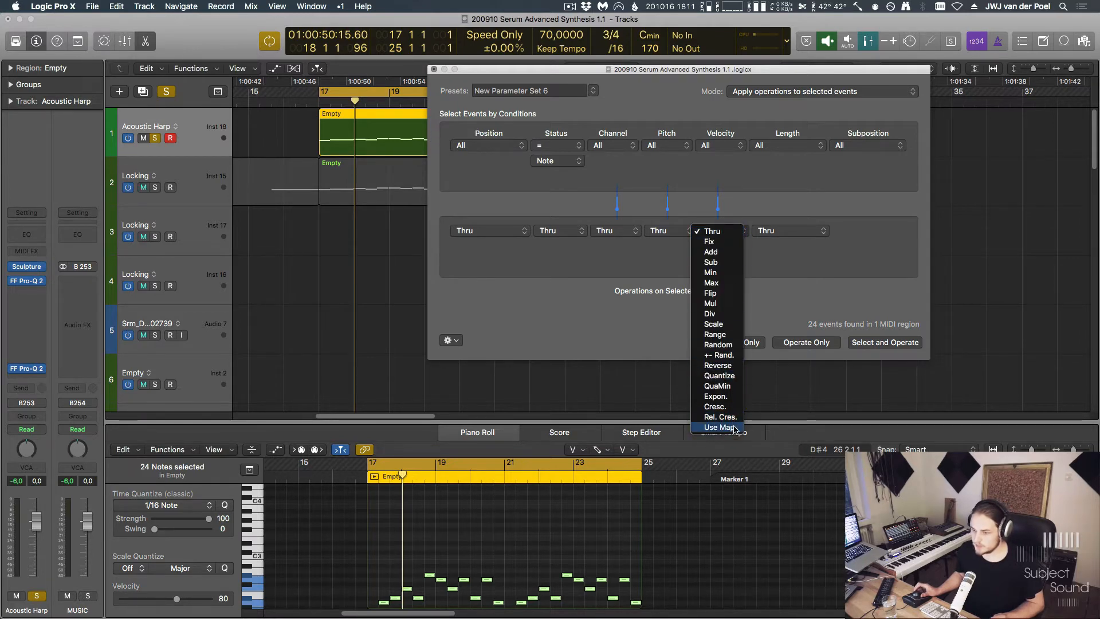
{"action": "left_click", "coordinate": [720, 428]}
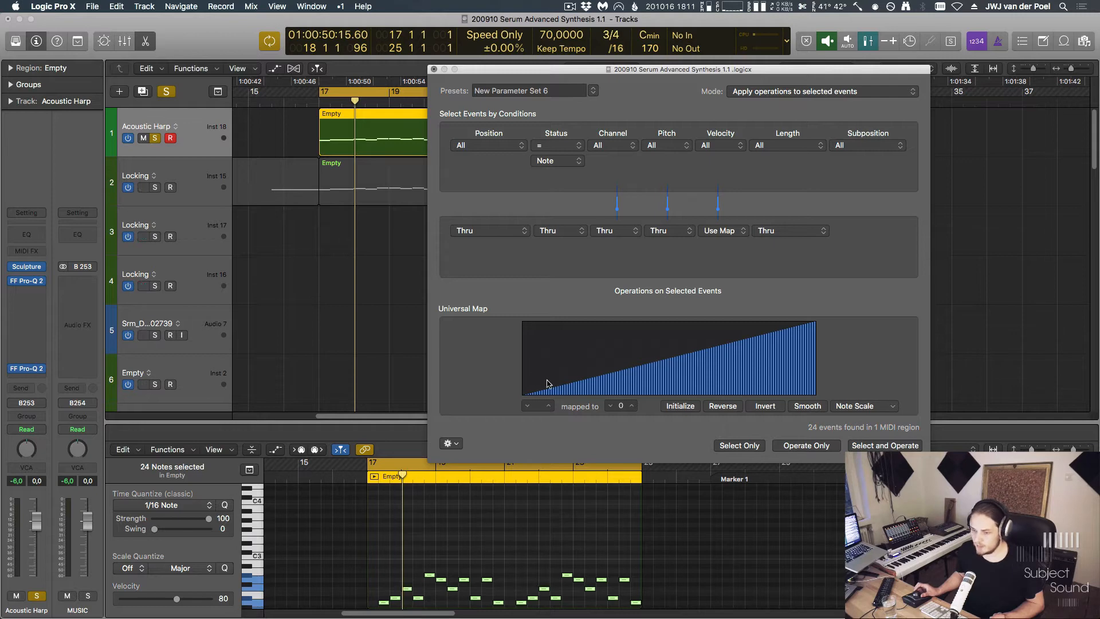
{"action": "mouse_move", "coordinate": [522, 395]}
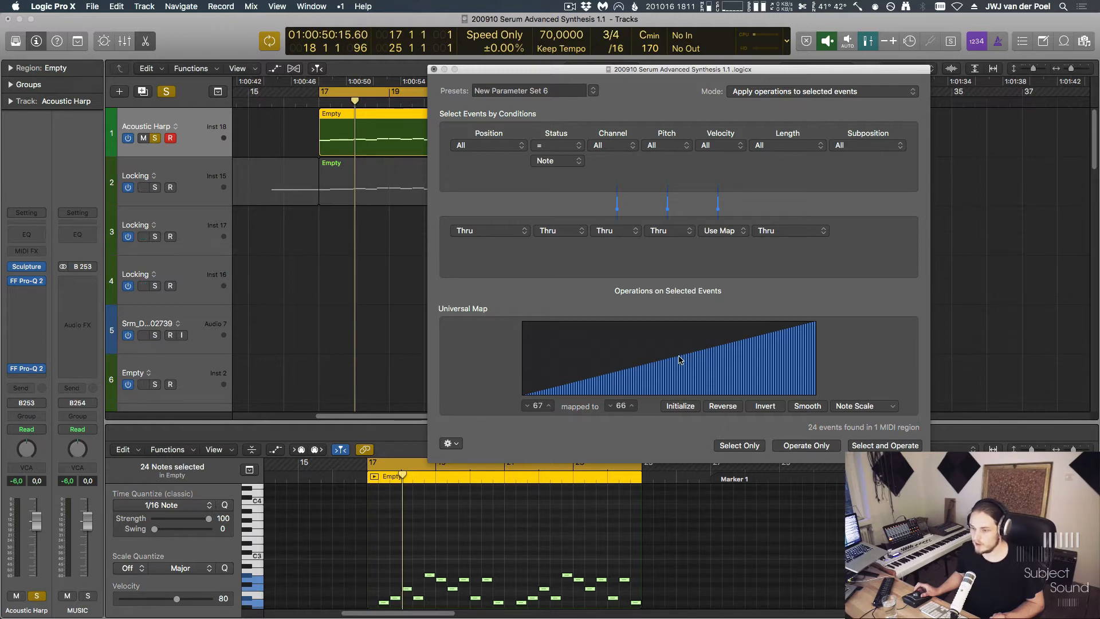
{"action": "left_click_drag", "start_coordinate": [680, 358], "coordinate": [728, 391]}
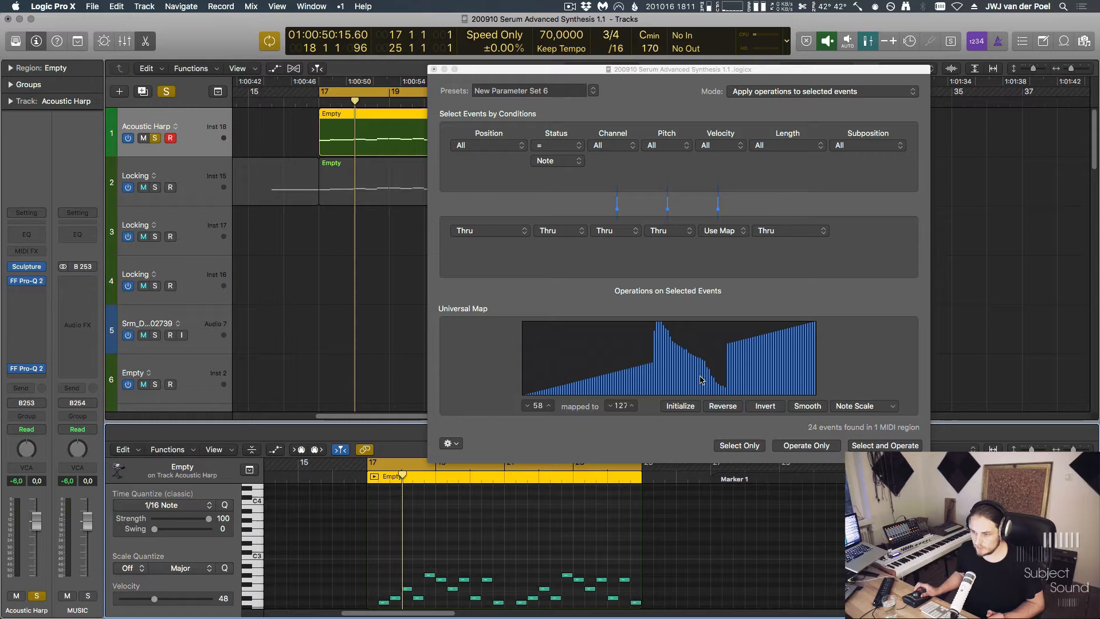
Return the Velocity operation to Thru and reset the transform set to pass-through.
{"action": "left_click", "coordinate": [719, 230]}
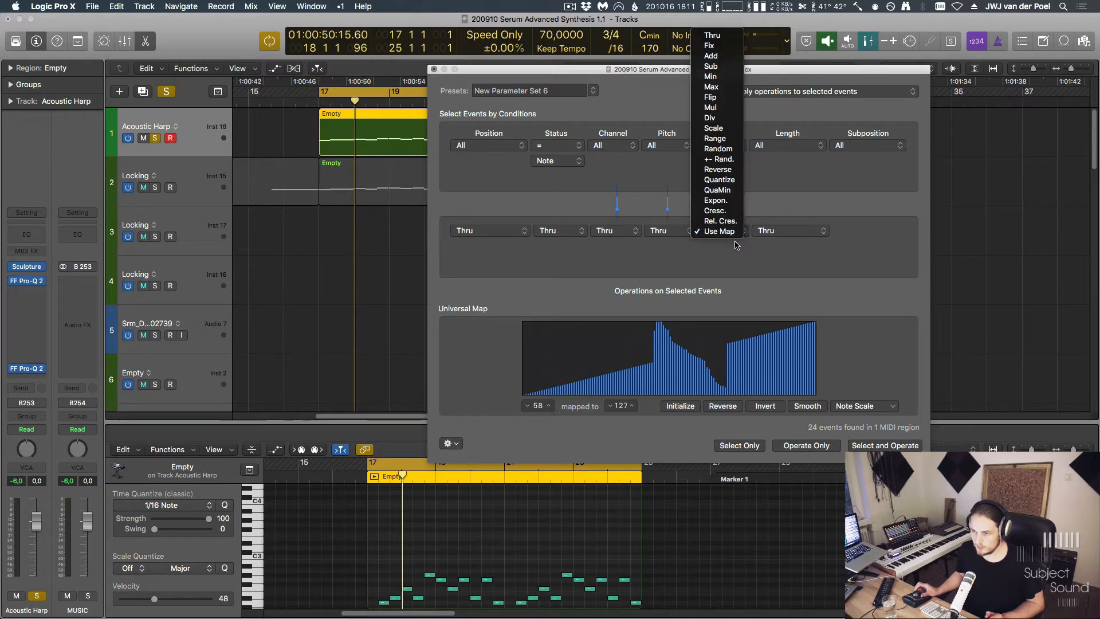
{"action": "left_click", "coordinate": [719, 220]}
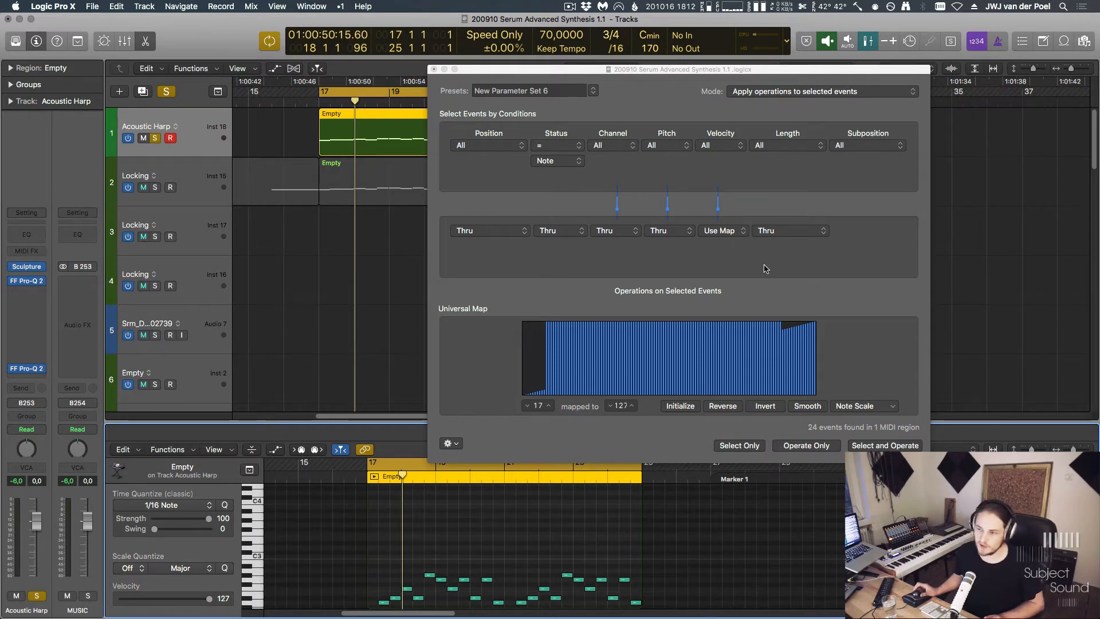
{"action": "left_click", "coordinate": [488, 146]}
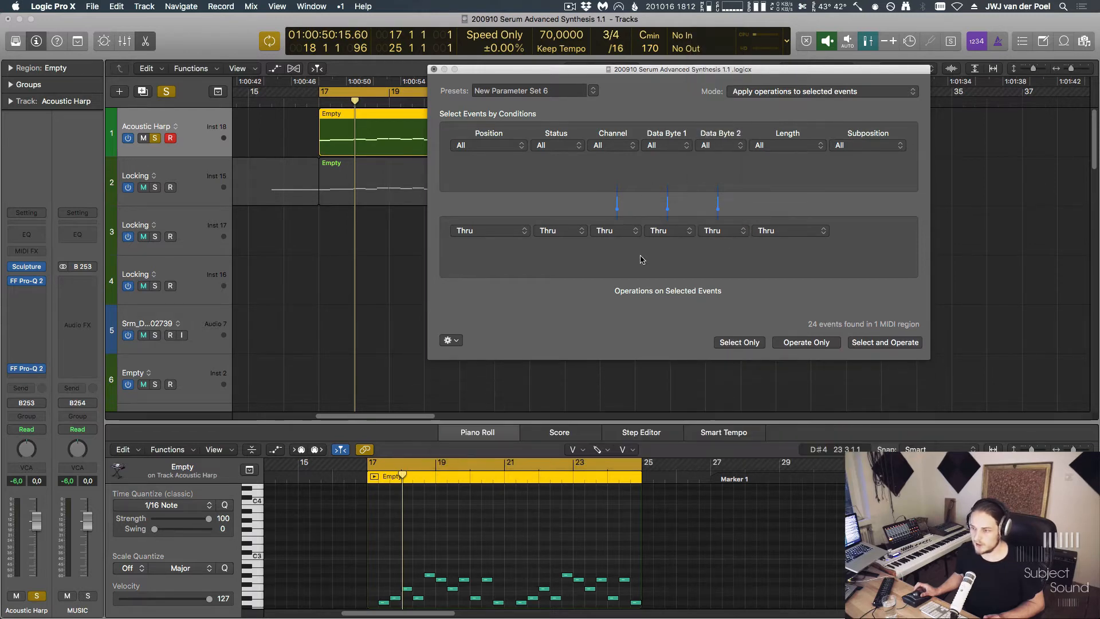
Set the Position condition to Inside starting at bar 17 1 1 1.
{"action": "left_click", "coordinate": [488, 146]}
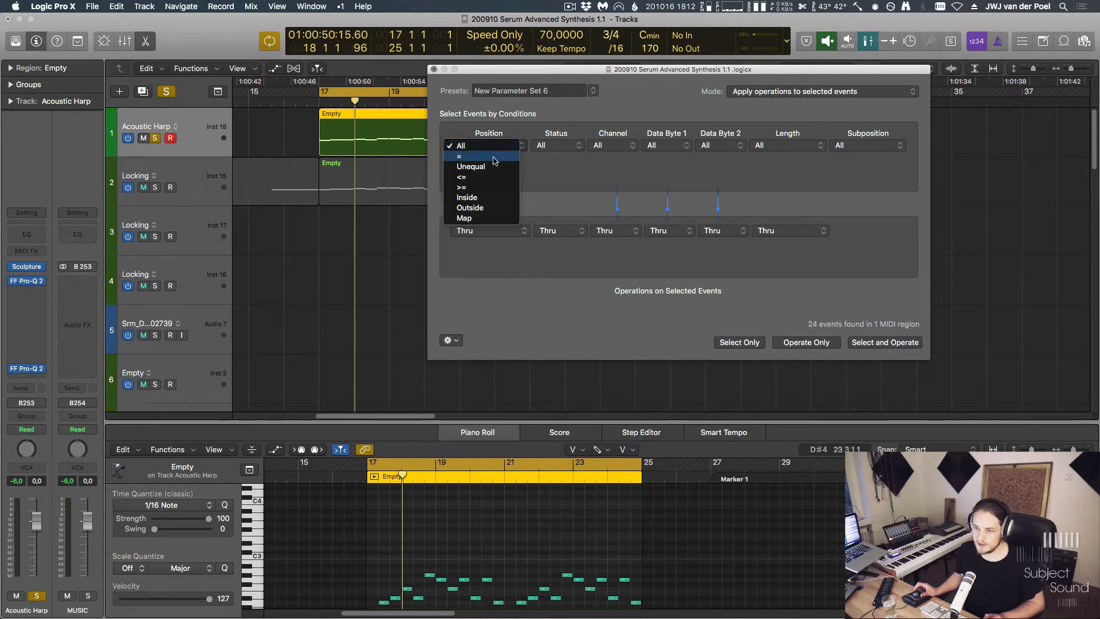
{"action": "left_click", "coordinate": [467, 197]}
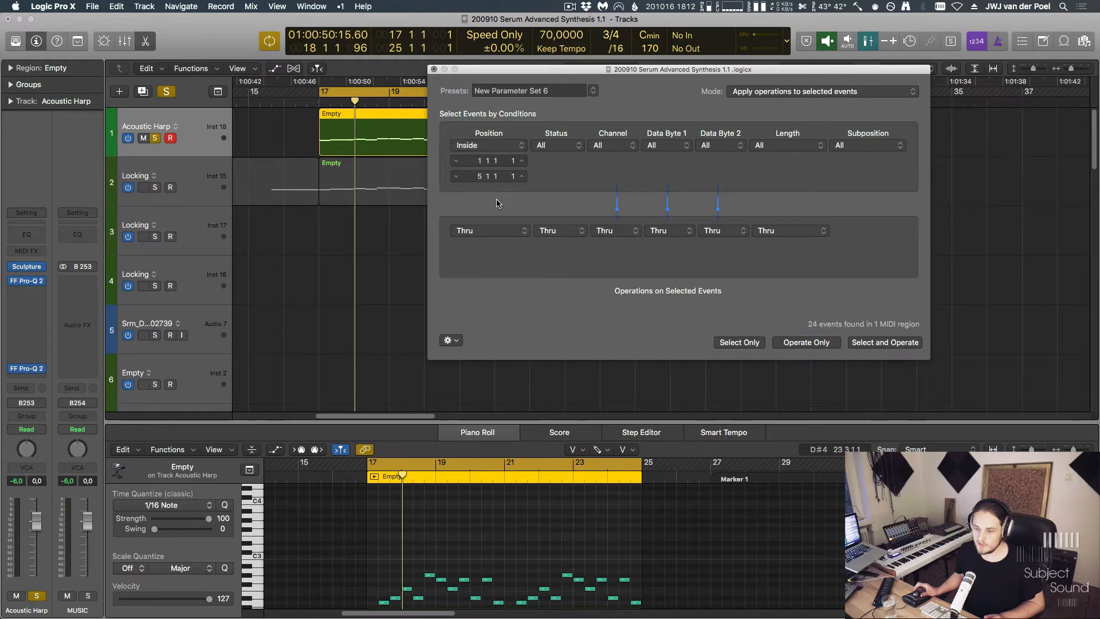
{"action": "left_click", "coordinate": [488, 160]}
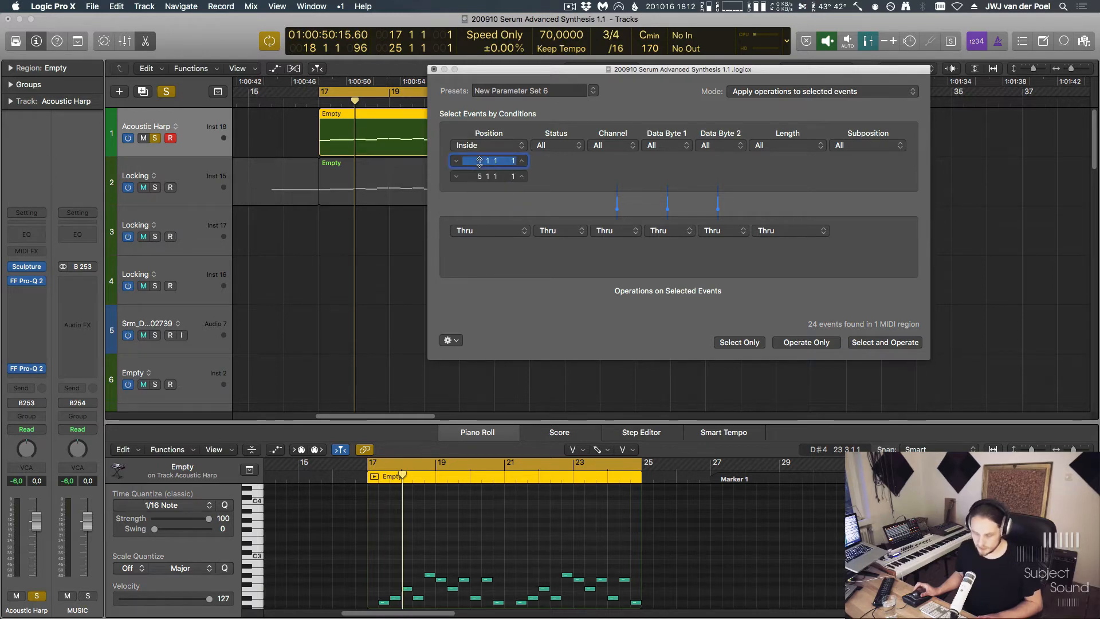
{"action": "type", "text": "17"}
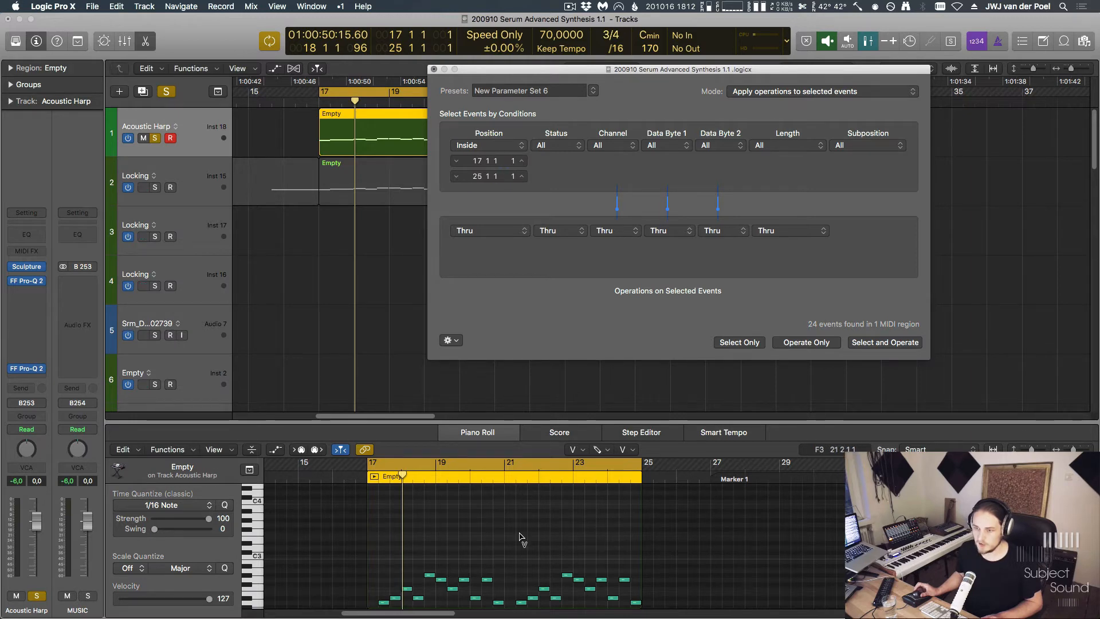
Set Status to = Note and the Velocity operation to a Cresc. from 0 to 127.
{"action": "left_click", "coordinate": [556, 146]}
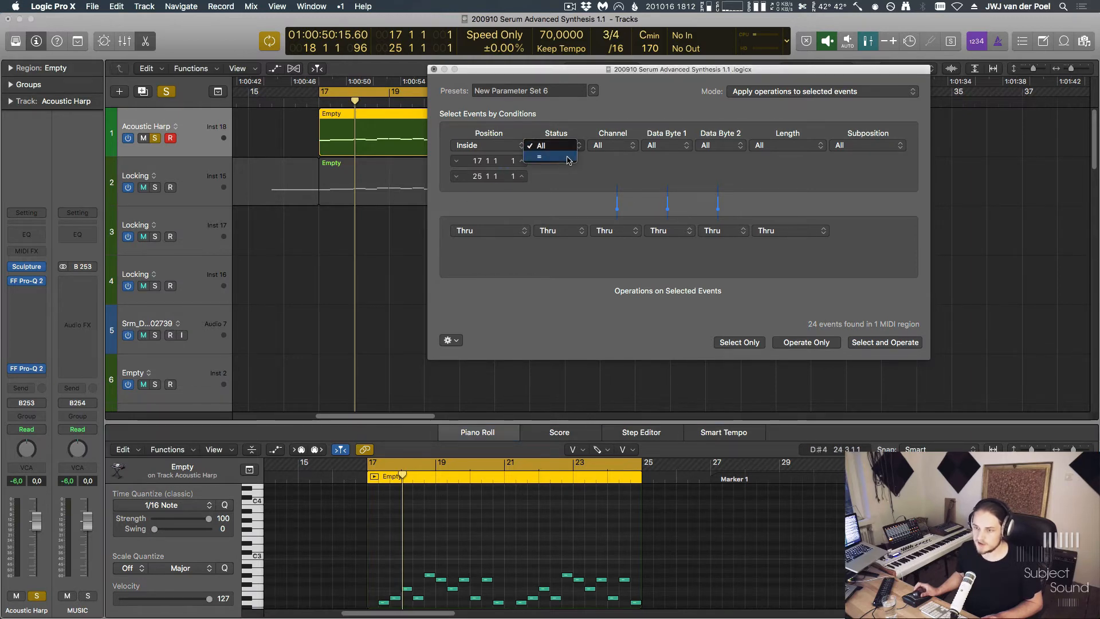
{"action": "left_click", "coordinate": [554, 146]}
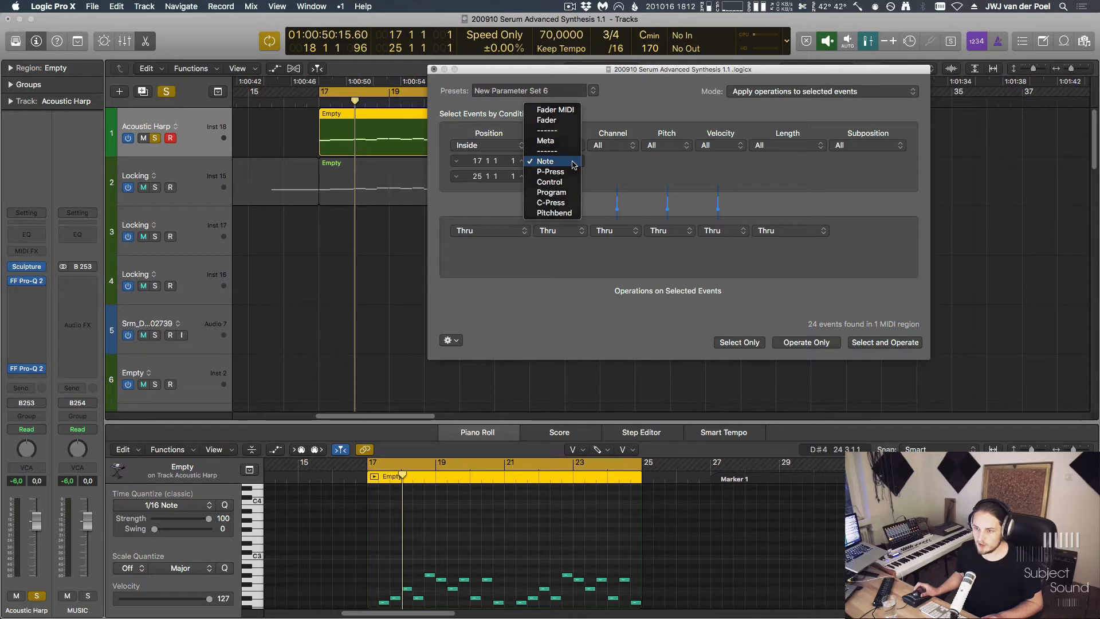
{"action": "left_click", "coordinate": [545, 161]}
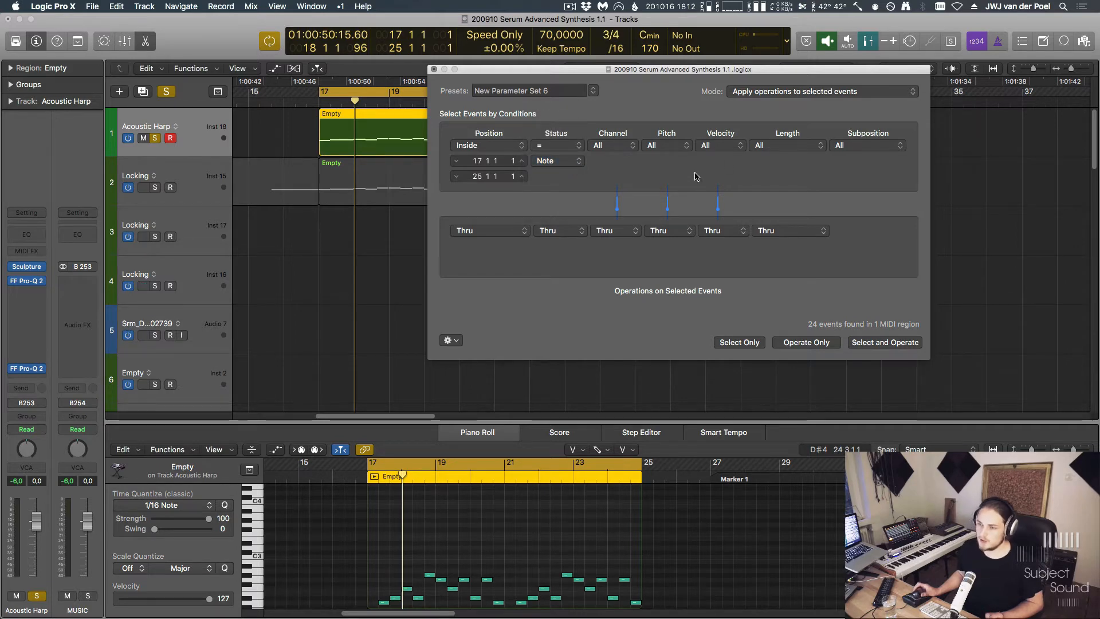
{"action": "left_click", "coordinate": [720, 145]}
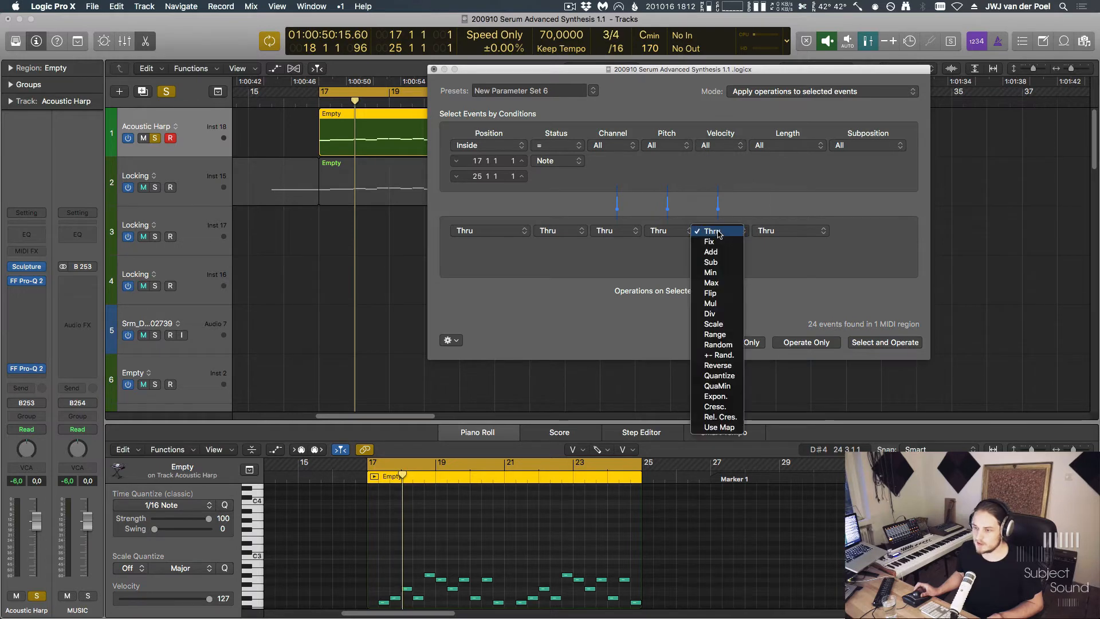
{"action": "left_click", "coordinate": [715, 406]}
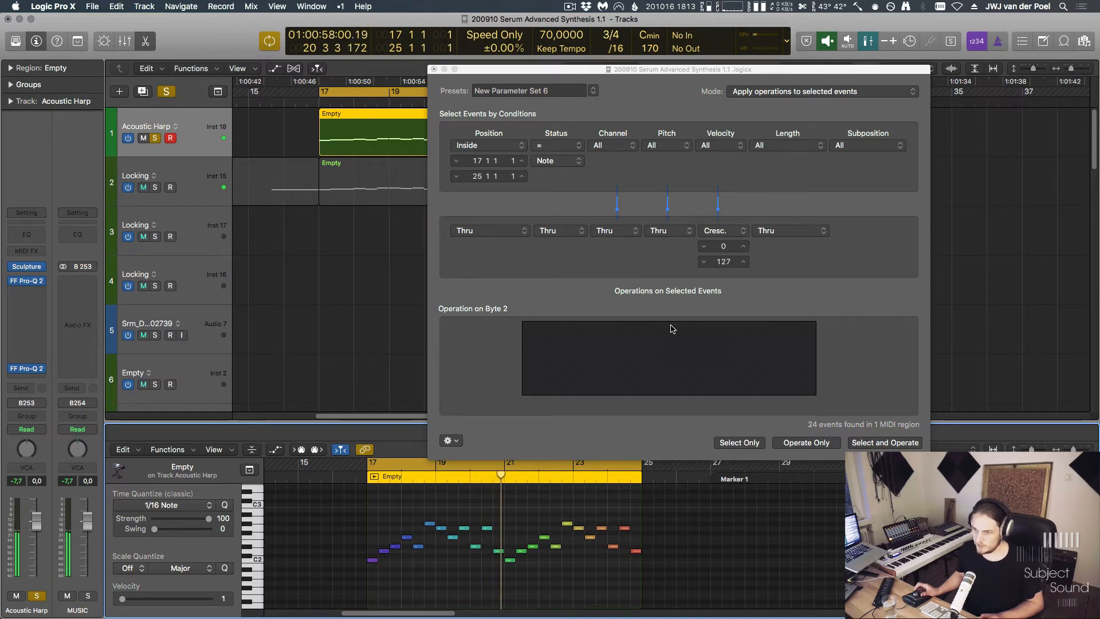
{"action": "left_click", "coordinate": [489, 145]}
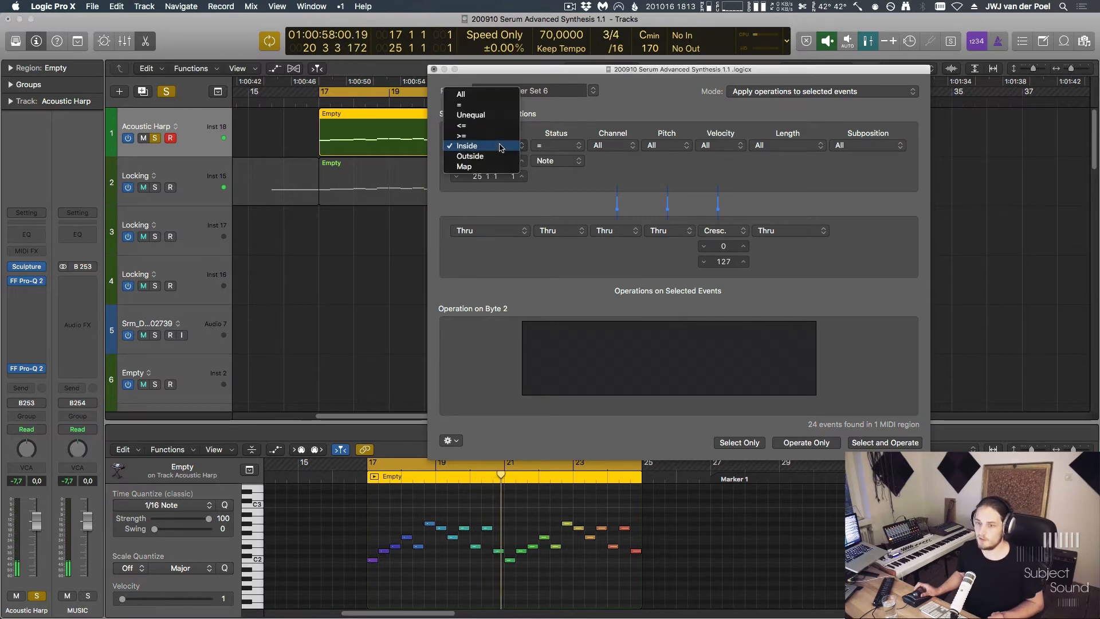
Set the Position operation to Div and the Length operation to Div 2.
{"action": "left_click", "coordinate": [467, 145]}
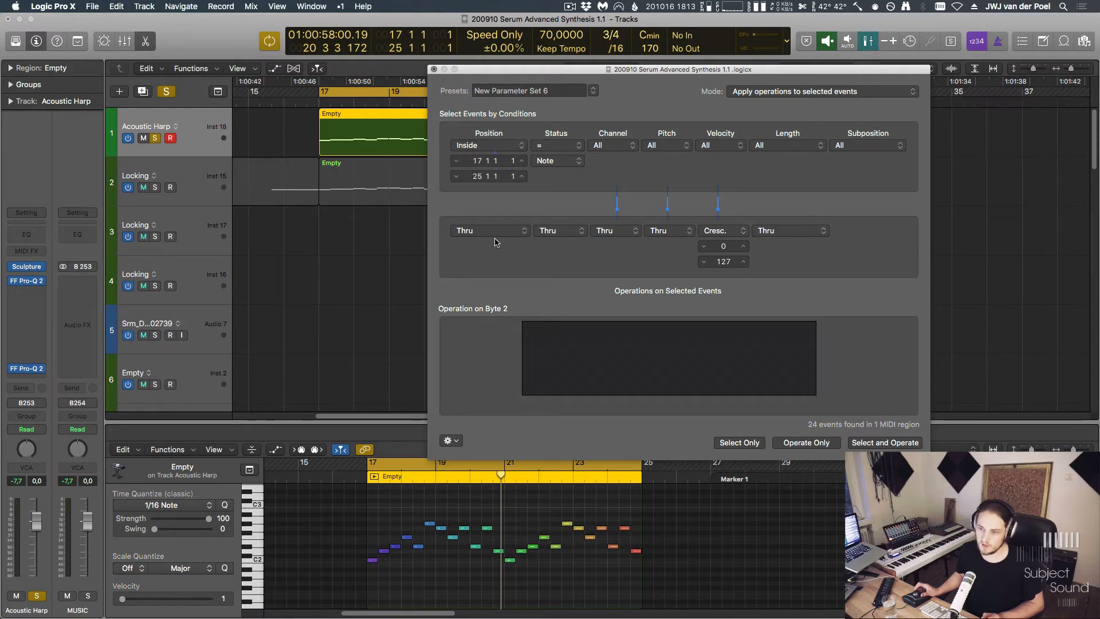
{"action": "left_click", "coordinate": [489, 230]}
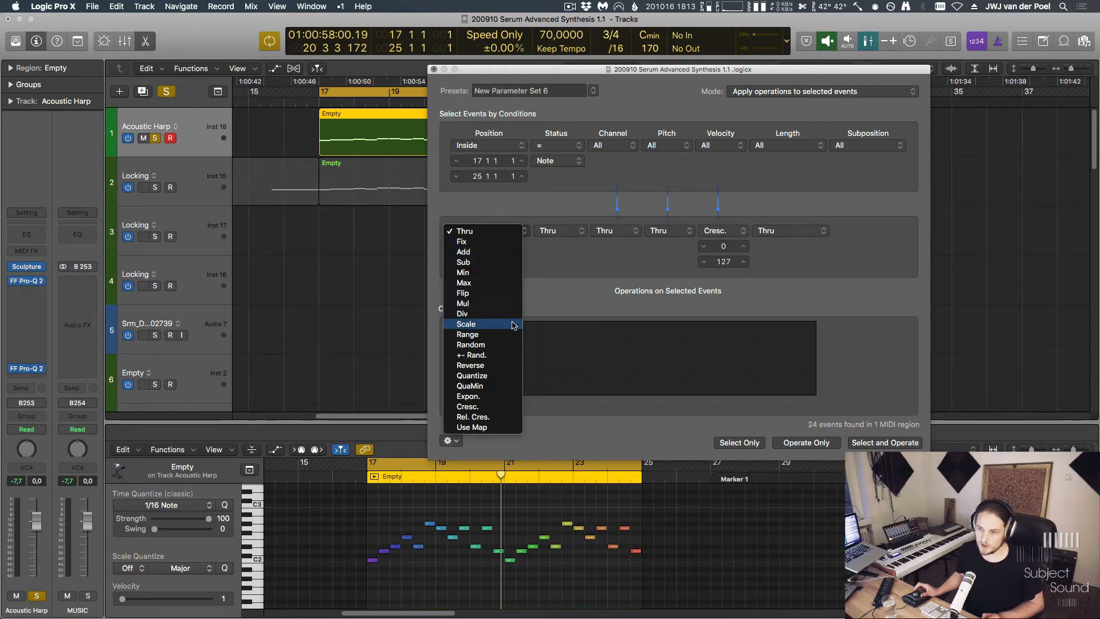
{"action": "left_click", "coordinate": [461, 313]}
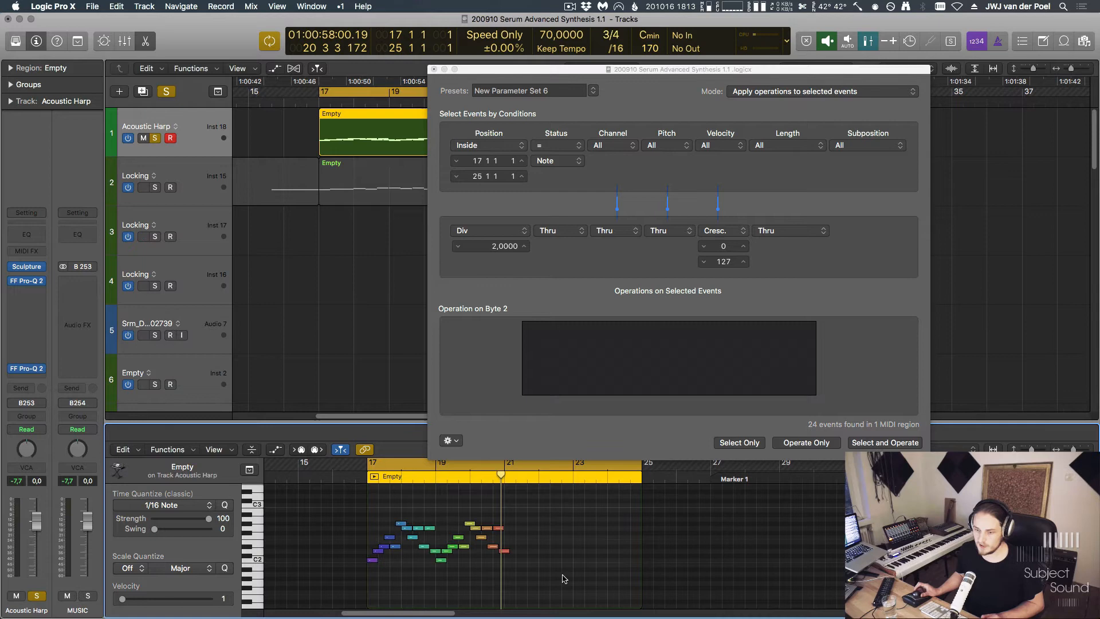
{"action": "mouse_move", "coordinate": [447, 522]}
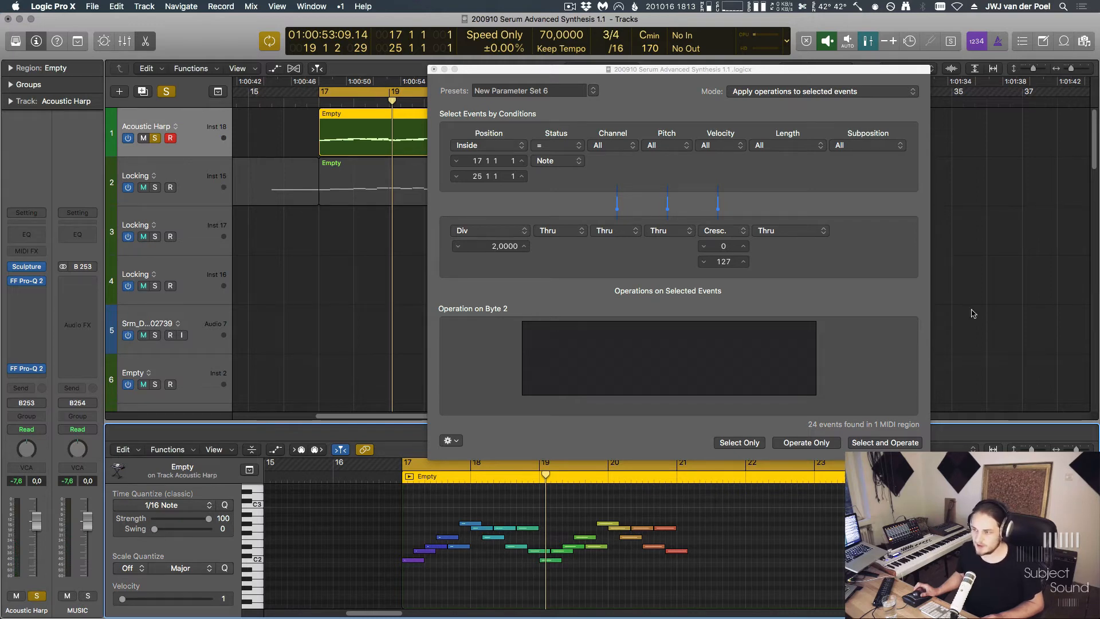
{"action": "left_click", "coordinate": [786, 145]}
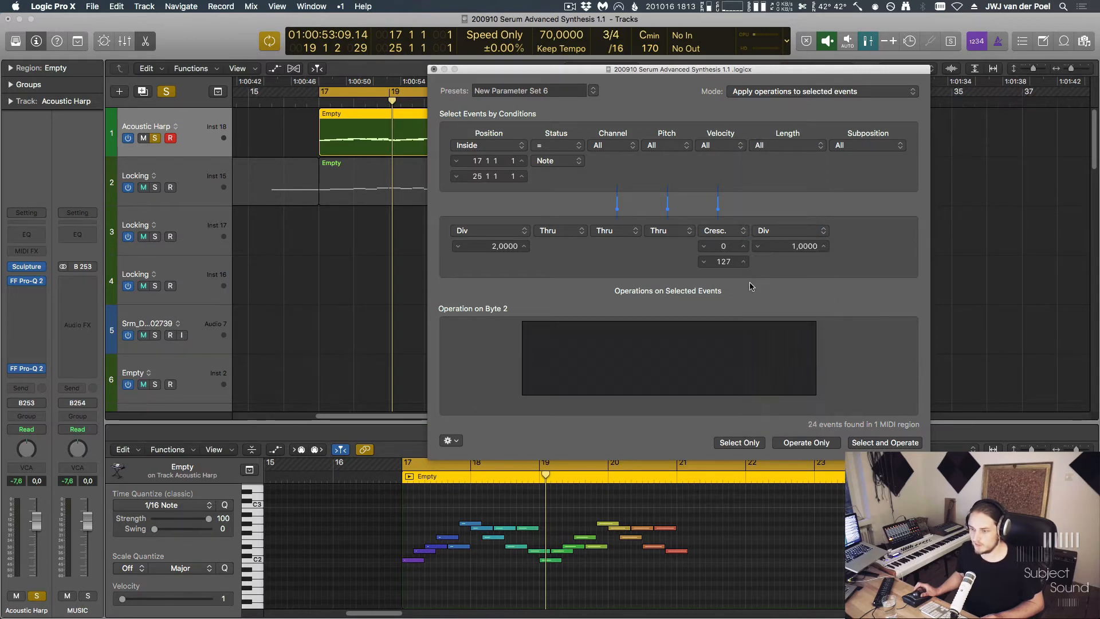
{"action": "left_click", "coordinate": [805, 245]}
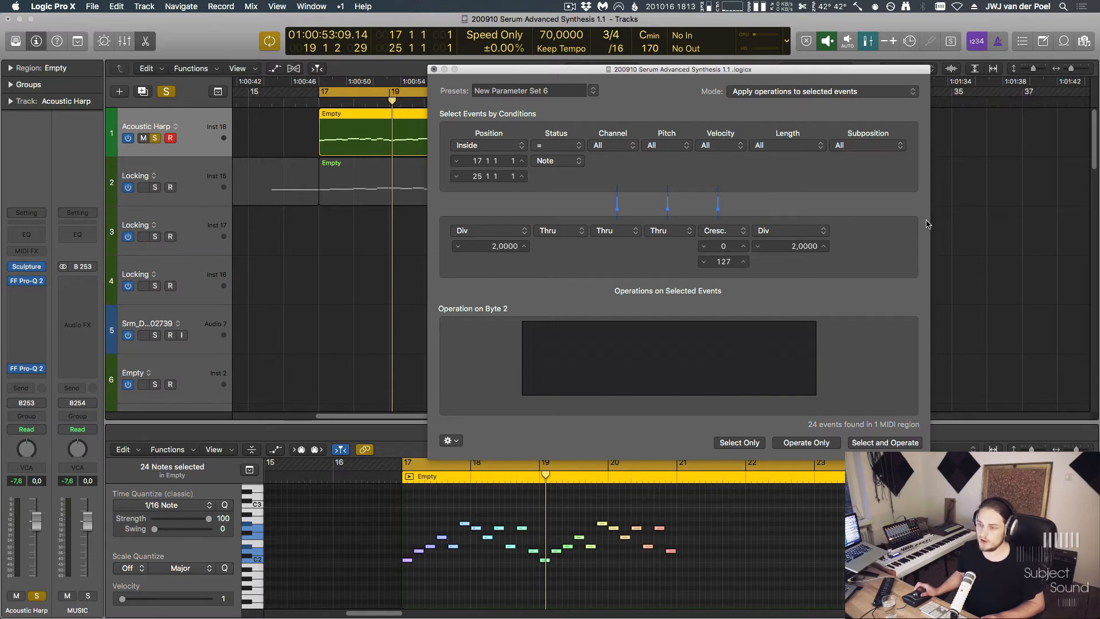
{"action": "mouse_move", "coordinate": [707, 505]}
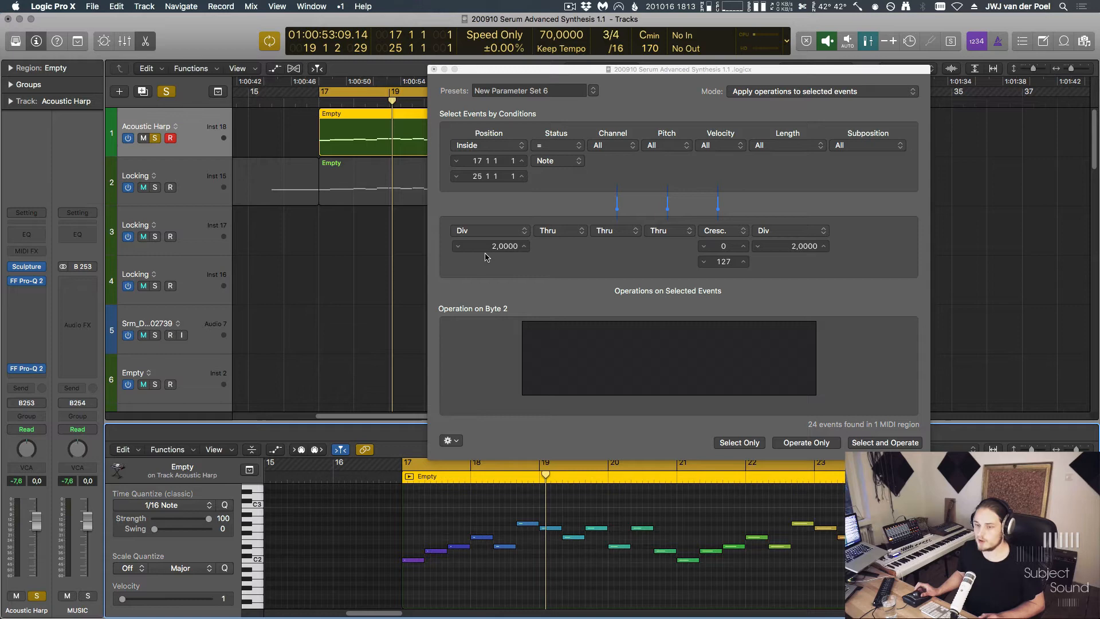
Enter 1,5 as the position divisor and apply the transform with Select and Operate.
{"action": "double_click", "coordinate": [504, 245]}
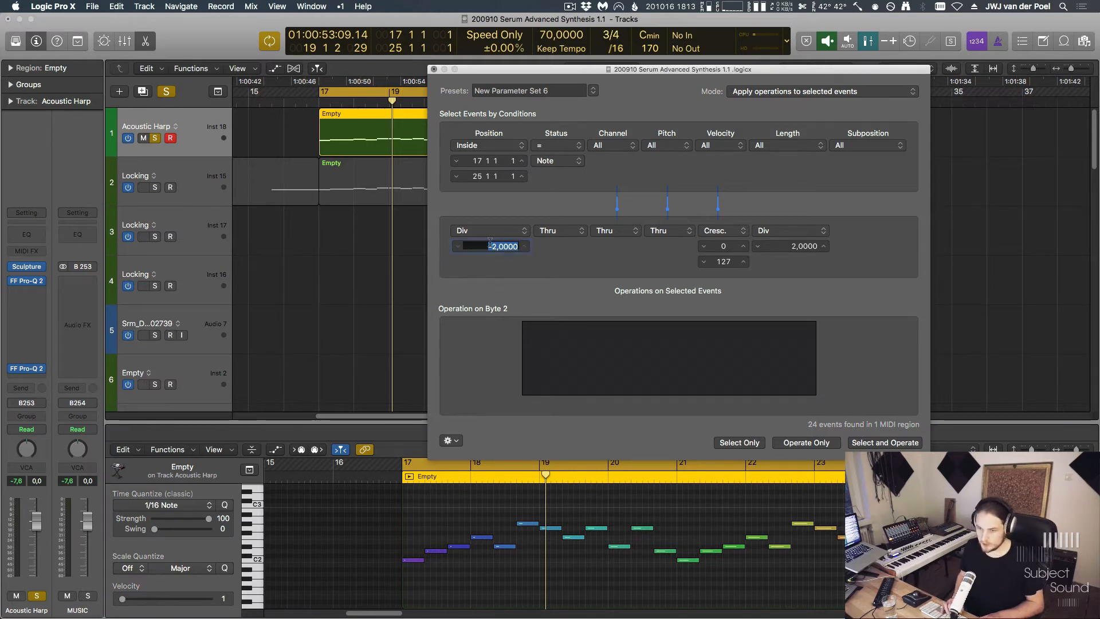
{"action": "type", "text": "1"}
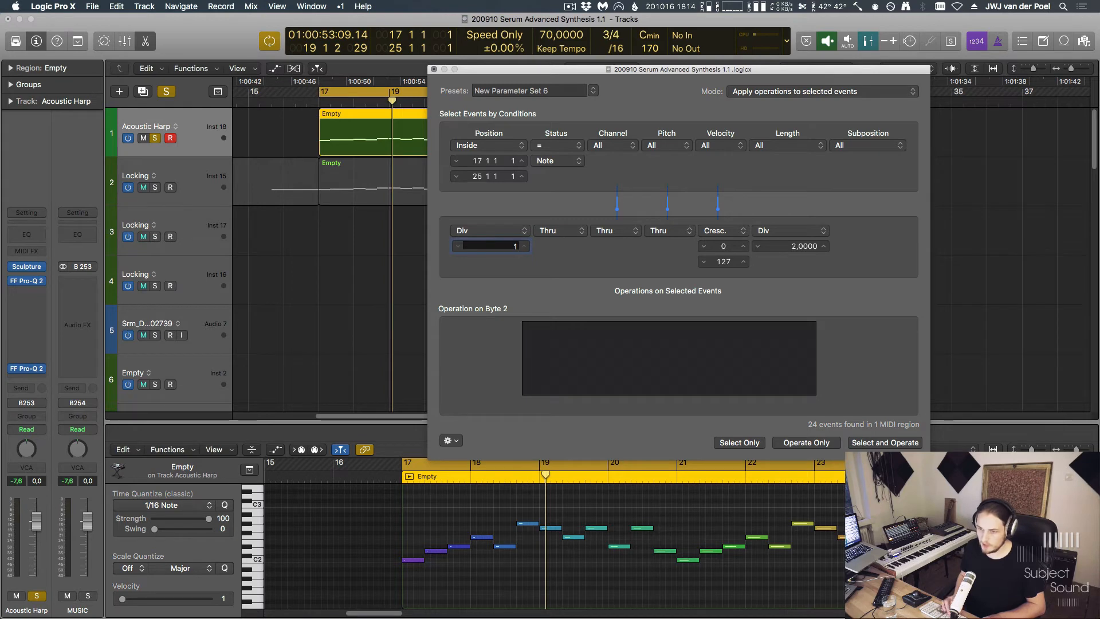
{"action": "type", "text": "1,5"}
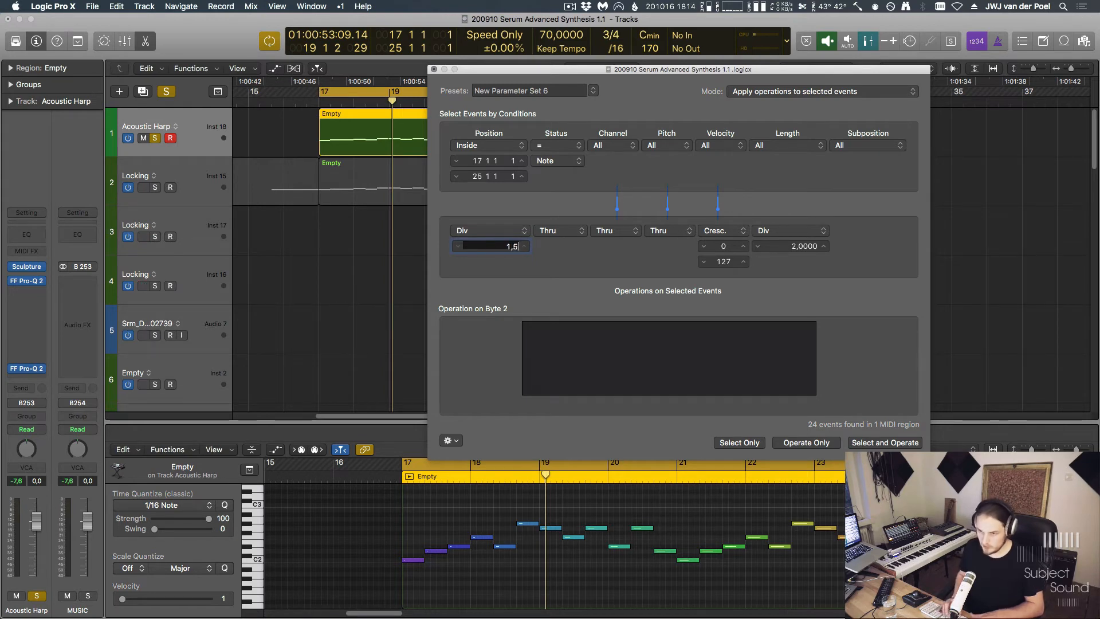
{"action": "left_click", "coordinate": [884, 443]}
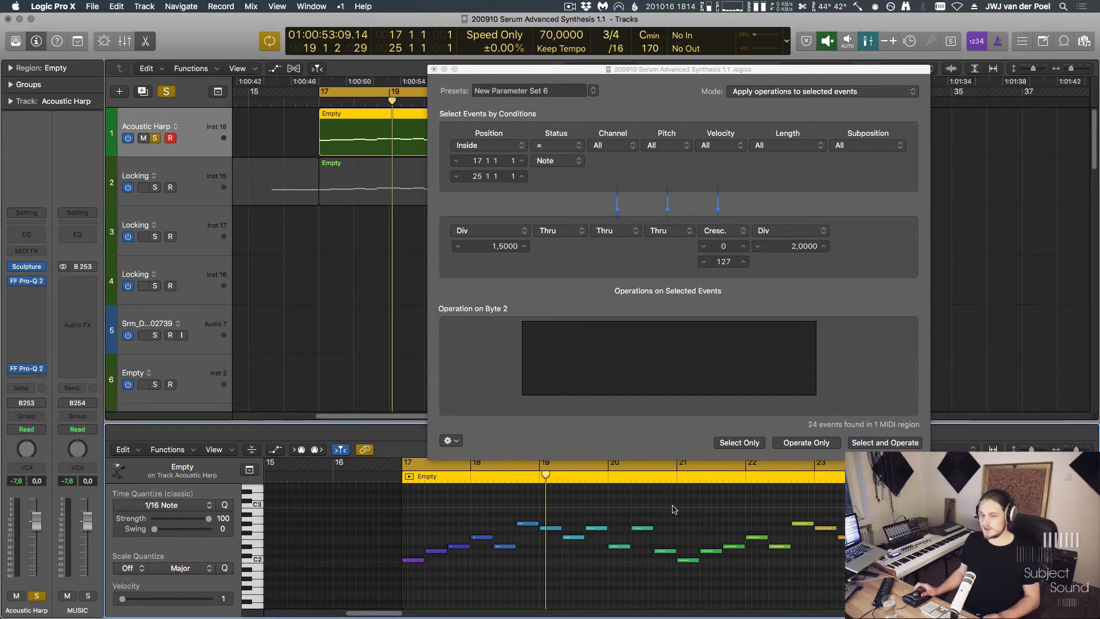
{"action": "left_click", "coordinate": [737, 442]}
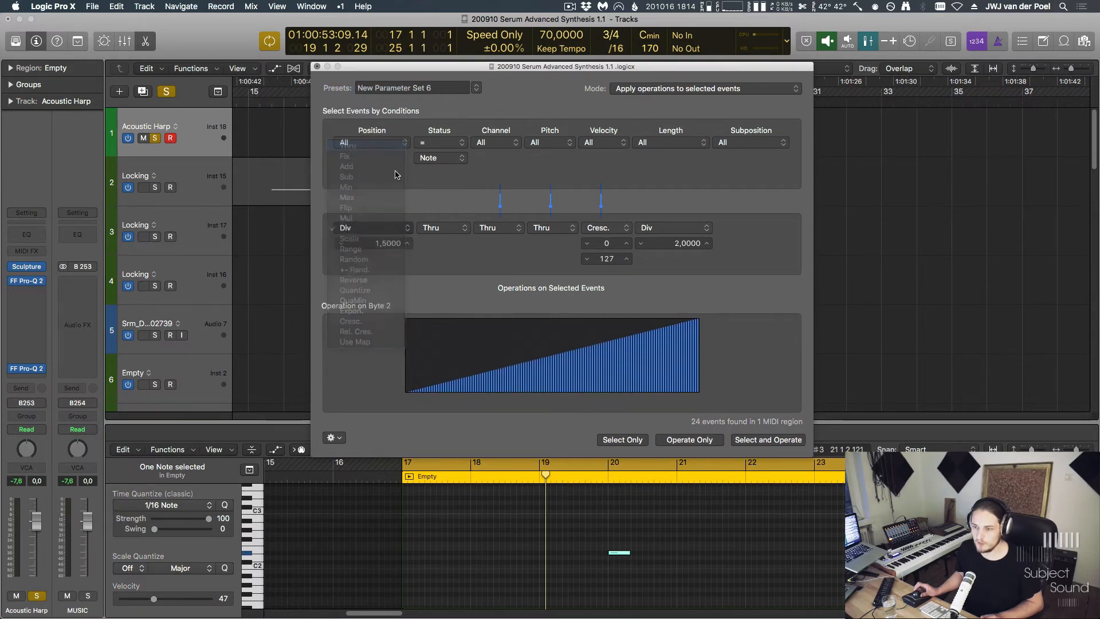
Set the Status operation to Fix with Meta as the target event type.
{"action": "left_click", "coordinate": [607, 227]}
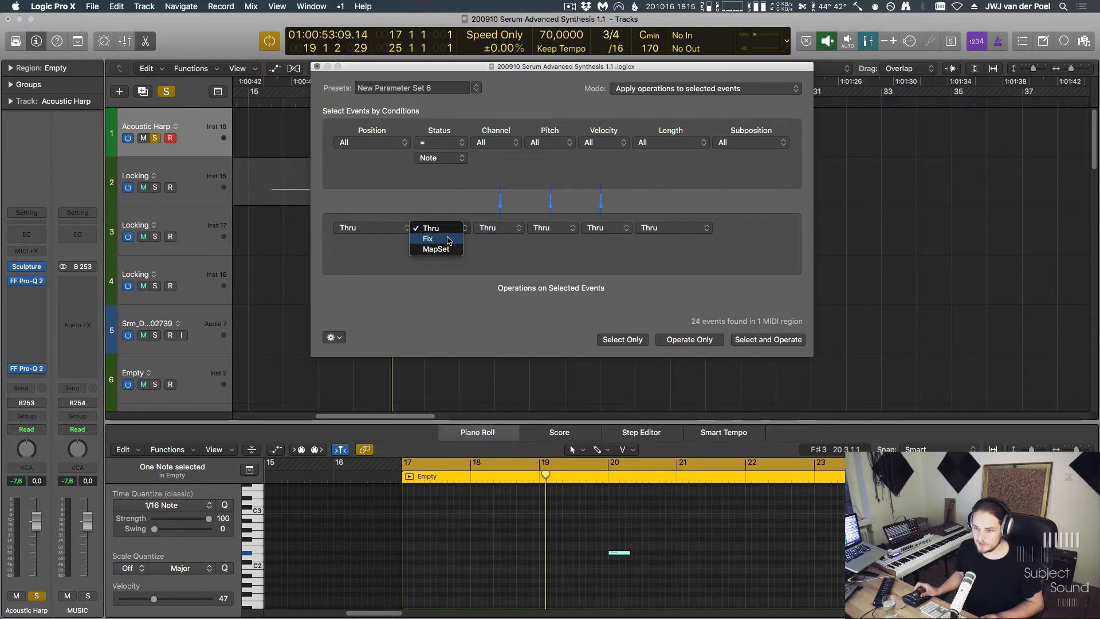
{"action": "left_click", "coordinate": [427, 238]}
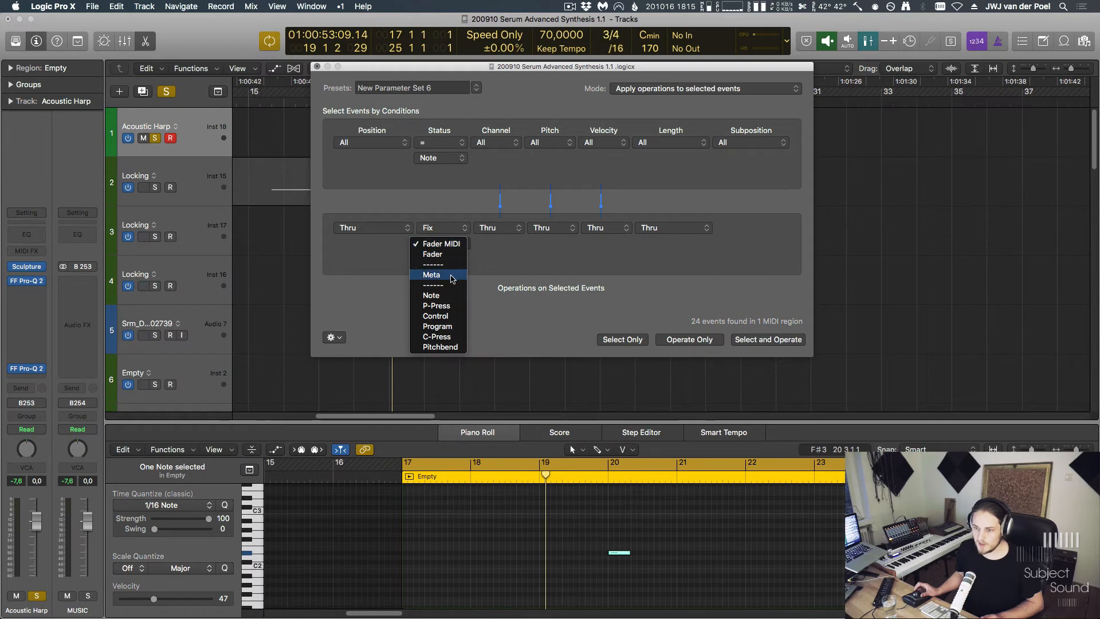
{"action": "left_click", "coordinate": [432, 274]}
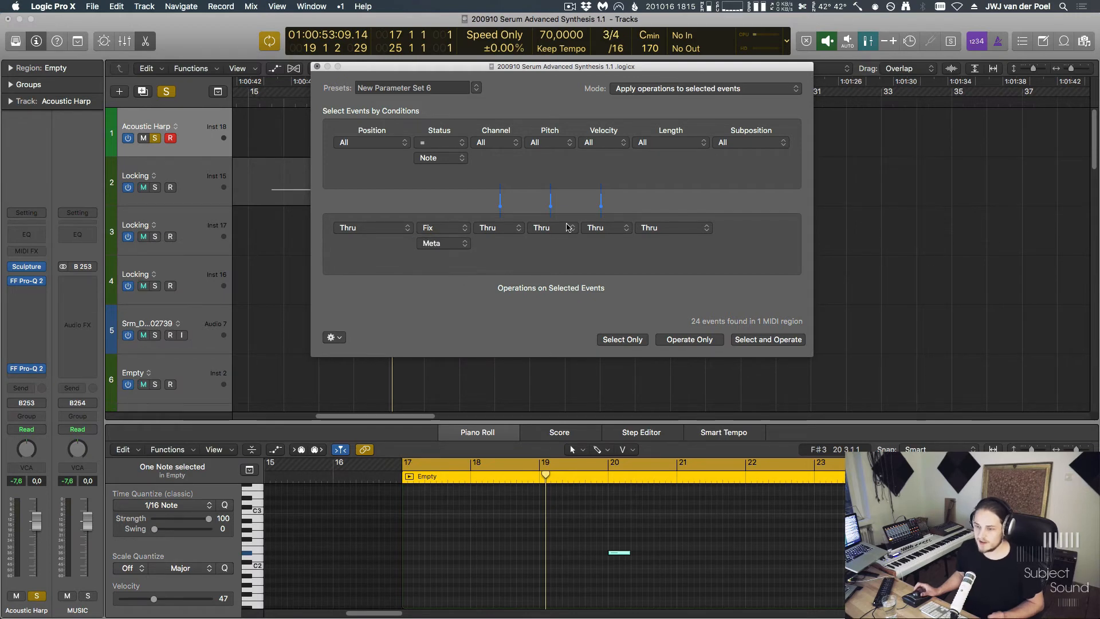
{"action": "mouse_move", "coordinate": [577, 290]}
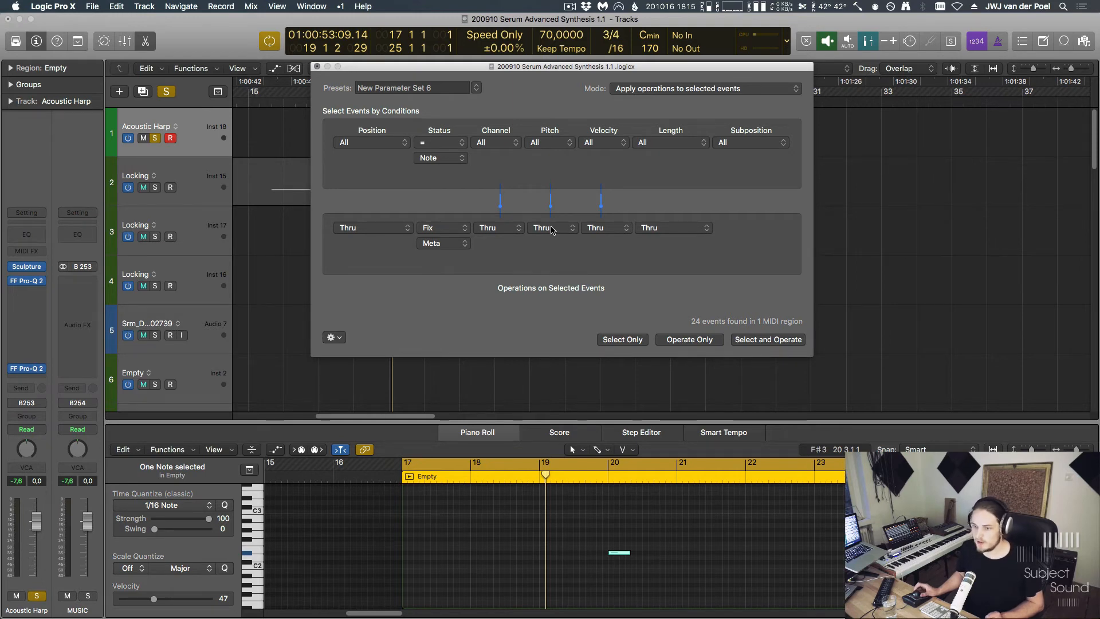
Set the Pitch operation to Fix with the first data byte at 49.
{"action": "left_click", "coordinate": [551, 227]}
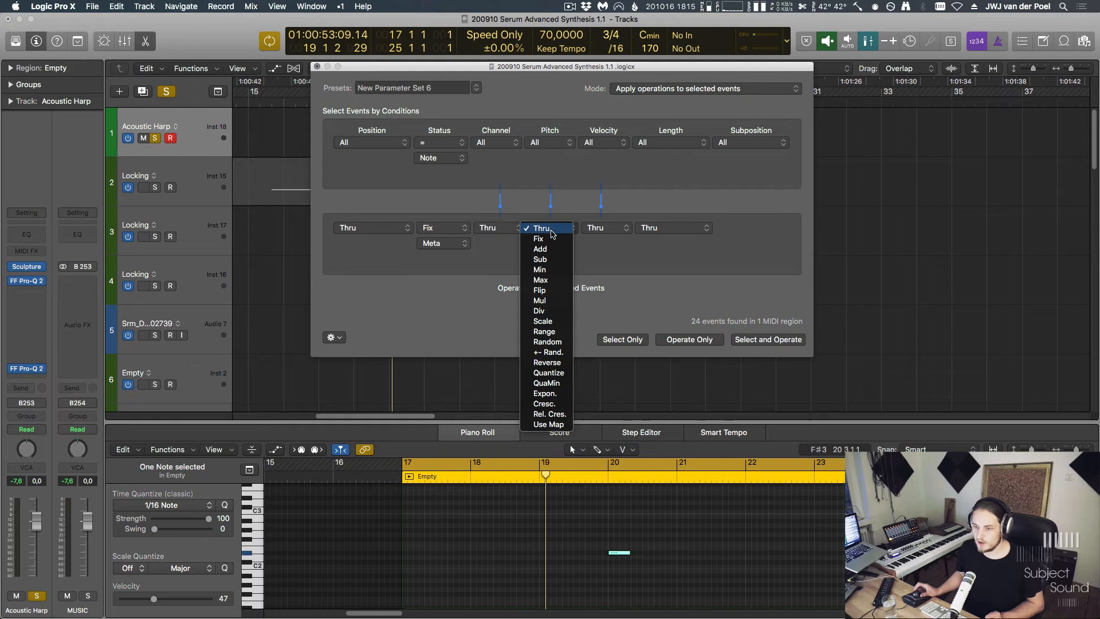
{"action": "left_click", "coordinate": [539, 238]}
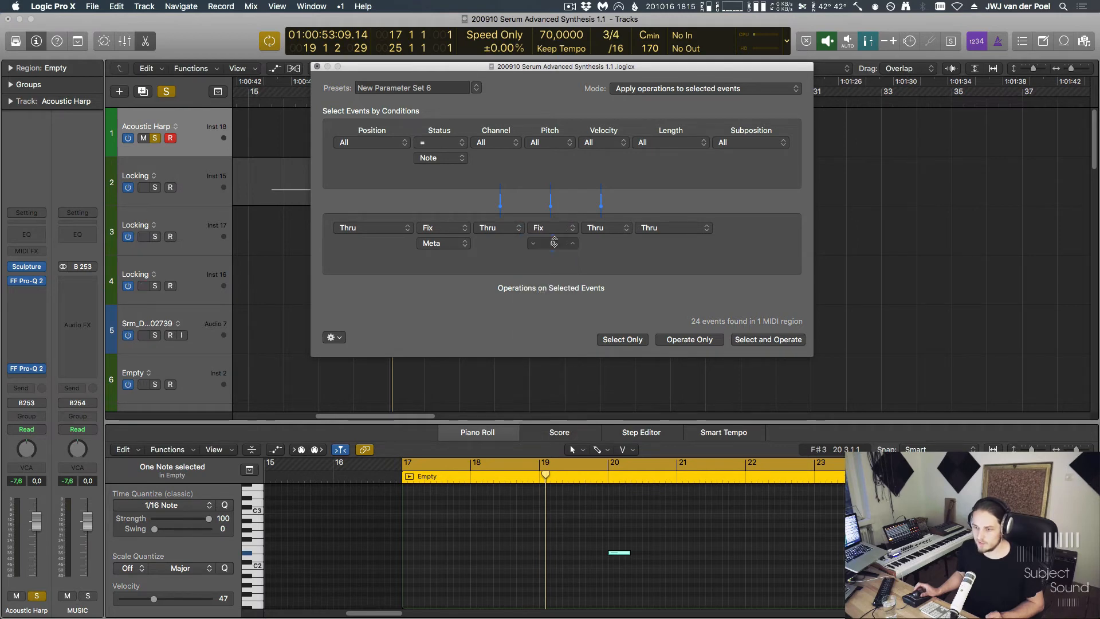
{"action": "left_click", "coordinate": [533, 243]}
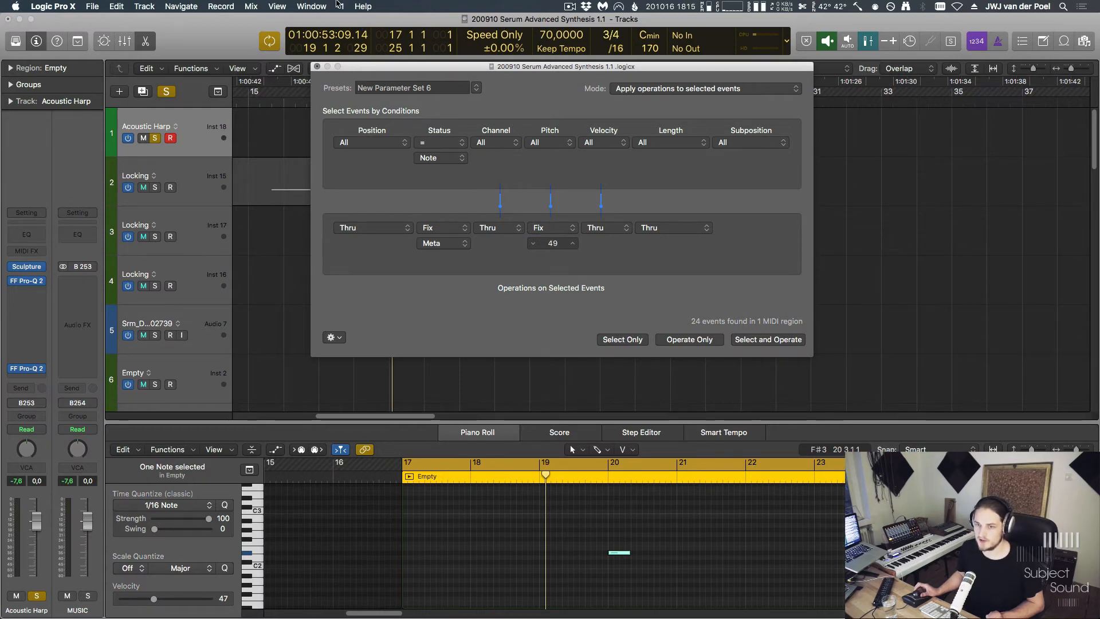
{"action": "left_click", "coordinate": [311, 7]}
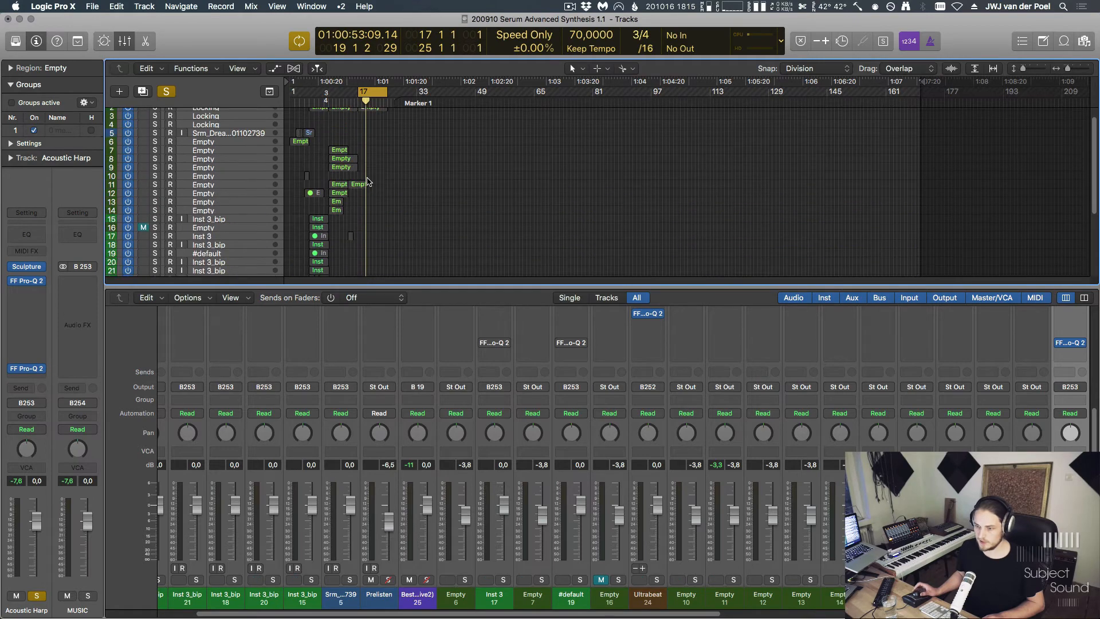
Return to the main tracks screenset and bring up the MIDI Transform set list.
{"action": "left_click", "coordinate": [339, 7]}
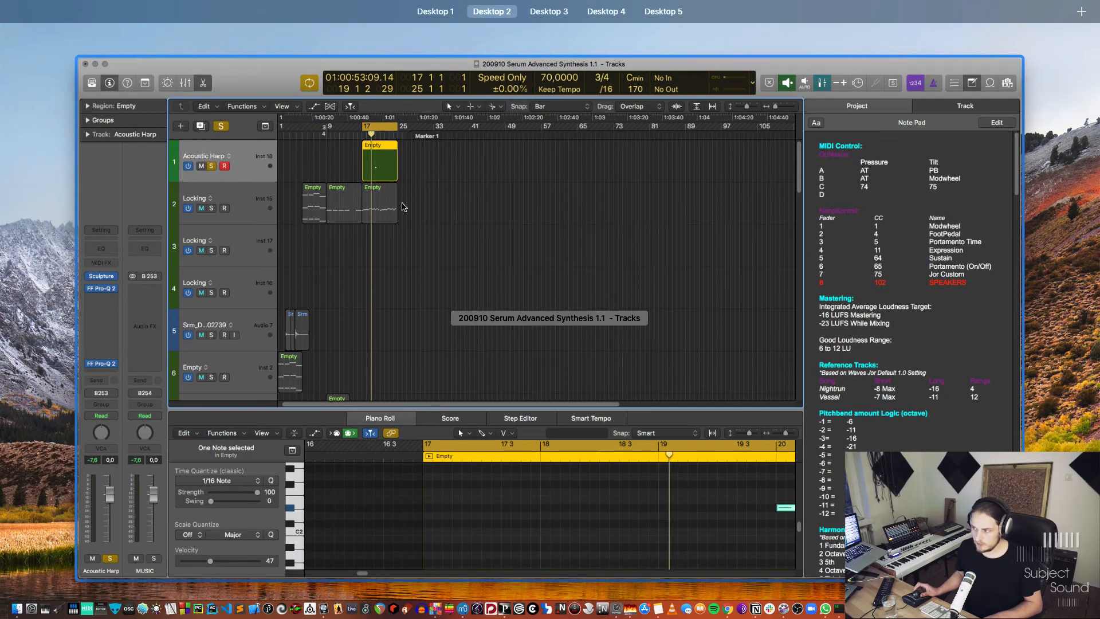
{"action": "left_click", "coordinate": [169, 449]}
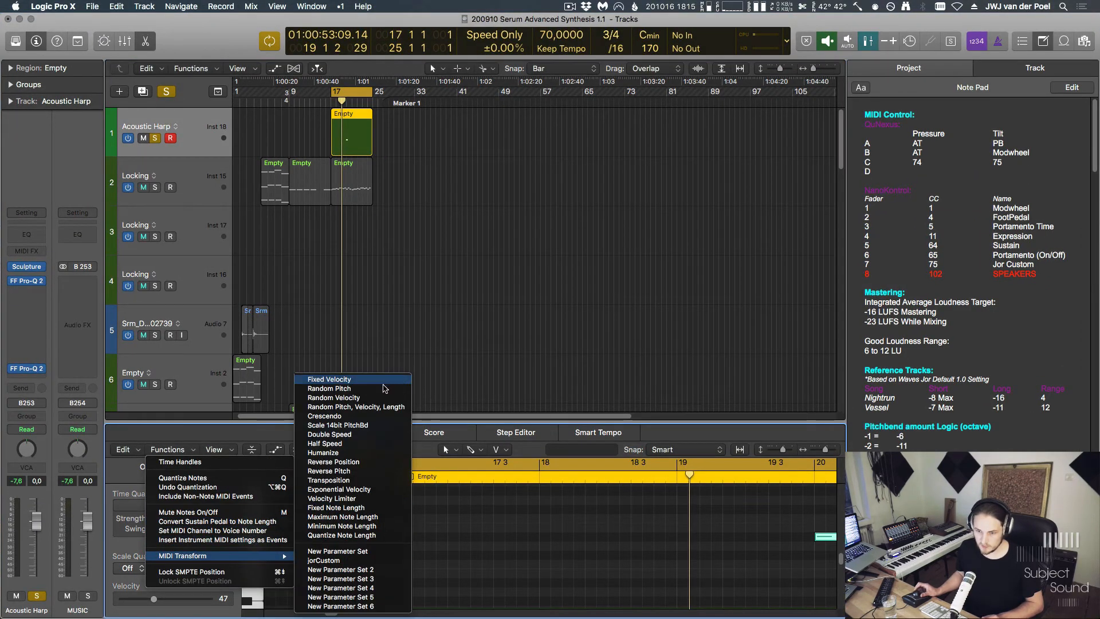
Create a new transform set whose Status condition matches only Note events.
{"action": "left_click", "coordinate": [324, 414]}
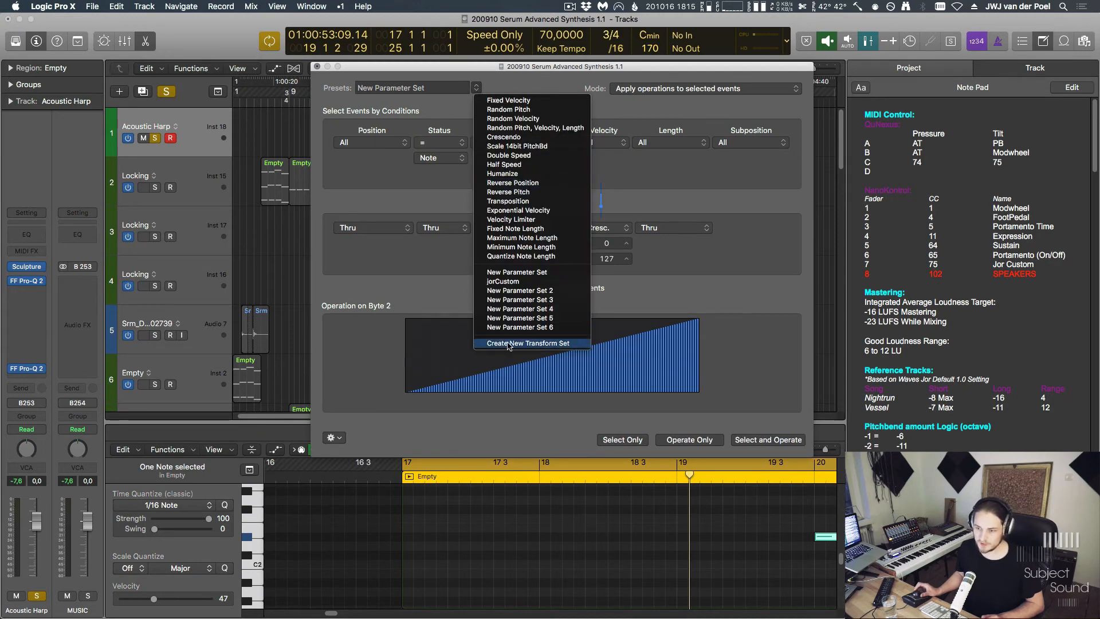
{"action": "left_click", "coordinate": [527, 342]}
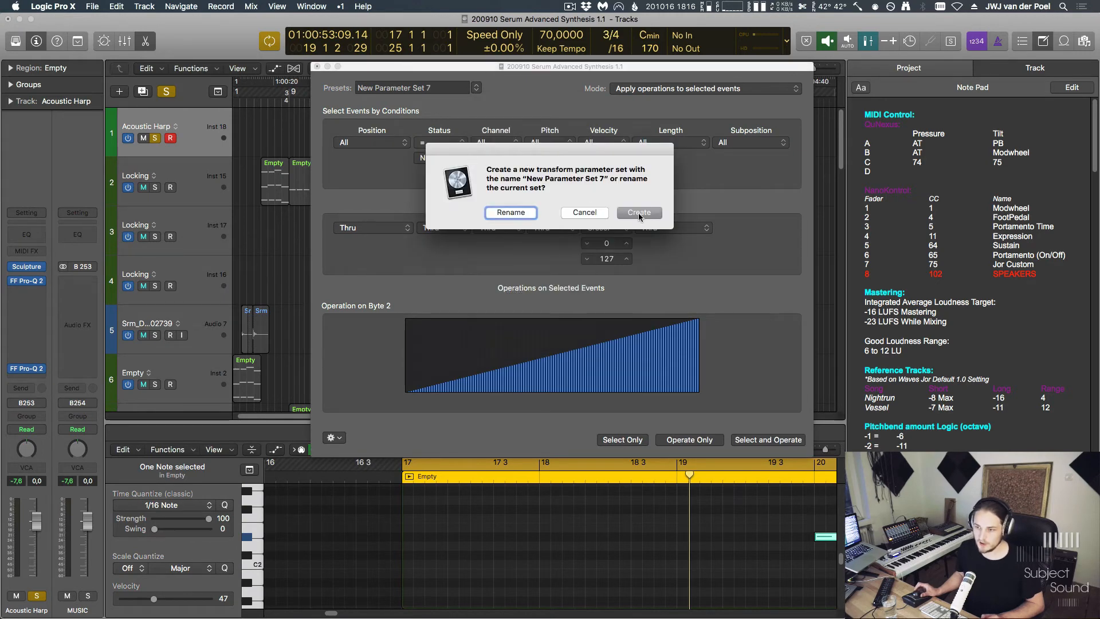
{"action": "left_click", "coordinate": [639, 213]}
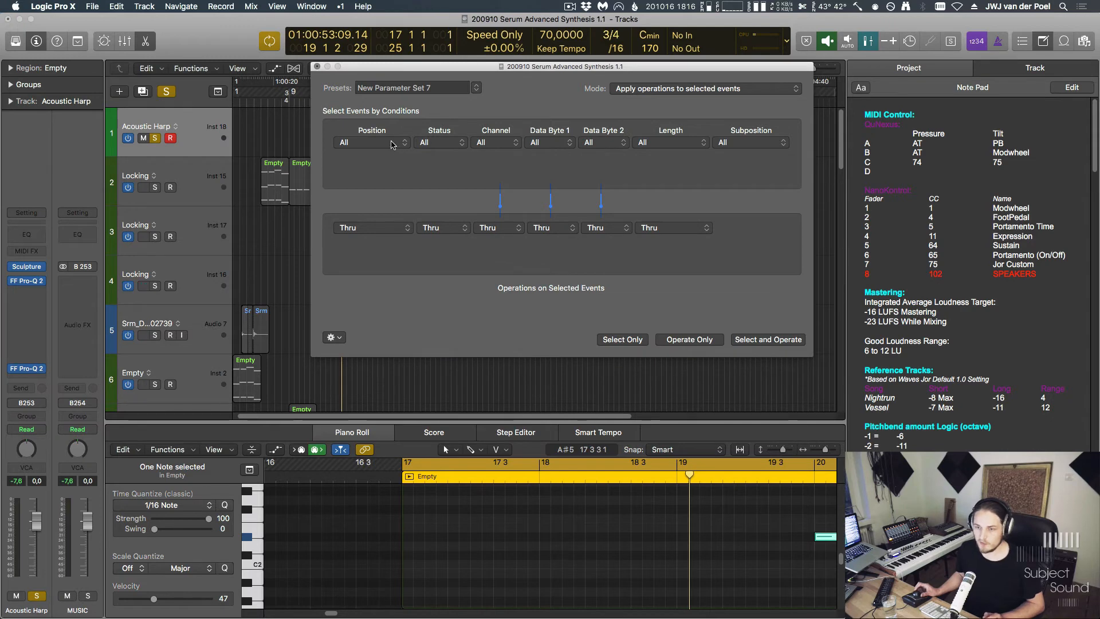
{"action": "mouse_move", "coordinate": [454, 142]}
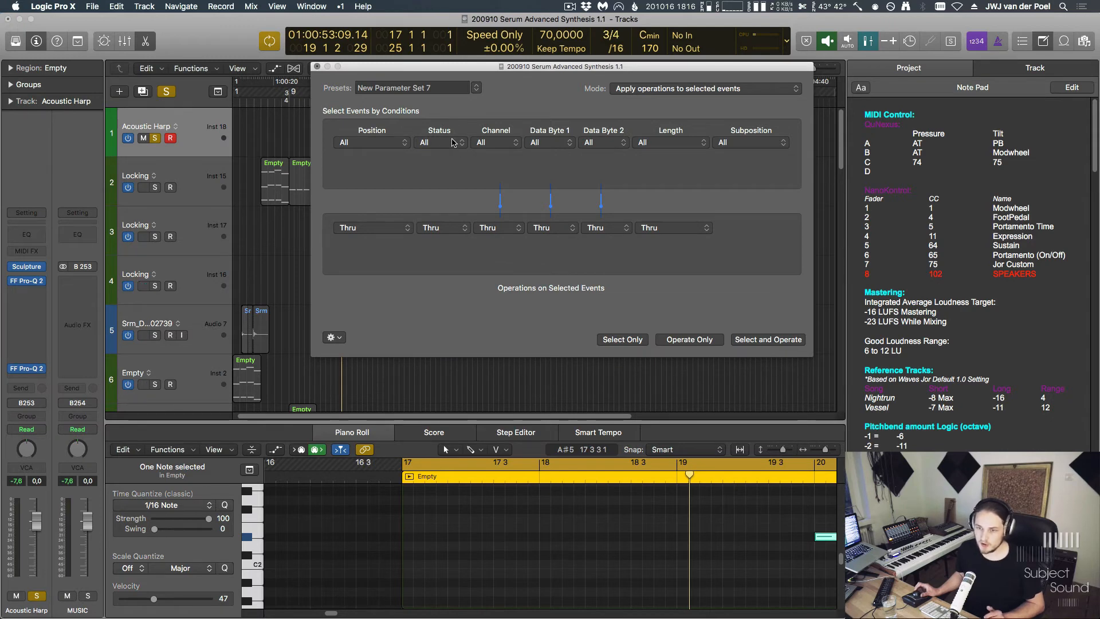
{"action": "left_click", "coordinate": [438, 143]}
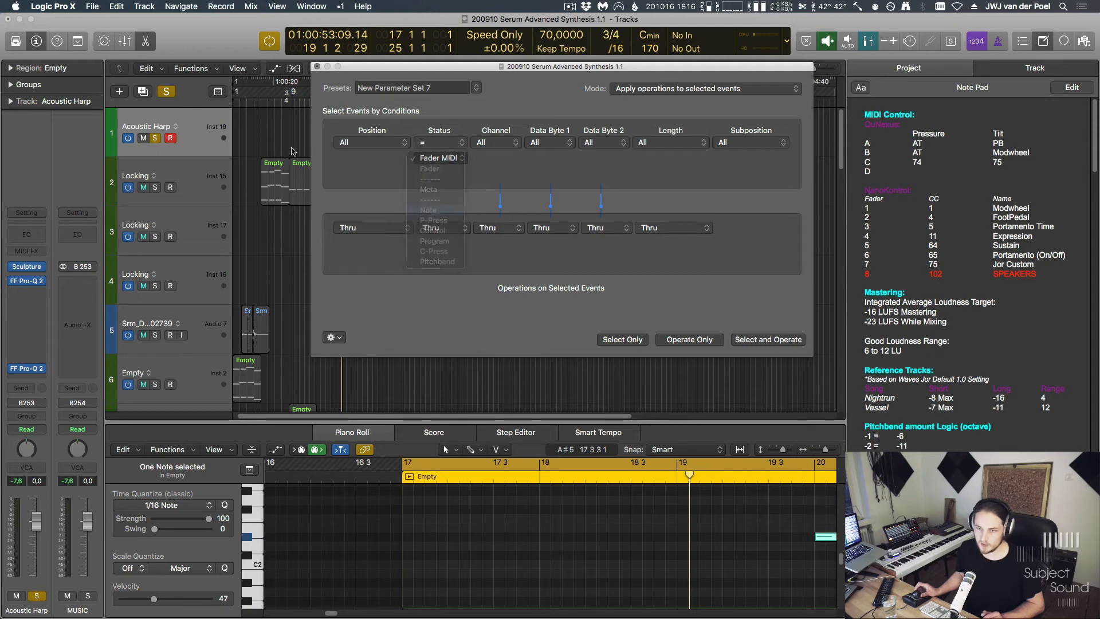
{"action": "left_click", "coordinate": [428, 208]}
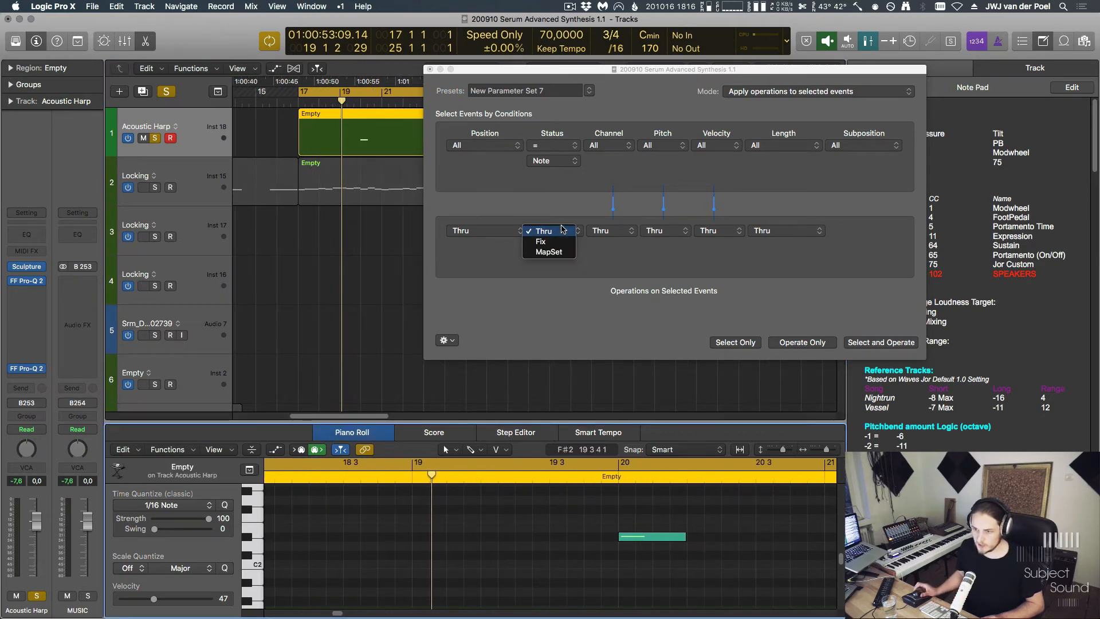
Fix the Status to Meta and the first data byte to 49.
{"action": "left_click", "coordinate": [540, 240]}
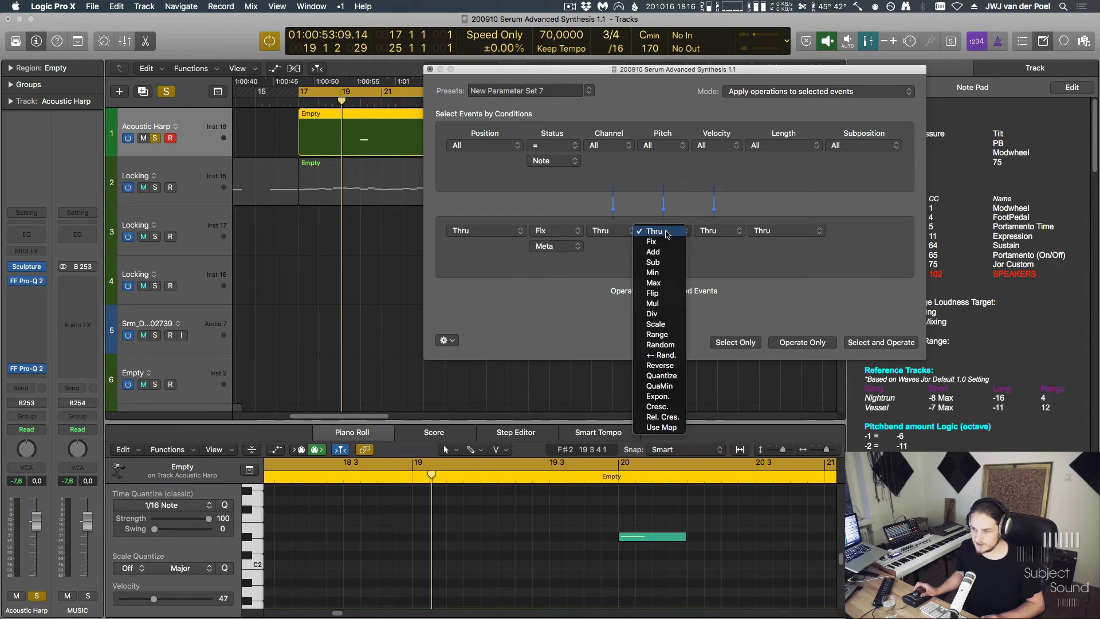
{"action": "left_click", "coordinate": [653, 230]}
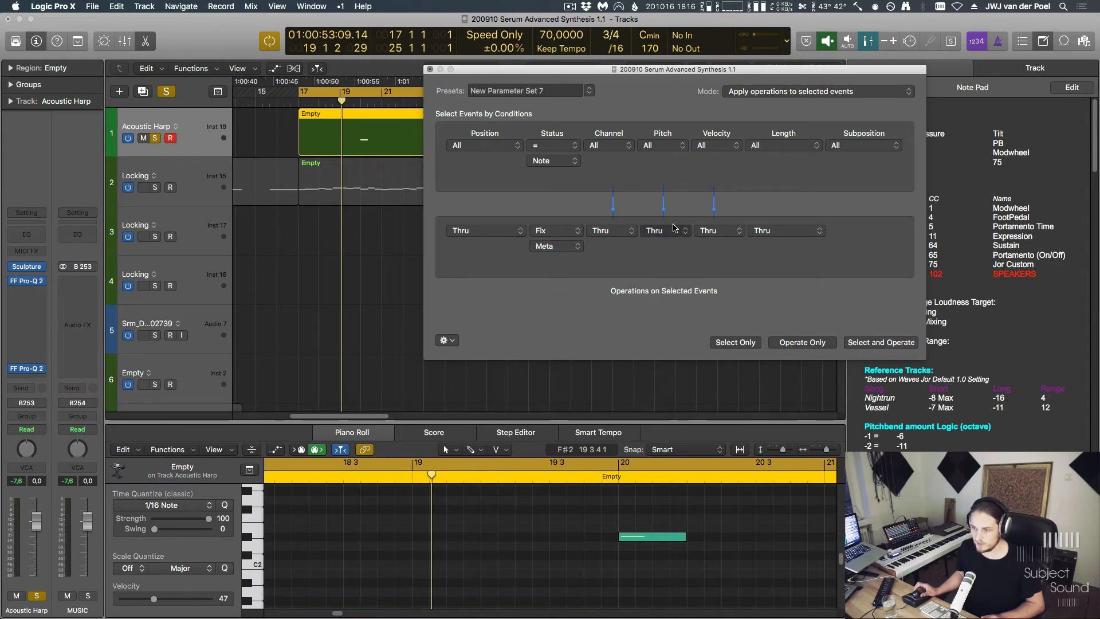
{"action": "left_click", "coordinate": [662, 230]}
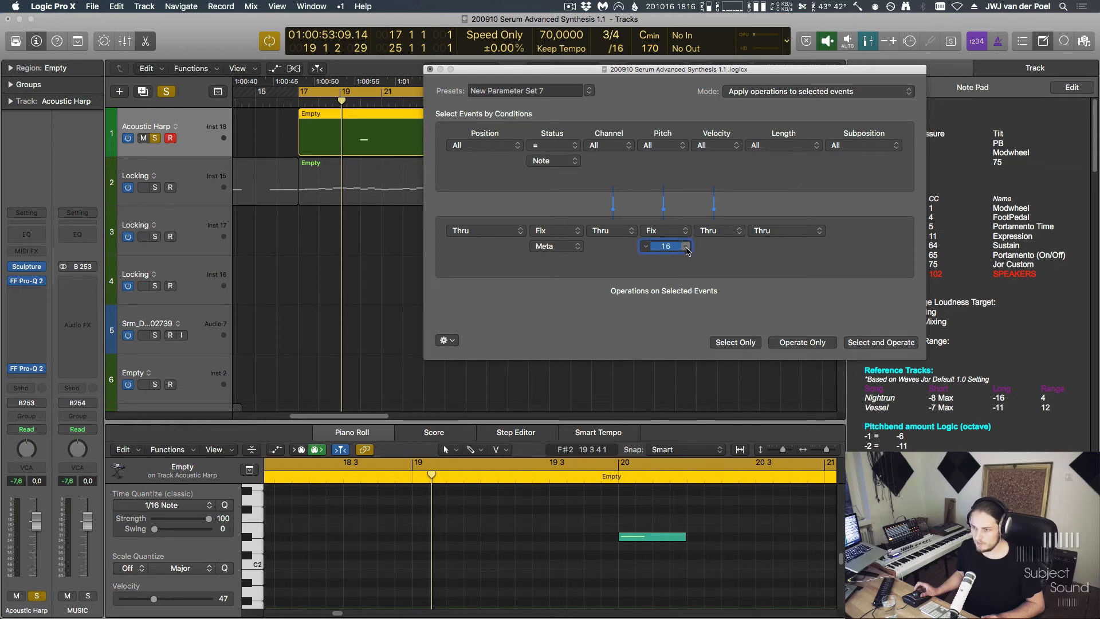
{"action": "type", "text": "49"}
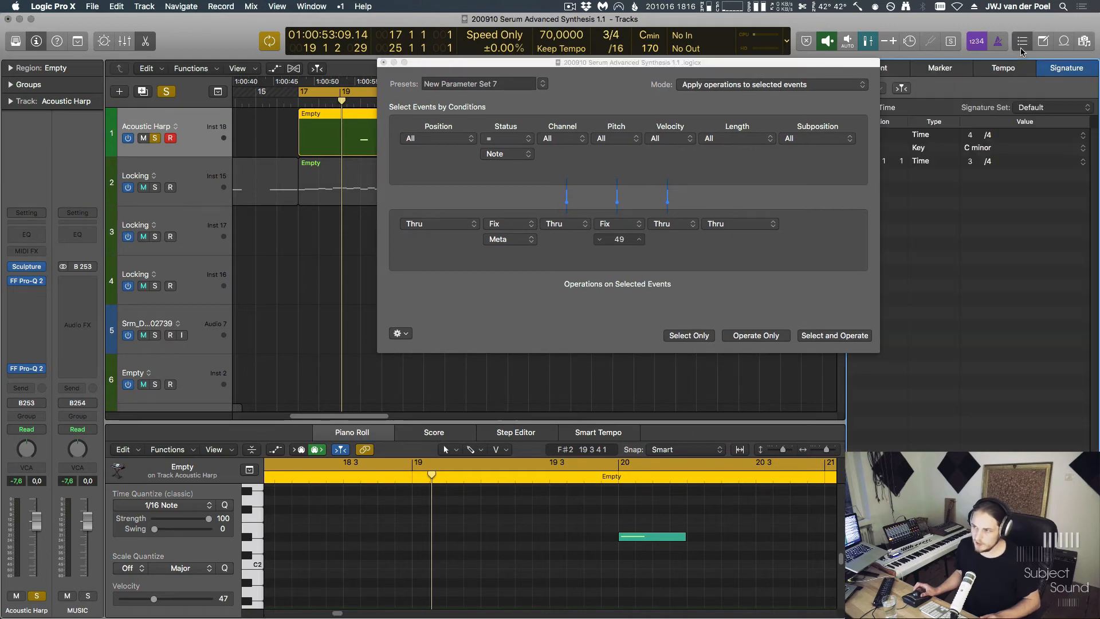
Select the region's note in the Event List, fix velocity at 2 and apply Operate Only.
{"action": "left_click", "coordinate": [940, 67]}
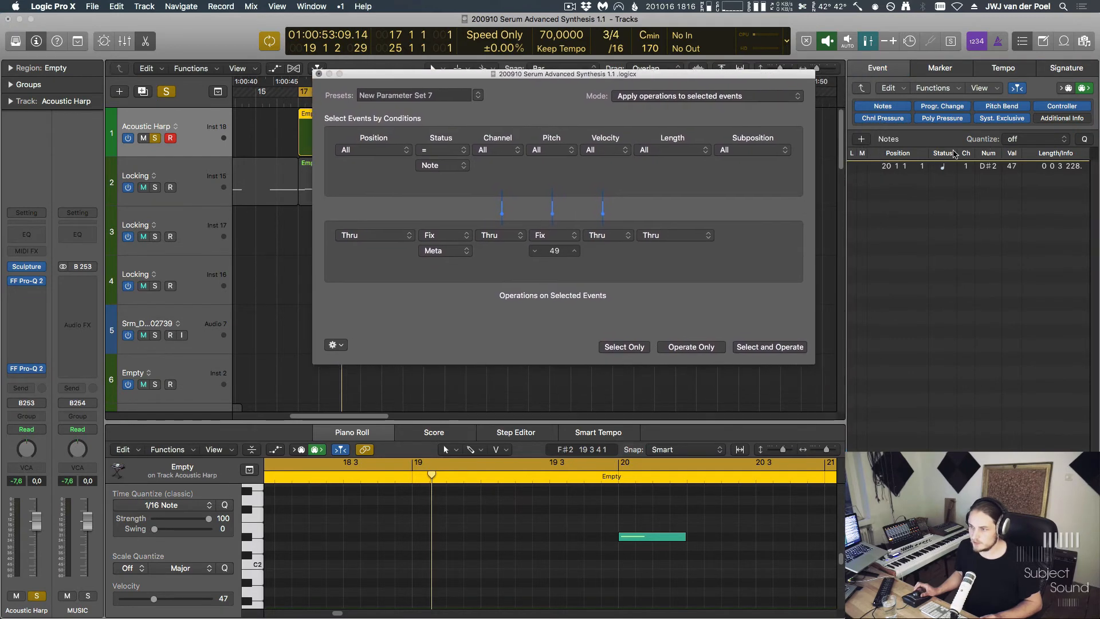
{"action": "mouse_move", "coordinate": [1019, 225]}
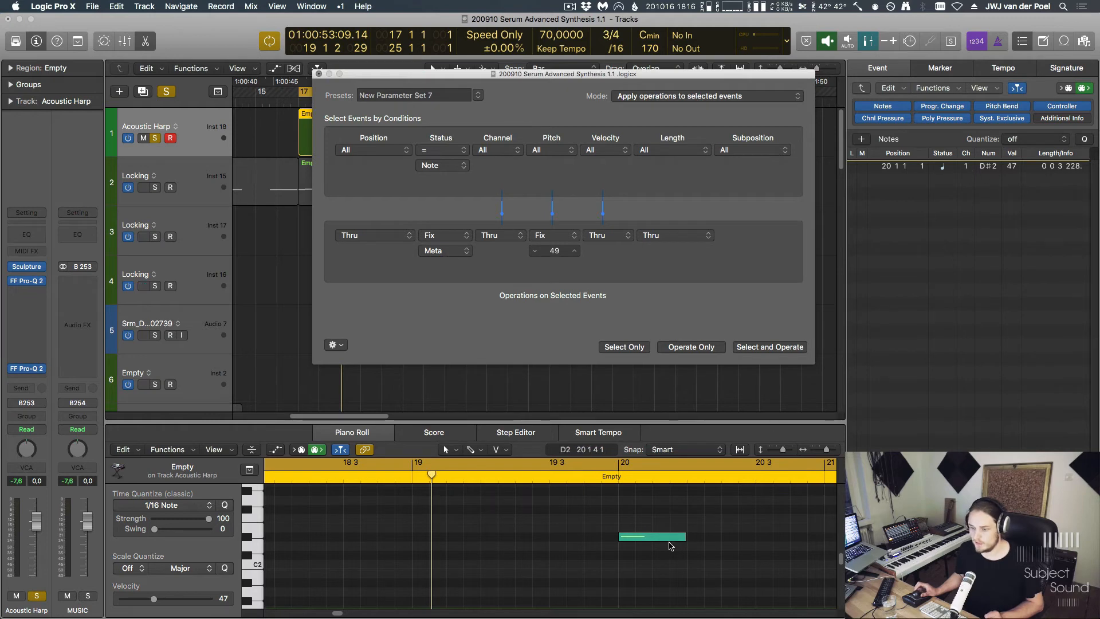
{"action": "left_click", "coordinate": [604, 234]}
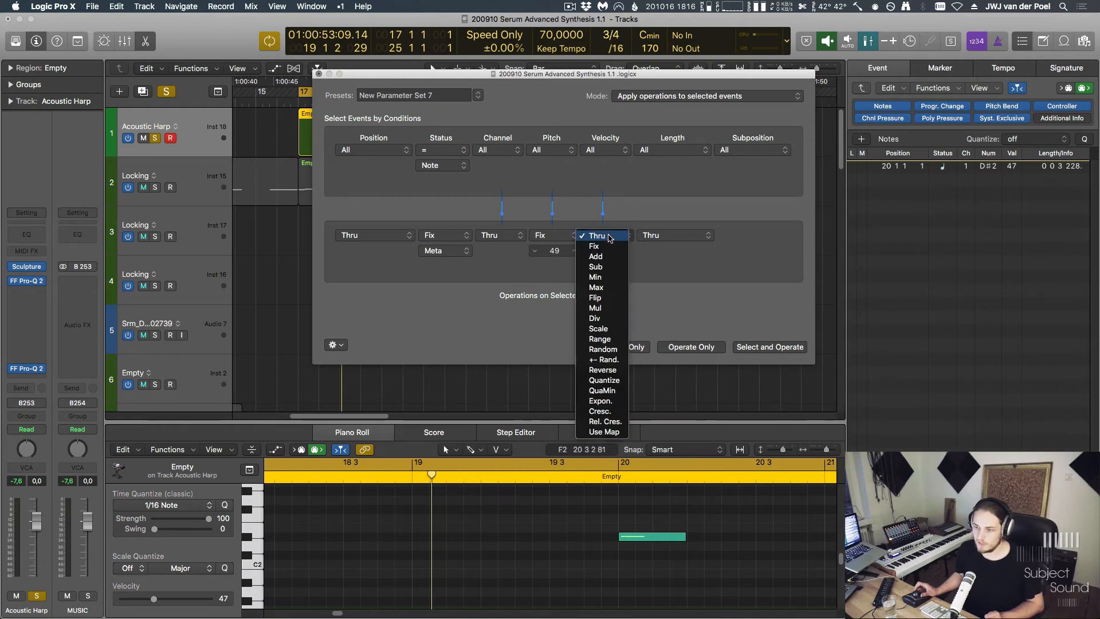
{"action": "left_click", "coordinate": [594, 245]}
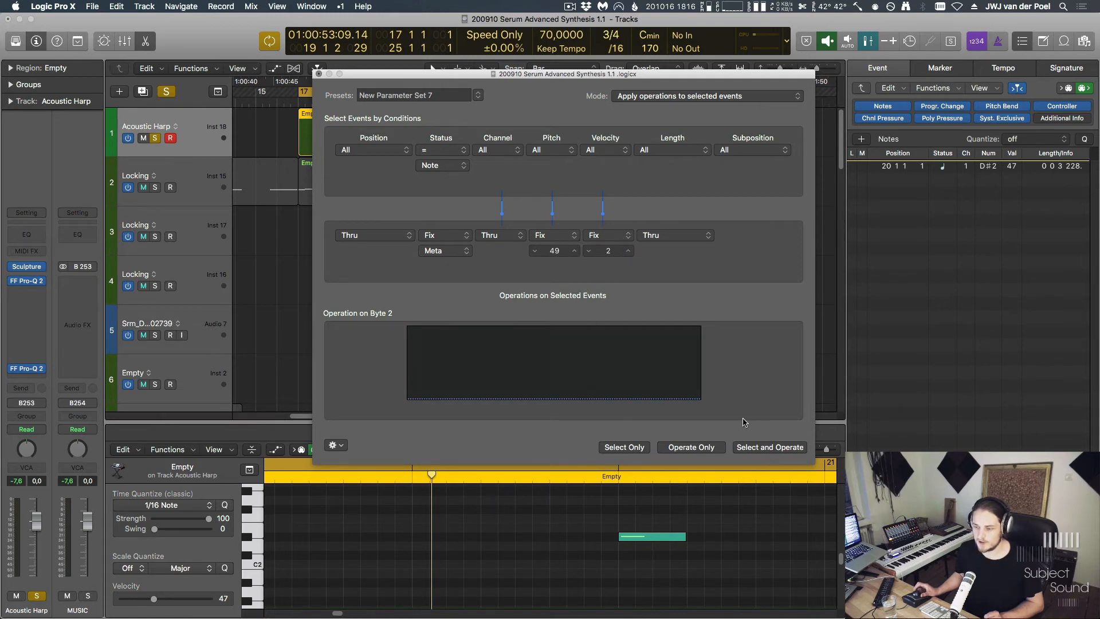
{"action": "left_click", "coordinate": [770, 447]}
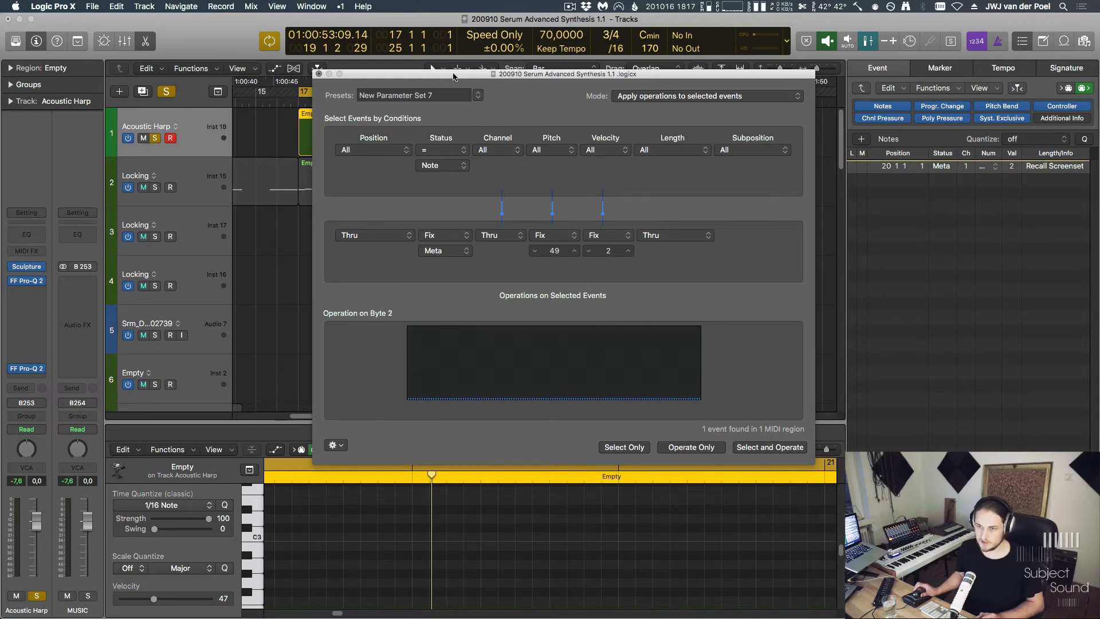
{"action": "left_click_drag", "start_coordinate": [566, 73], "coordinate": [543, 263]}
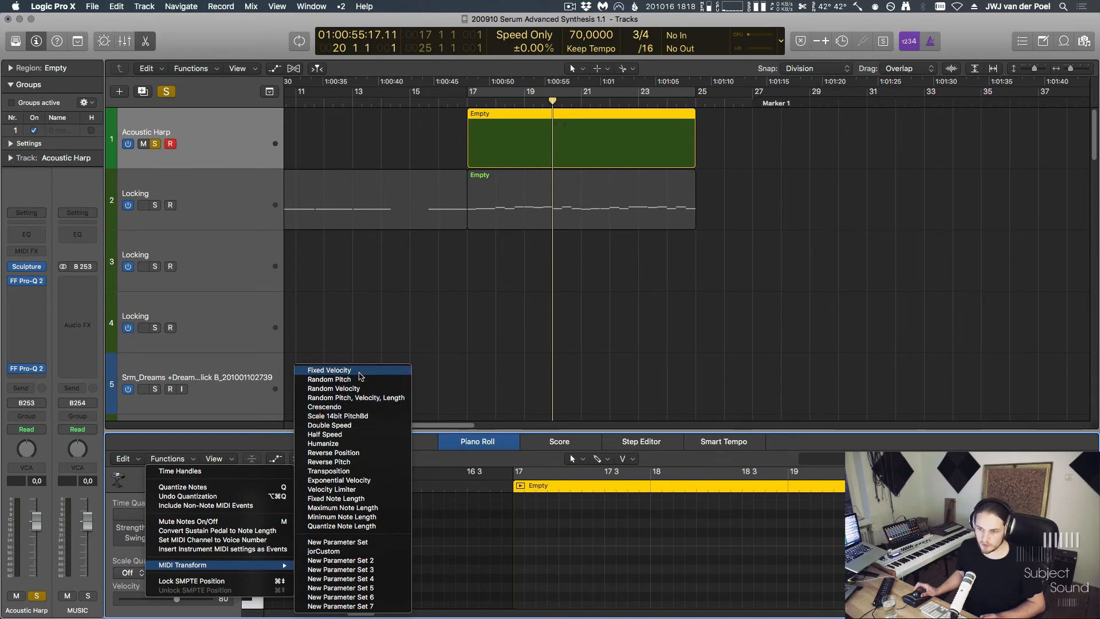
Create another transform set and rename it GoToMarker 1.
{"action": "left_click", "coordinate": [329, 370]}
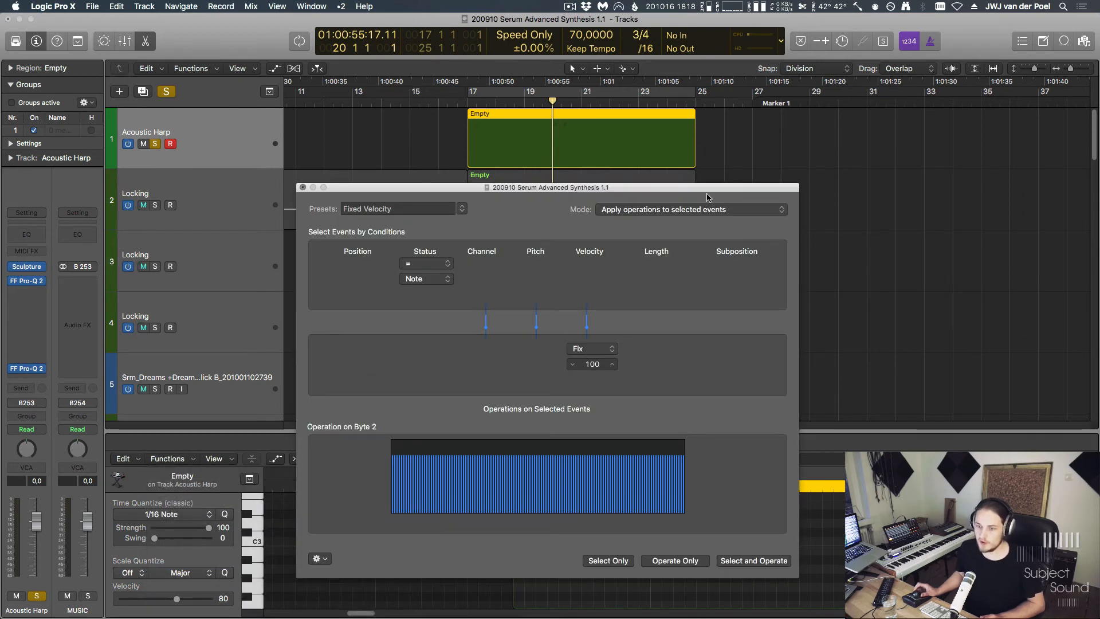
{"action": "left_click", "coordinate": [396, 208]}
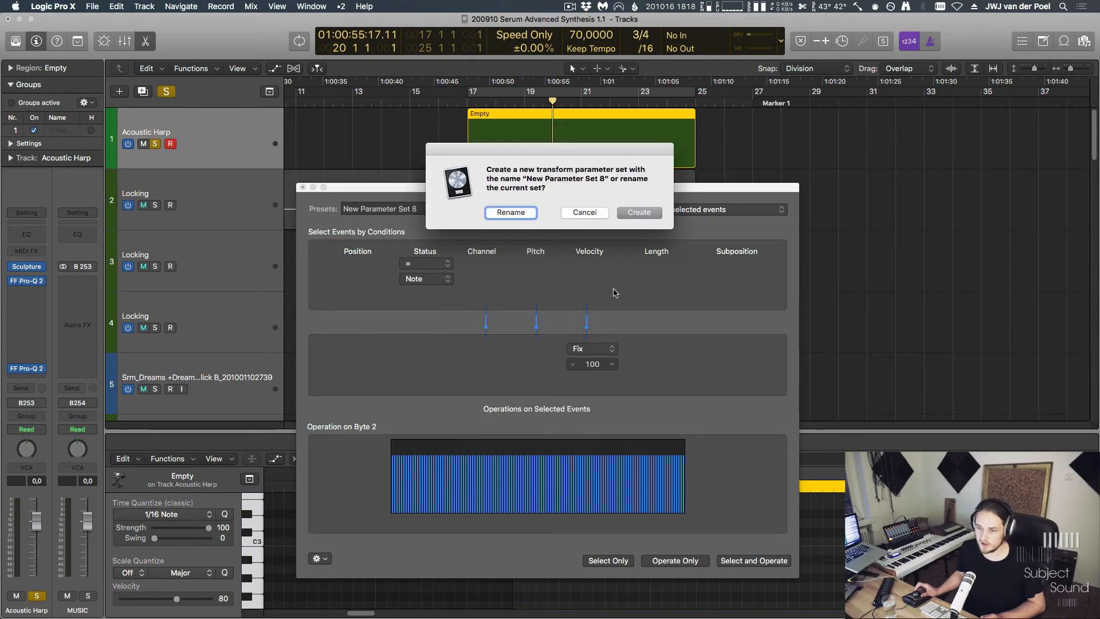
{"action": "left_click", "coordinate": [511, 213]}
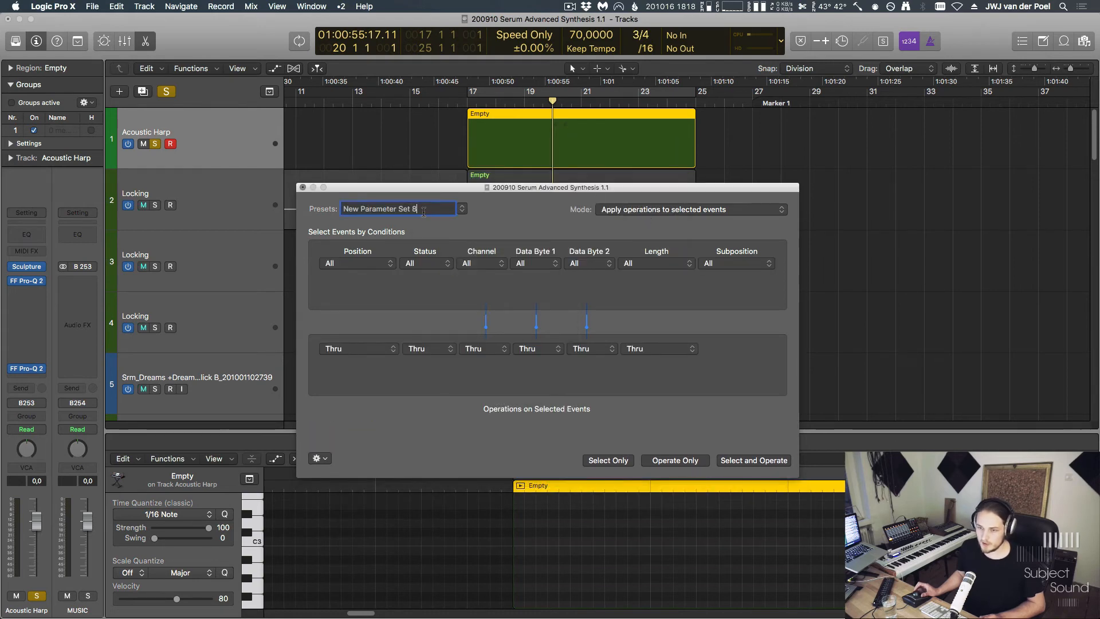
{"action": "type", "text": "Gd"}
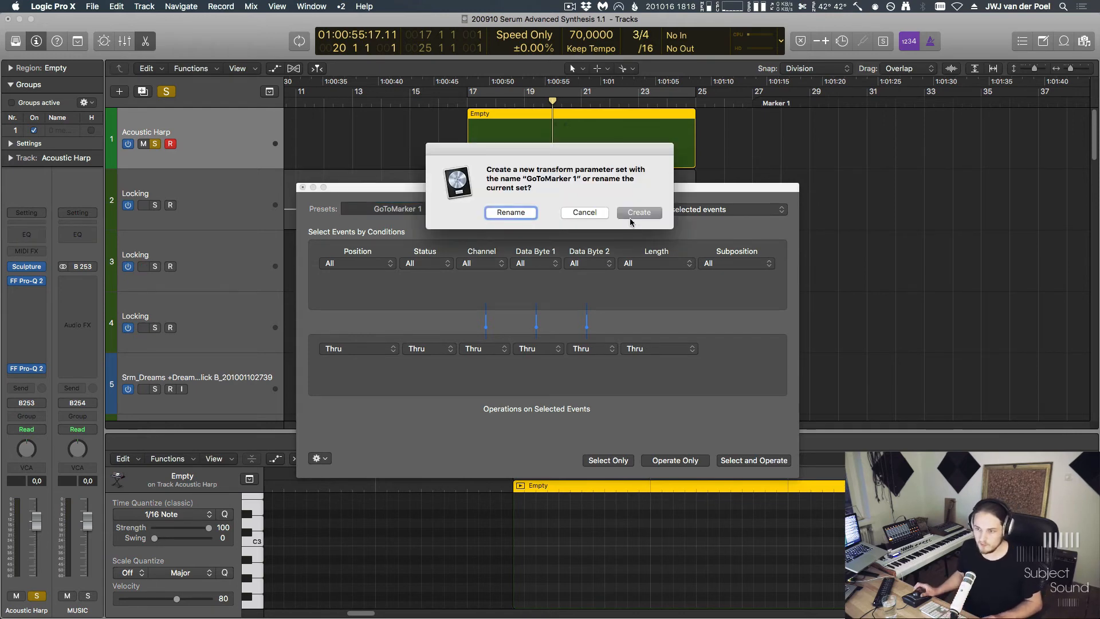
Set the Status condition to '=' matching only Note events.
{"action": "left_click", "coordinate": [637, 212]}
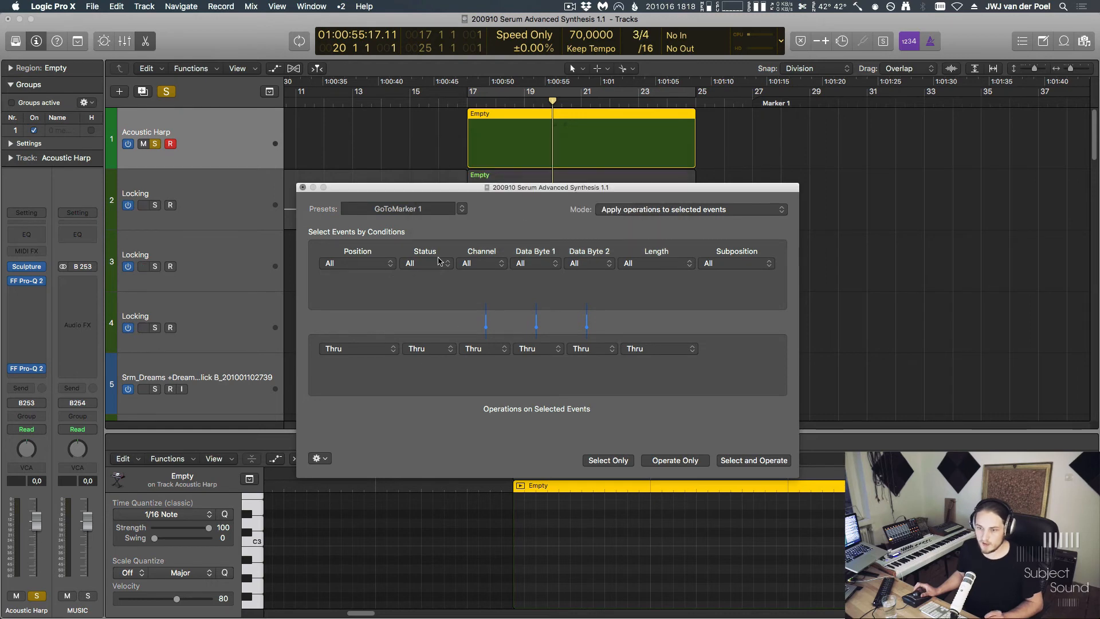
{"action": "left_click", "coordinate": [426, 263]}
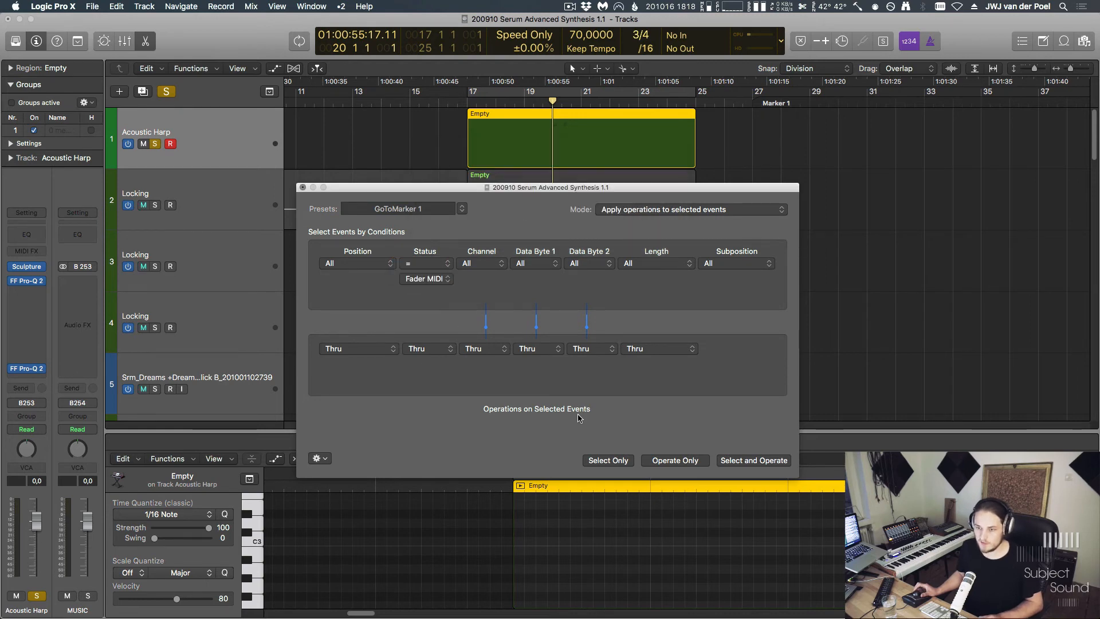
{"action": "left_click", "coordinate": [423, 279]}
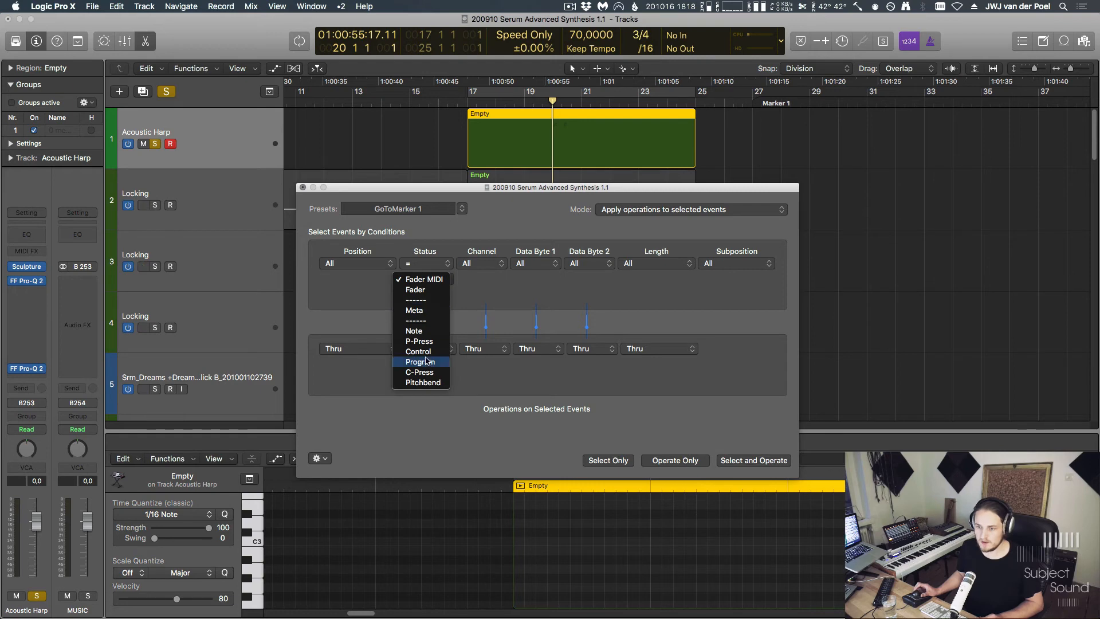
{"action": "mouse_move", "coordinate": [414, 330]}
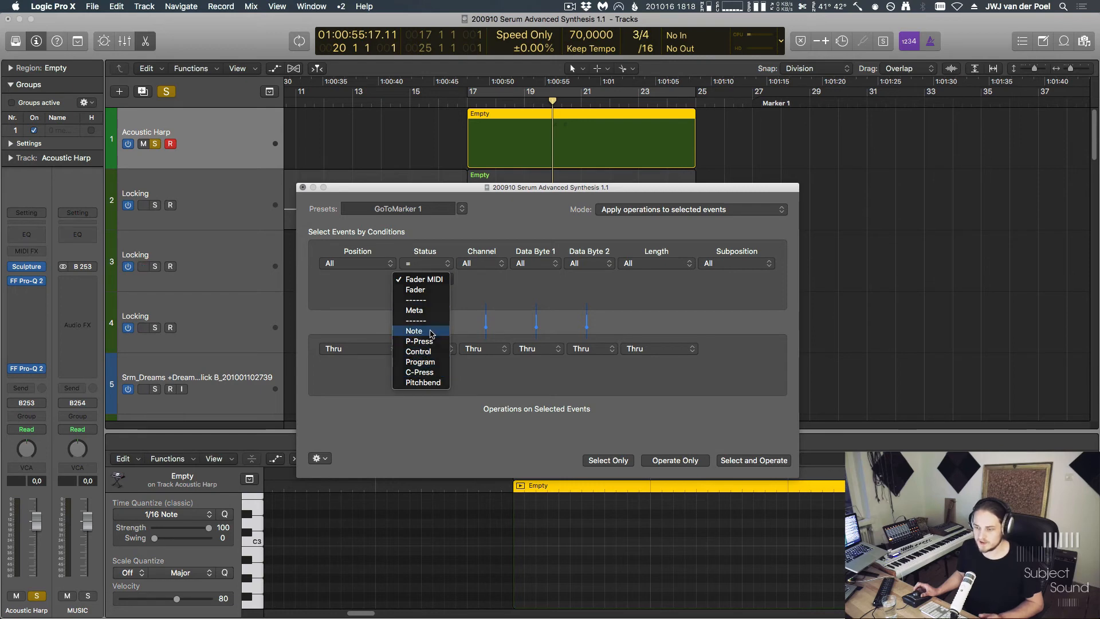
{"action": "left_click", "coordinate": [413, 330]}
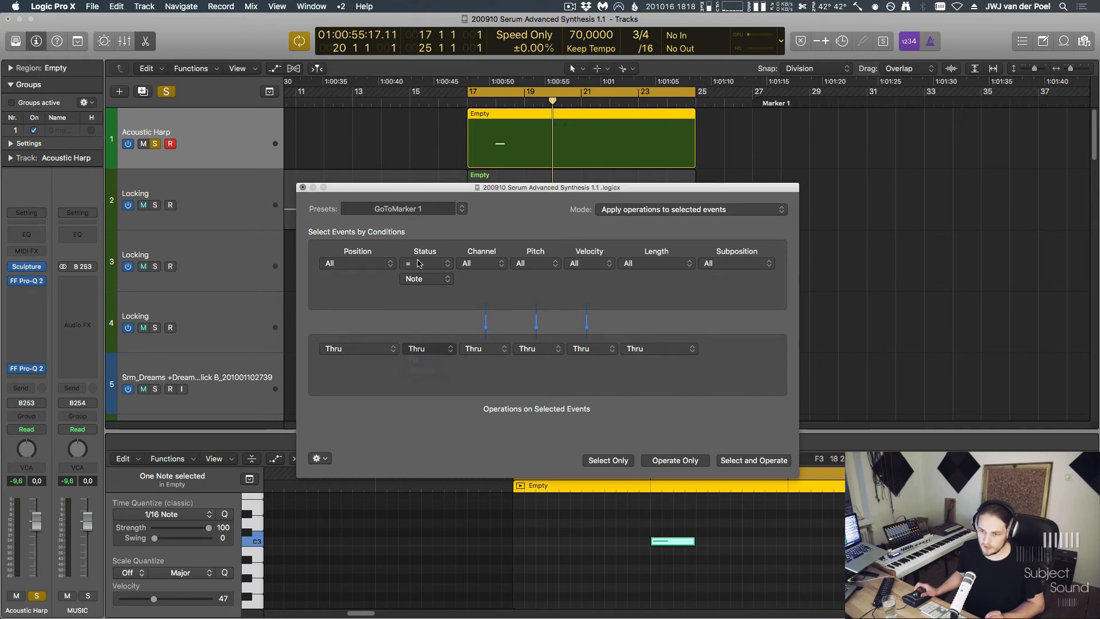
Fix the Status to Meta and the first data byte to 51 for go-to-marker.
{"action": "left_click", "coordinate": [429, 348]}
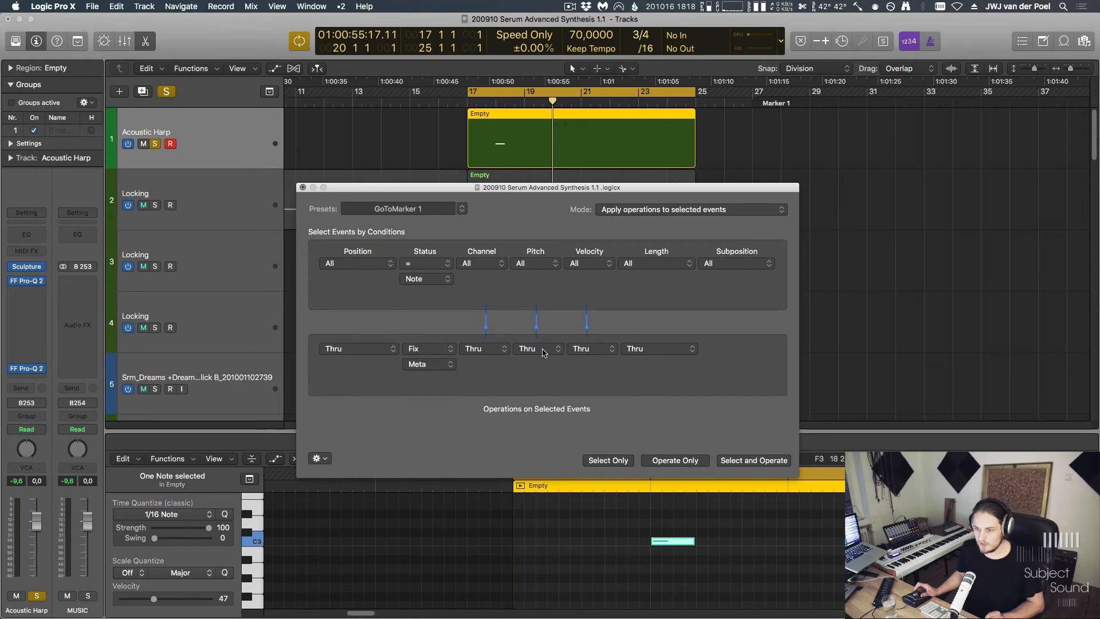
{"action": "left_click", "coordinate": [536, 349]}
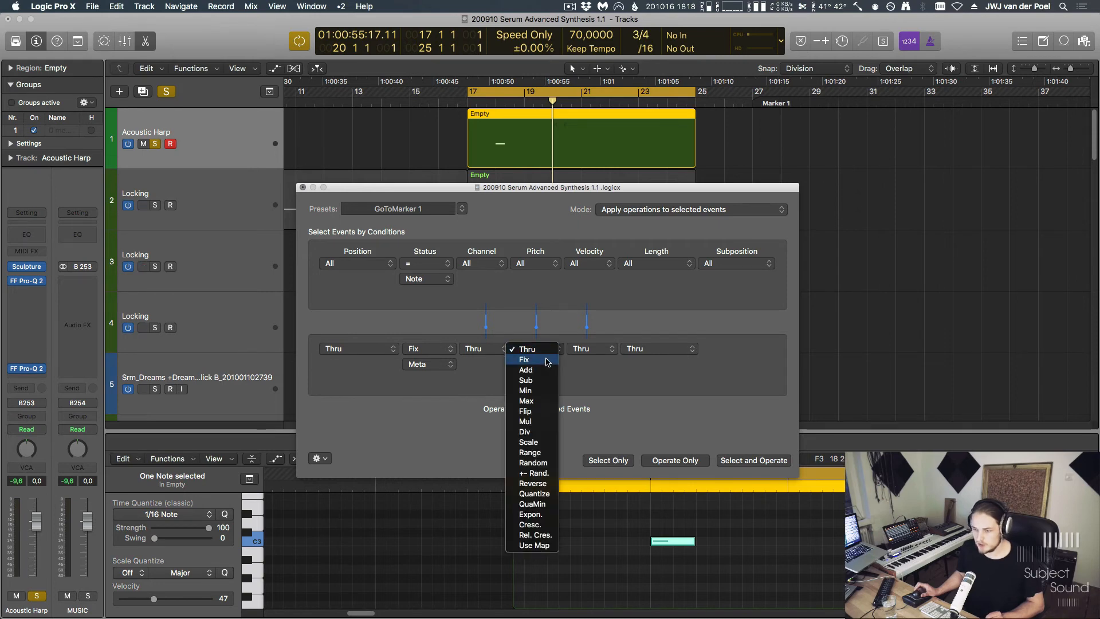
{"action": "left_click", "coordinate": [523, 359]}
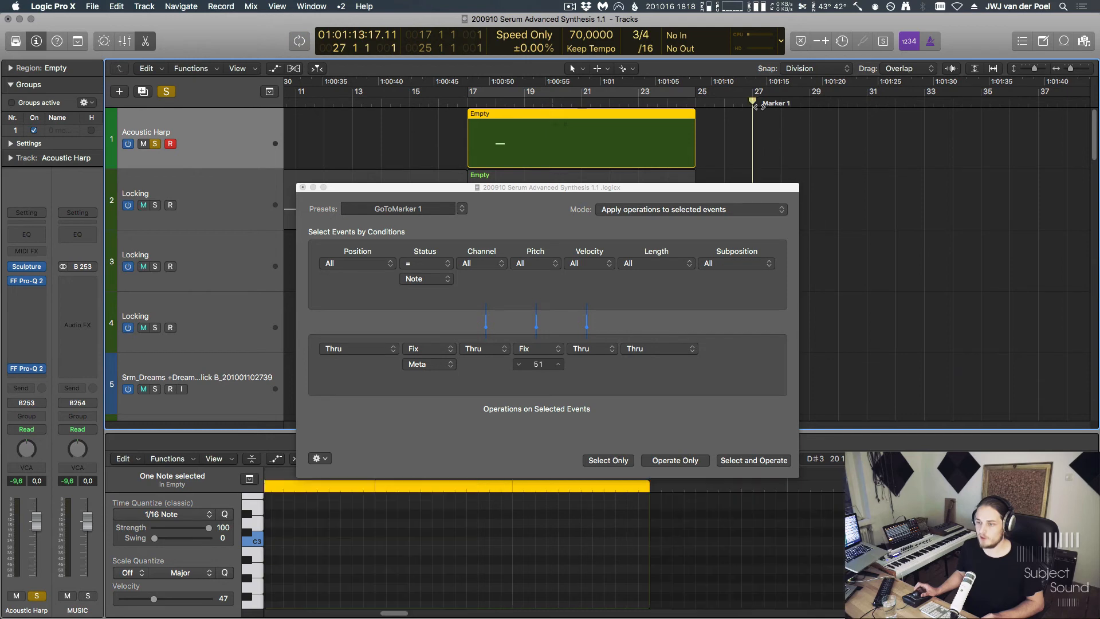
{"action": "left_click", "coordinate": [364, 7]}
{"action": "type", "text": "marker"}
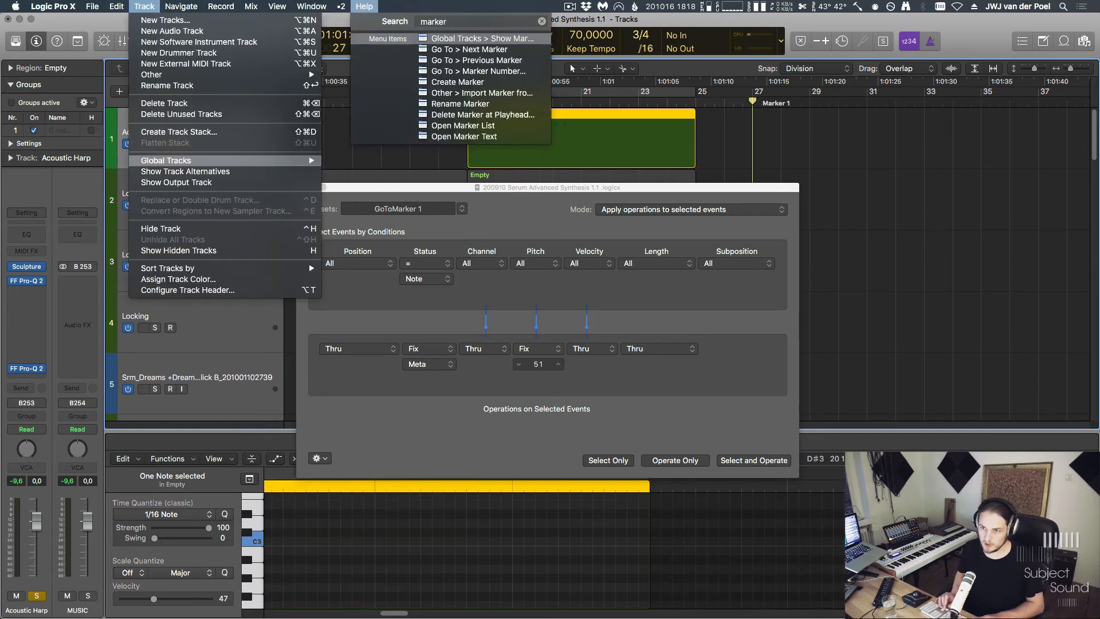
{"action": "left_click", "coordinate": [182, 7]}
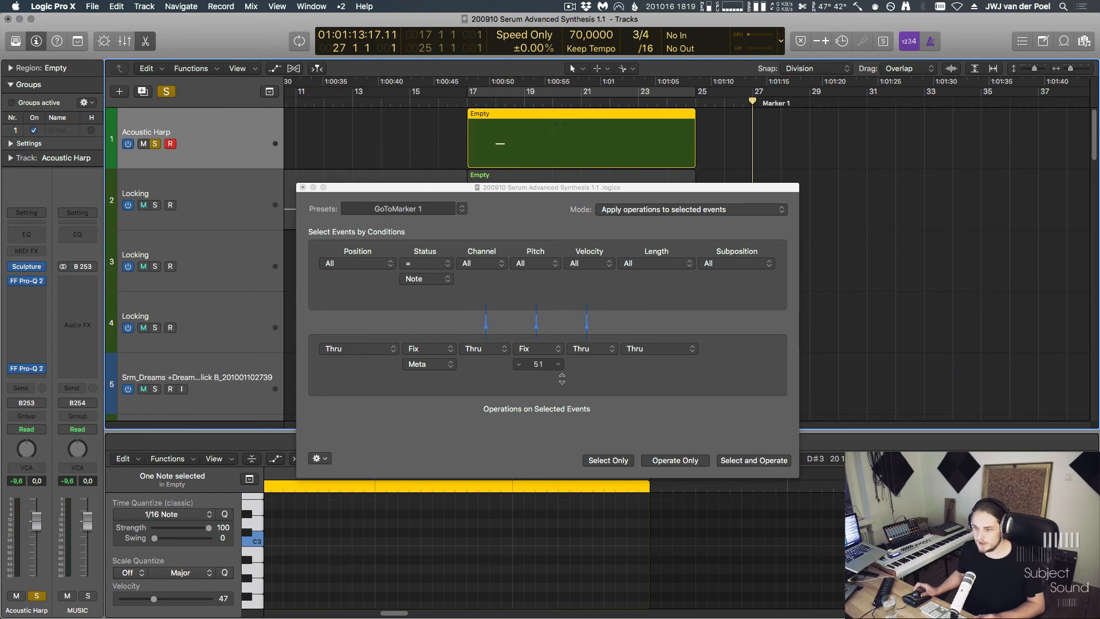
Fix the second data byte to 1 for marker number 1.
{"action": "left_click", "coordinate": [538, 348]}
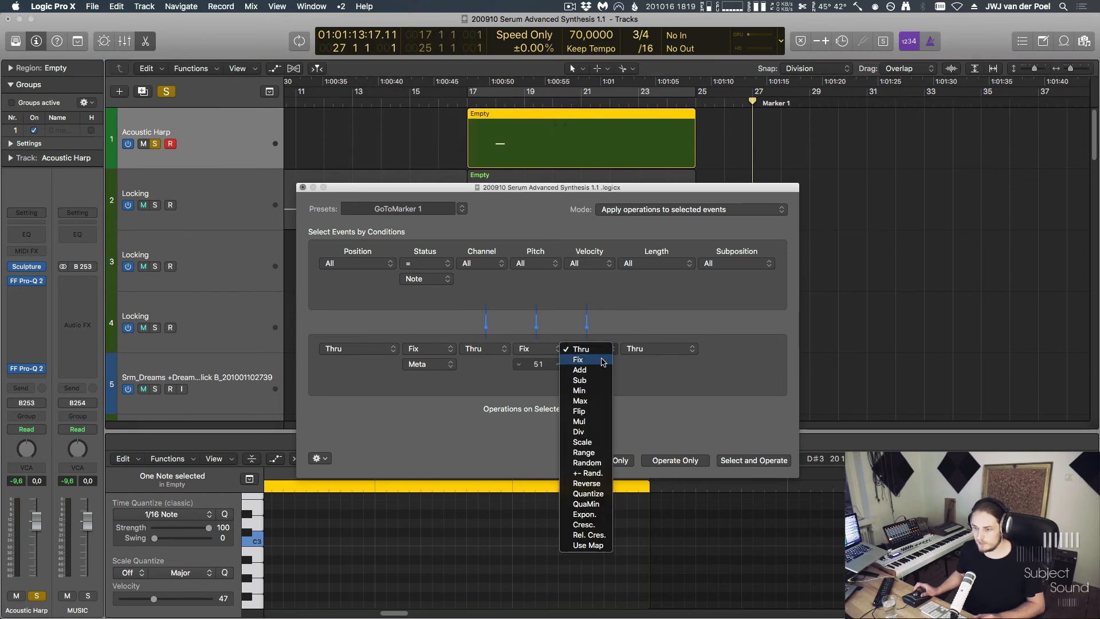
{"action": "left_click", "coordinate": [577, 358]}
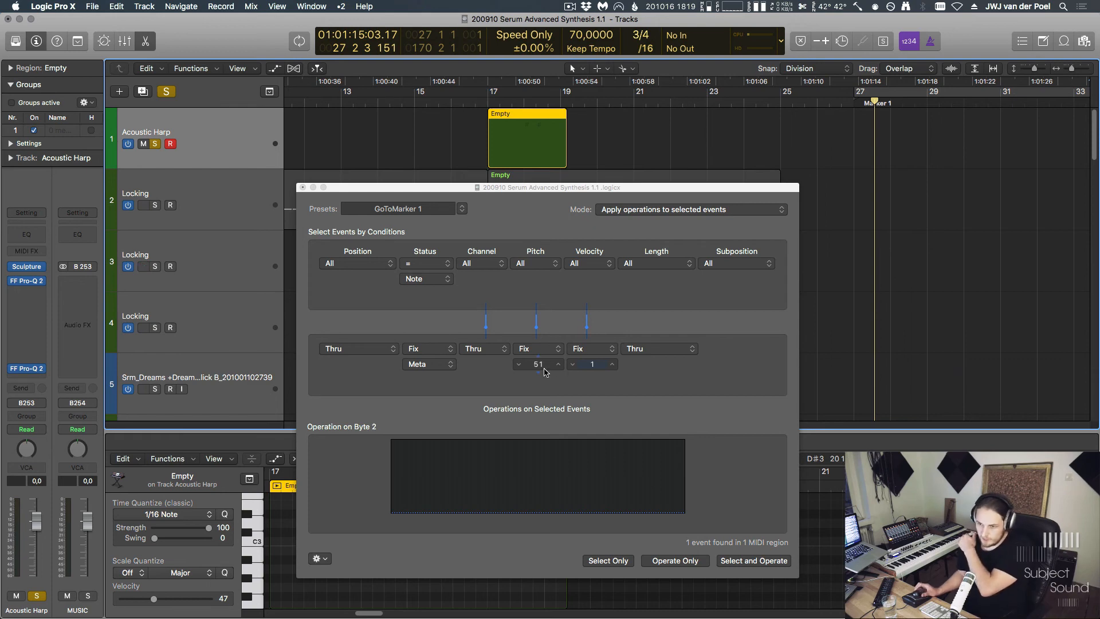
Close the MIDI Transform window, returning to the tracks and piano roll.
{"action": "left_click", "coordinate": [517, 363]}
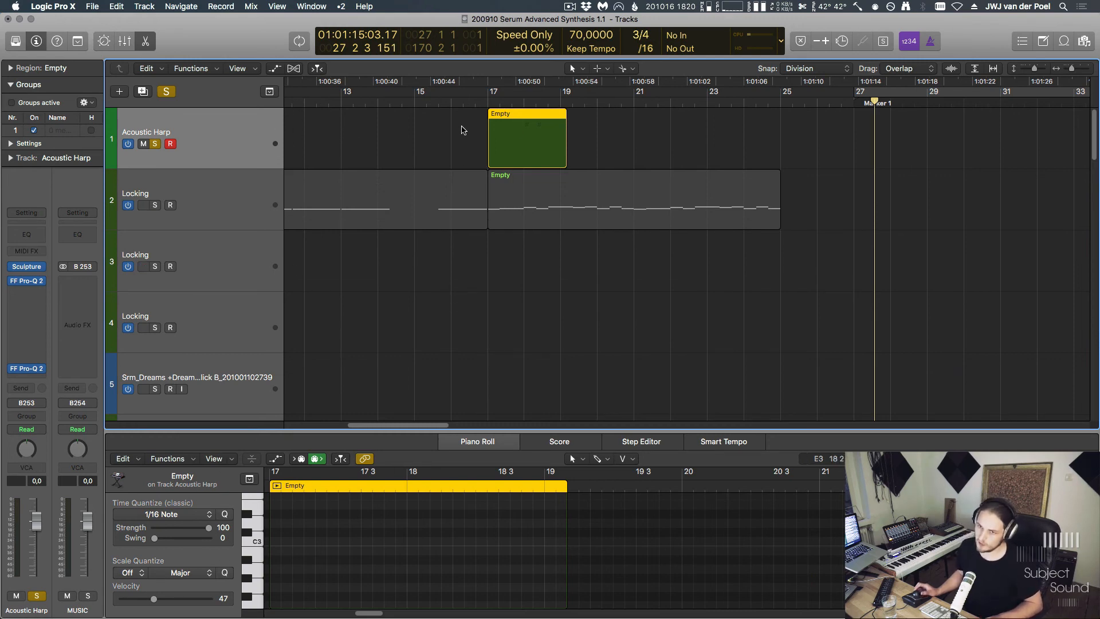
Open the MIDI Environment on the JorgaladSetup layer and select Sequencer Input.
{"action": "left_click", "coordinate": [311, 7]}
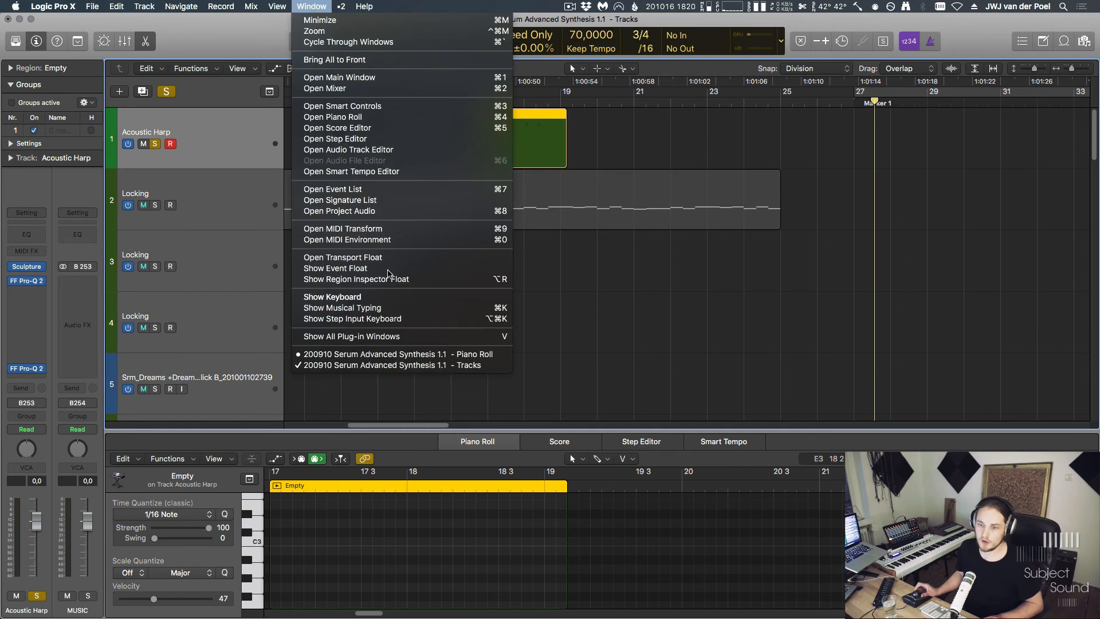
{"action": "left_click", "coordinate": [346, 240]}
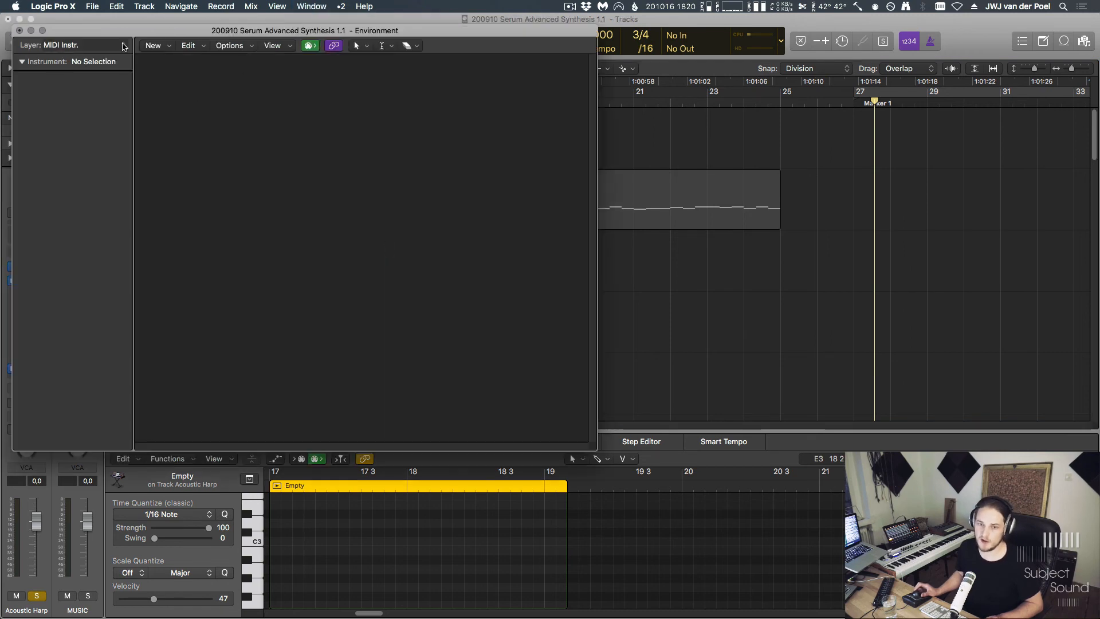
{"action": "left_click", "coordinate": [70, 45]}
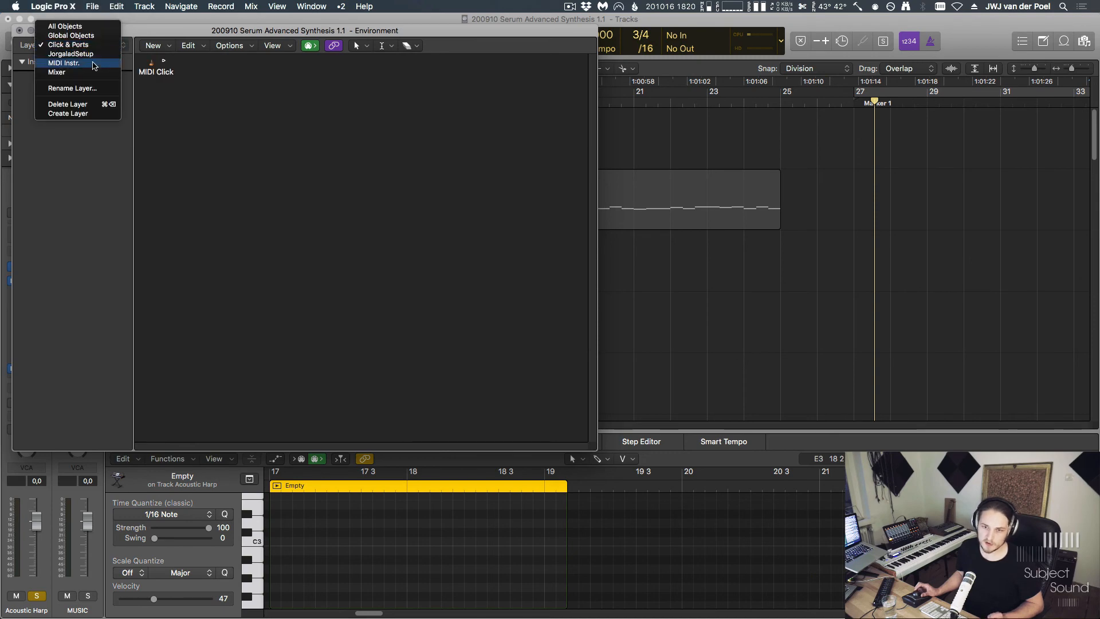
{"action": "left_click", "coordinate": [70, 54]}
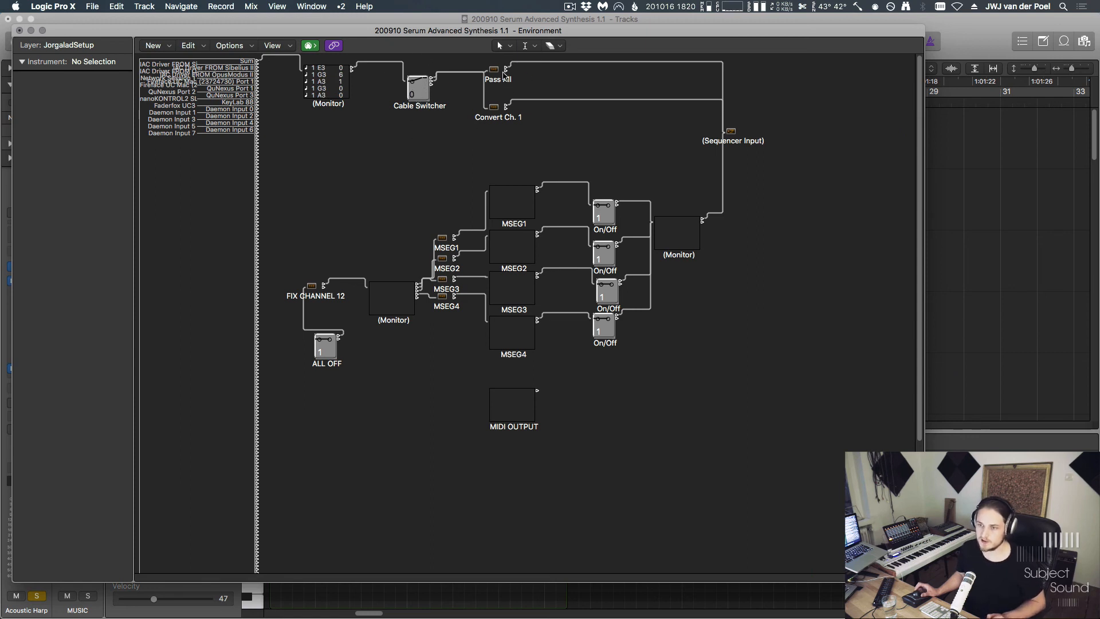
{"action": "left_click", "coordinate": [732, 132]}
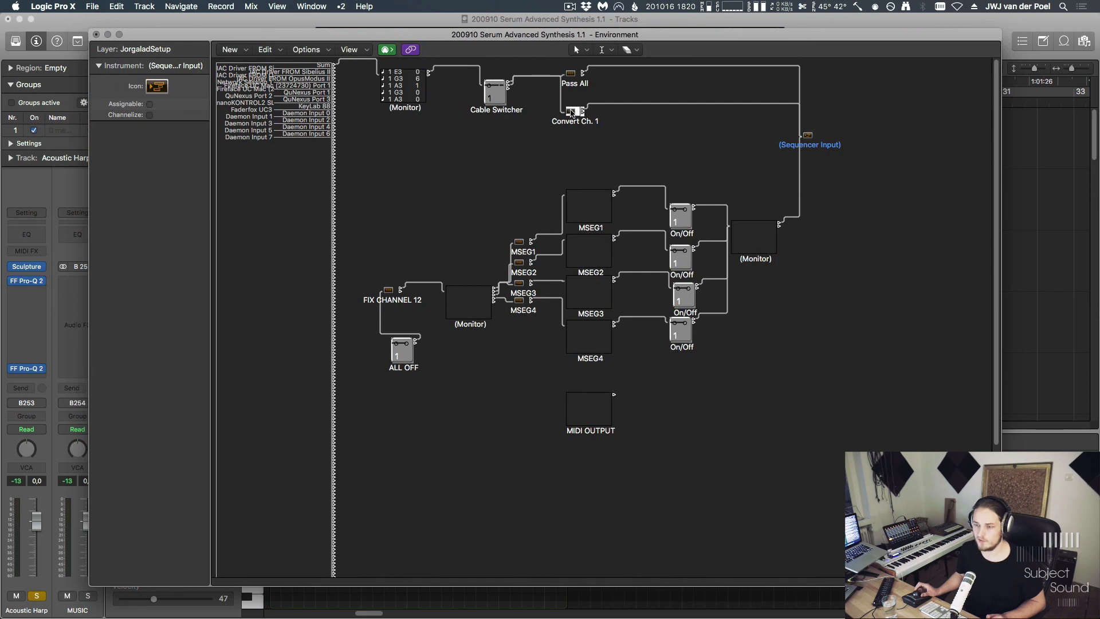
Inspect Convert Ch. 1, then place a new Transformer object below it.
{"action": "double_click", "coordinate": [574, 95]}
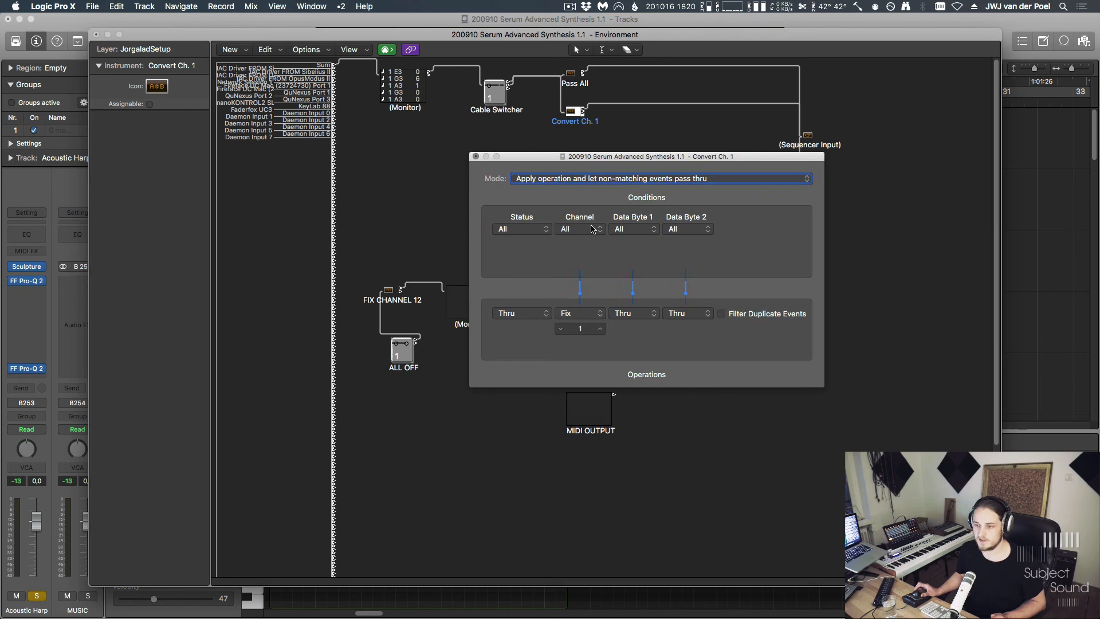
{"action": "mouse_move", "coordinate": [585, 337]}
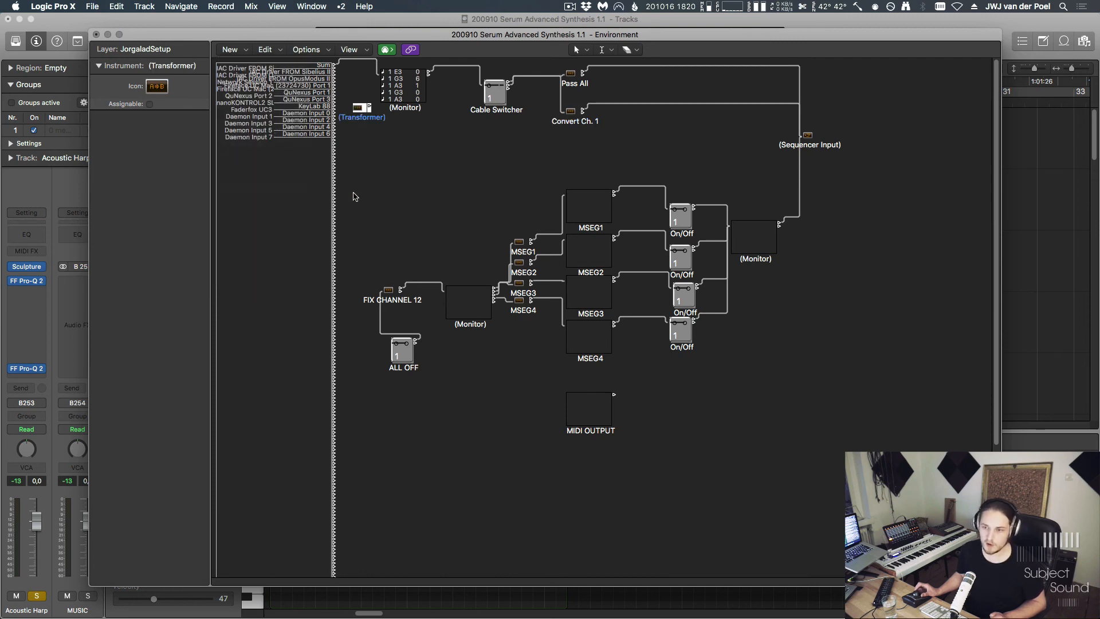
{"action": "left_click_drag", "start_coordinate": [362, 102], "coordinate": [667, 149]}
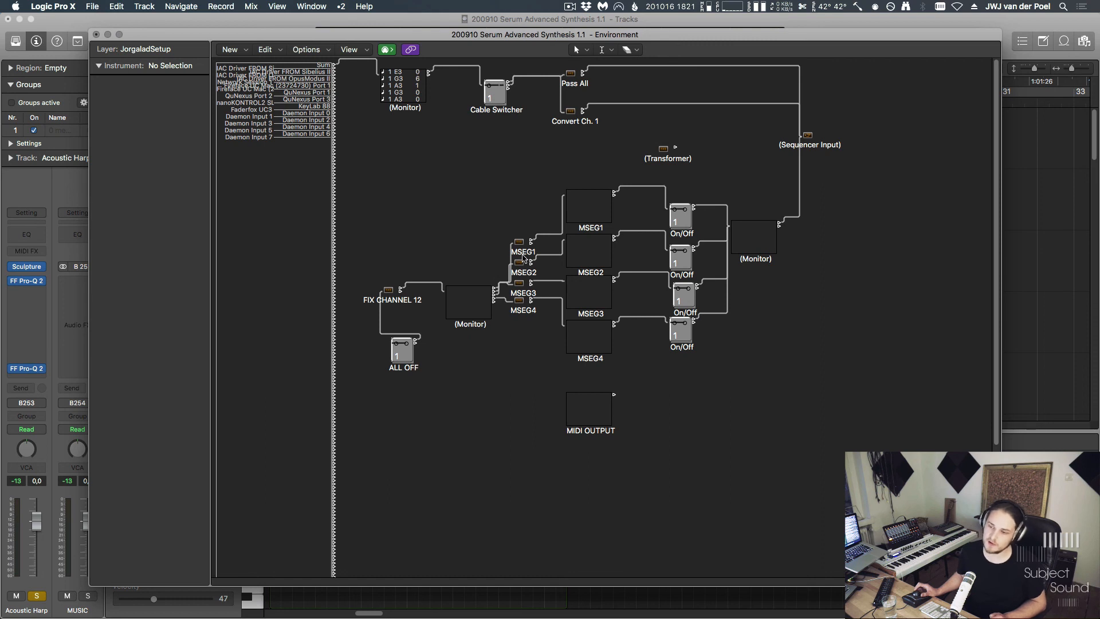
{"action": "mouse_move", "coordinate": [756, 414]}
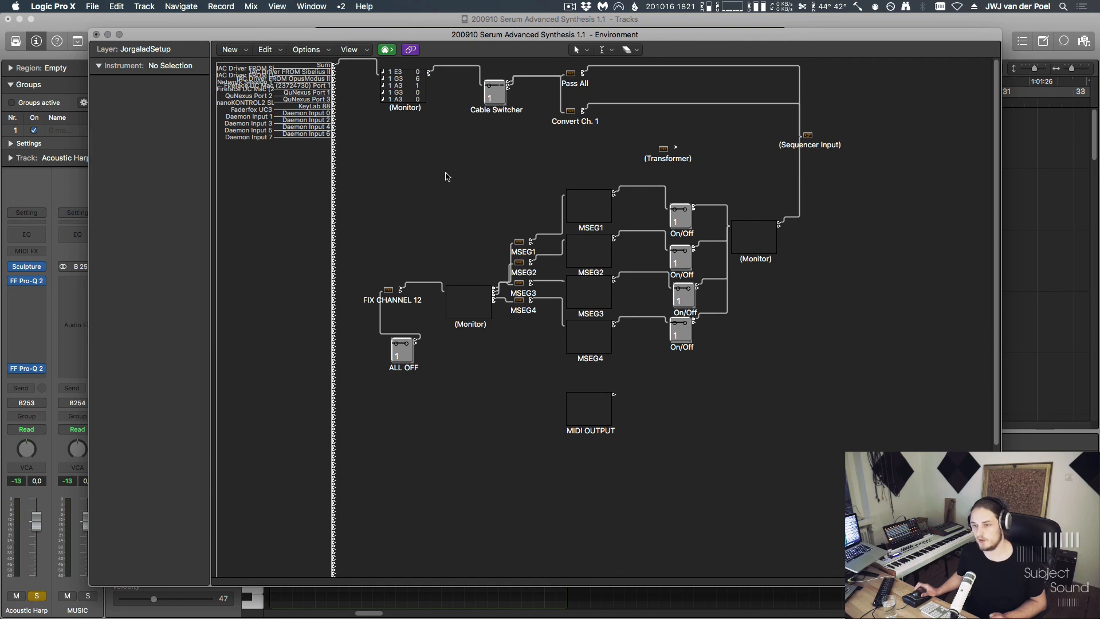
{"action": "mouse_move", "coordinate": [522, 245]}
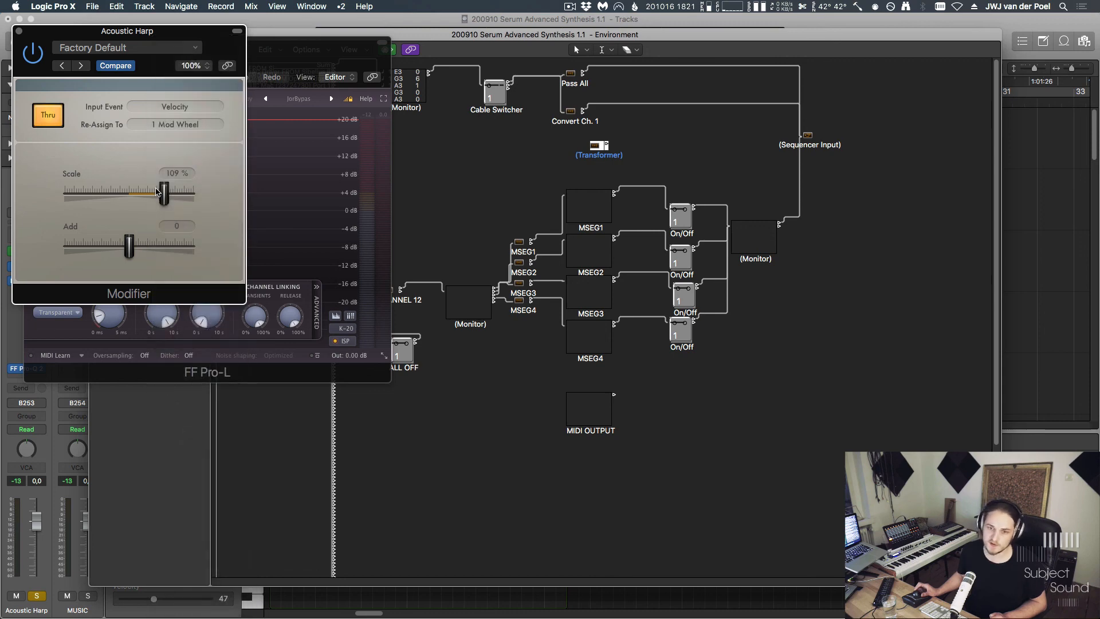
Close the plug-in and Environment windows, returning to the tracks and piano roll.
{"action": "left_click_drag", "start_coordinate": [162, 195], "coordinate": [142, 195]}
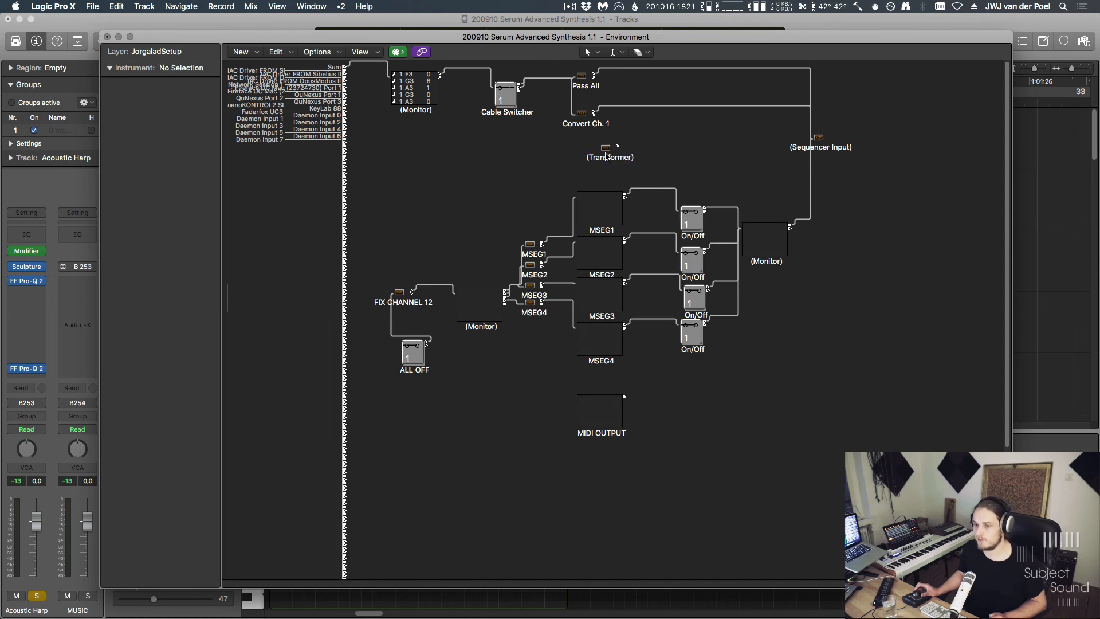
{"action": "mouse_move", "coordinate": [565, 163]}
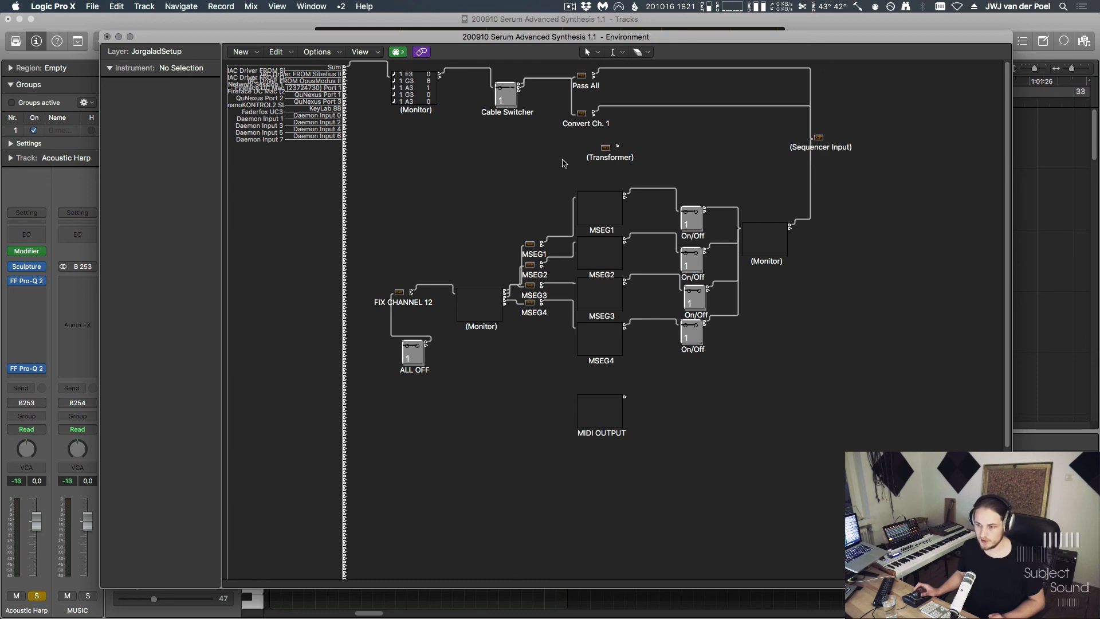
{"action": "mouse_move", "coordinate": [463, 139]}
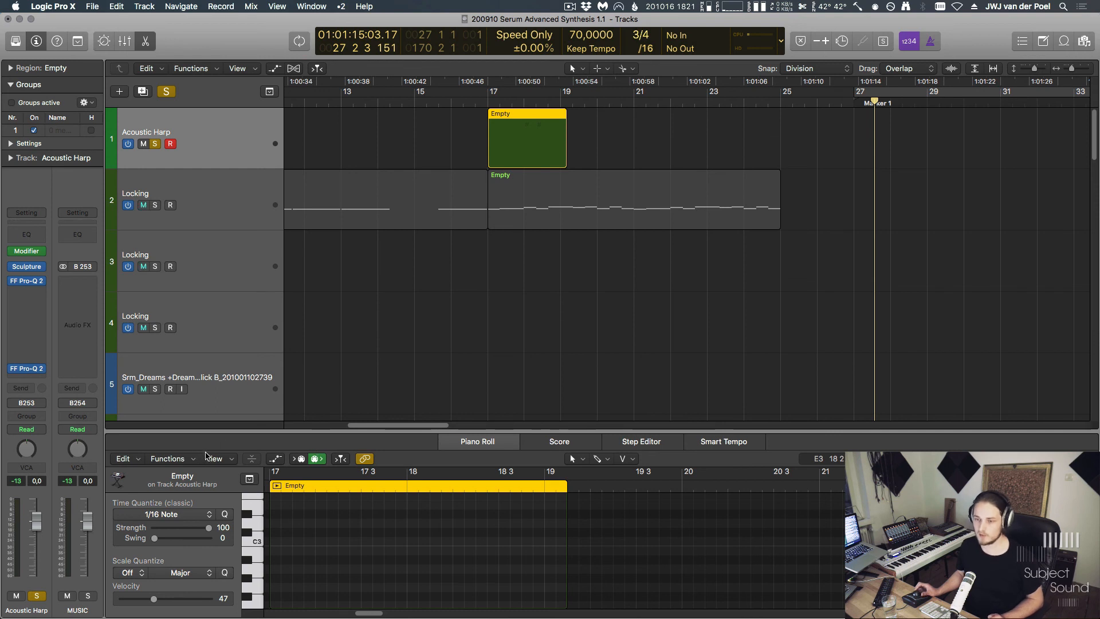
{"action": "mouse_move", "coordinate": [250, 458]}
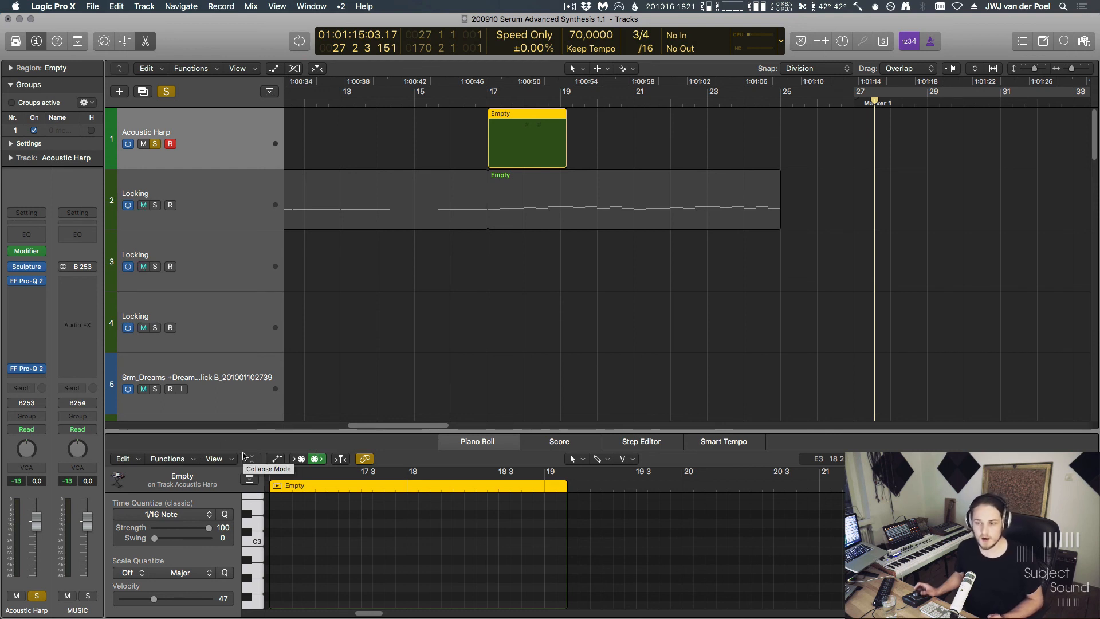